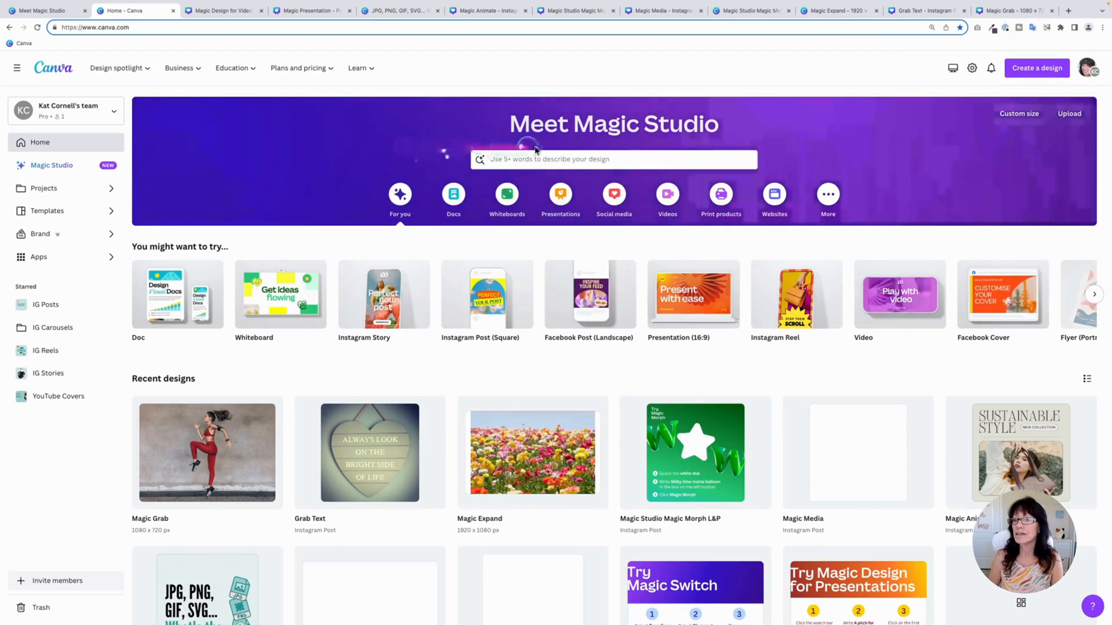
{"action": "mouse_move", "coordinate": [723, 144]}
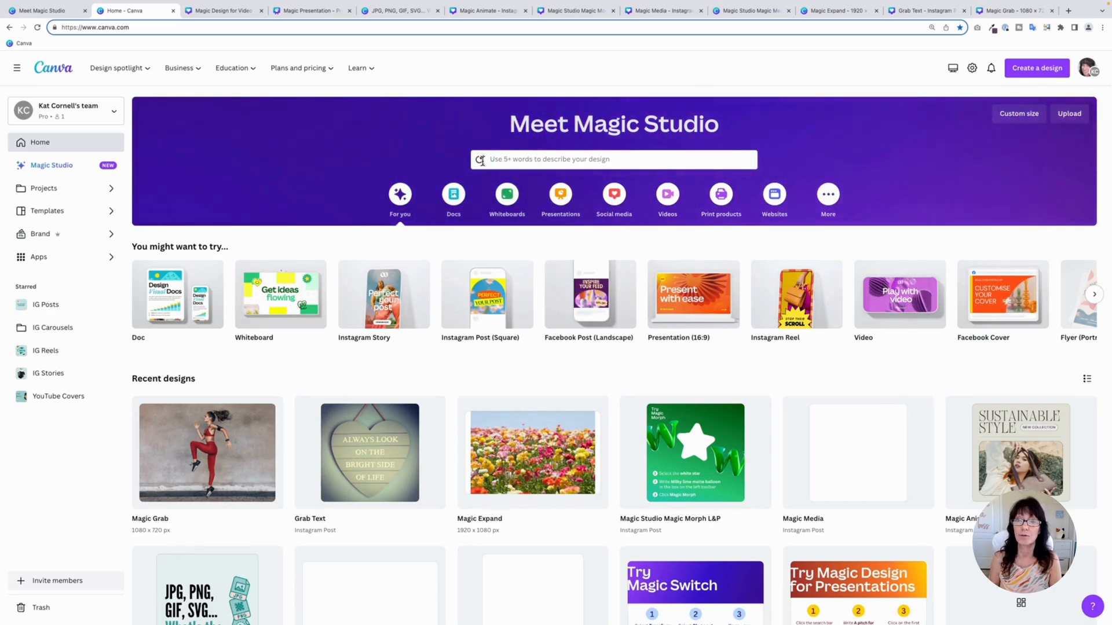
Step: Open the home page design search to show the sunny yellow lemonade stand poster prompt
{"action": "left_click", "coordinate": [613, 159]}
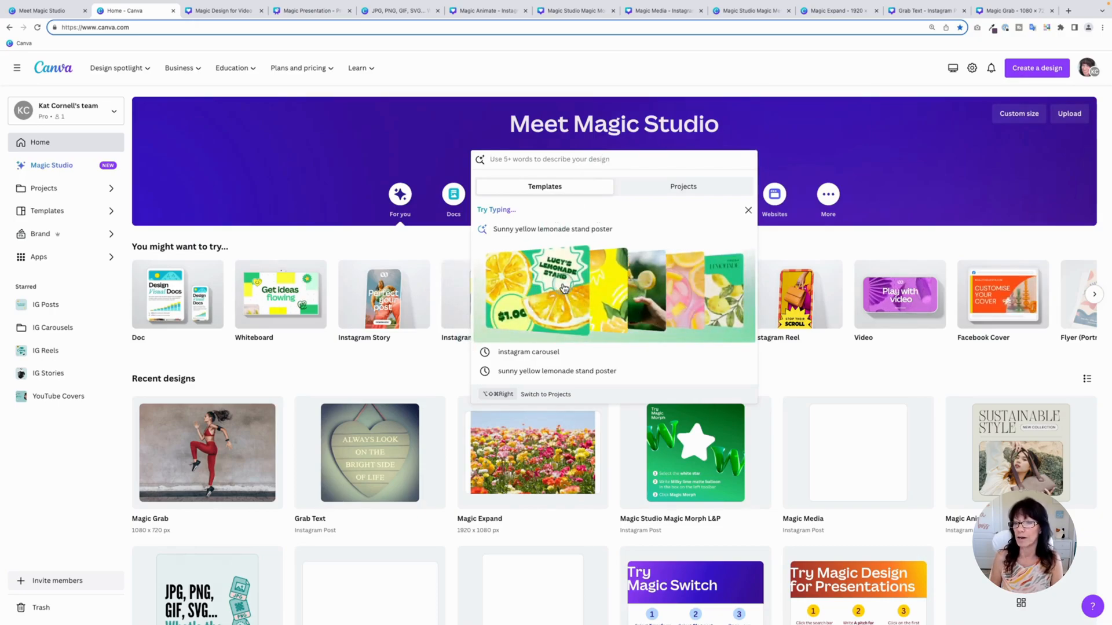
Step: Search templates for 'Sunny yellow lemonade stand poster' and expand the Social Media category filter
{"action": "left_click", "coordinate": [557, 370]}
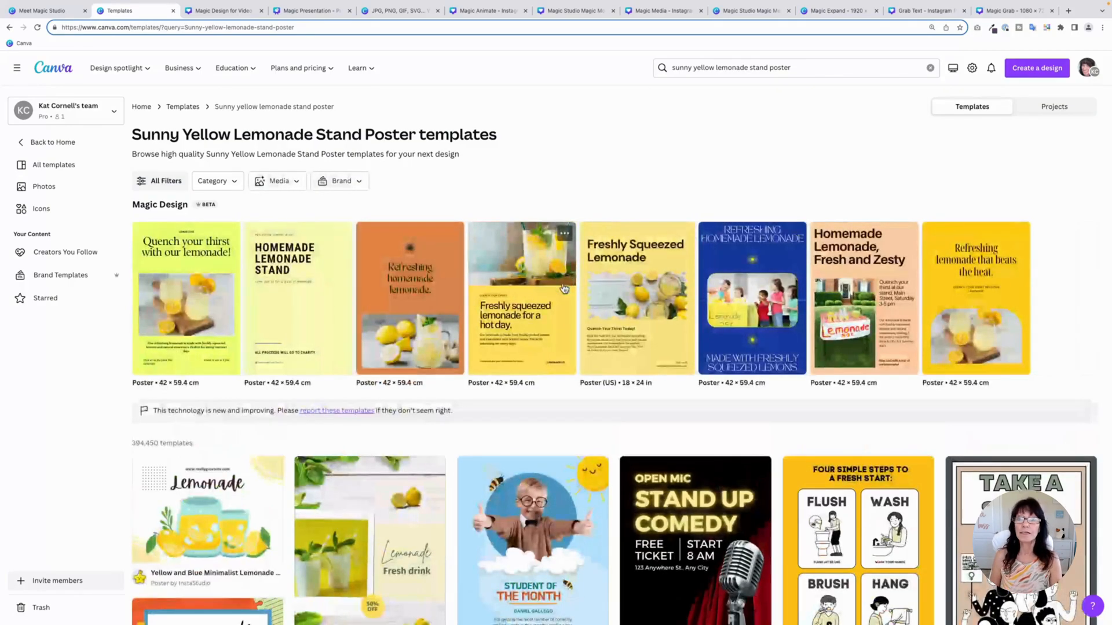
{"action": "left_click", "coordinate": [215, 181]}
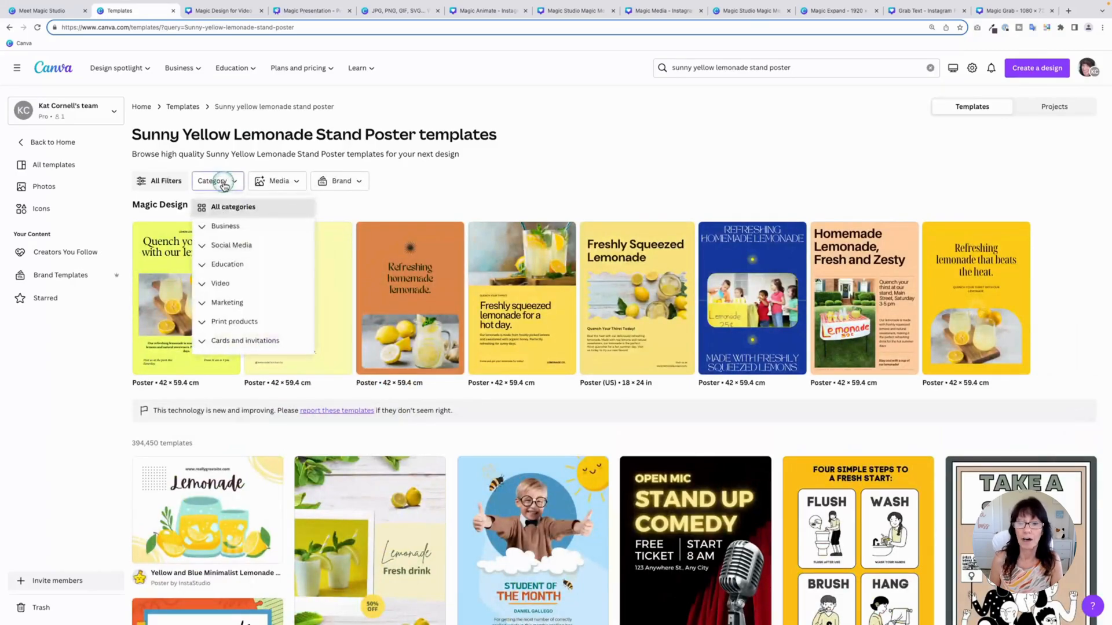
{"action": "left_click", "coordinate": [231, 244]}
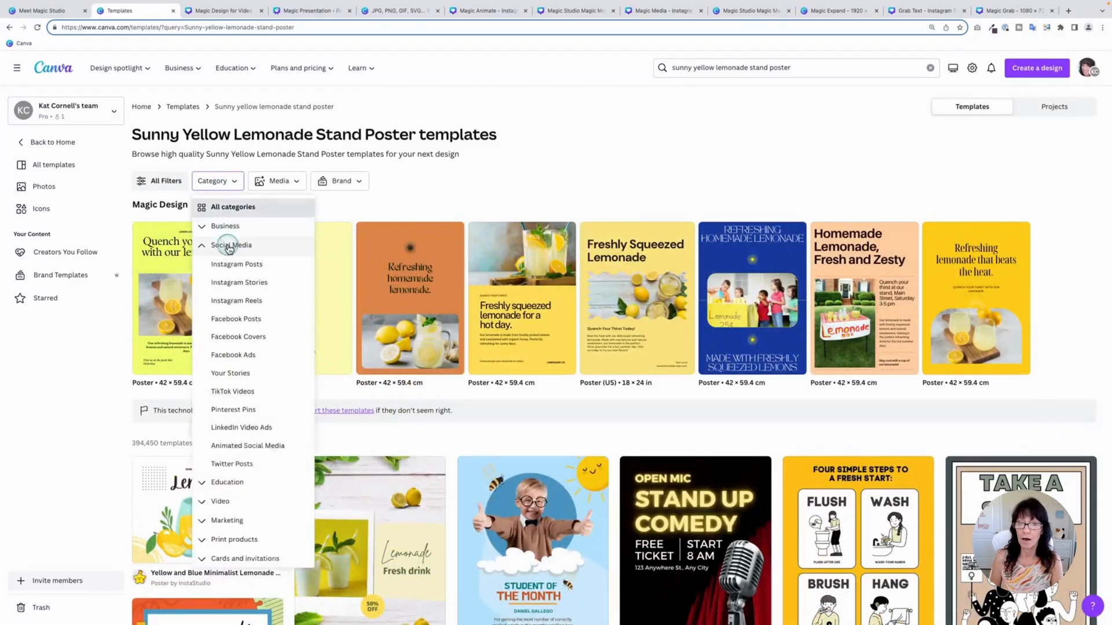
{"action": "mouse_move", "coordinate": [275, 321]}
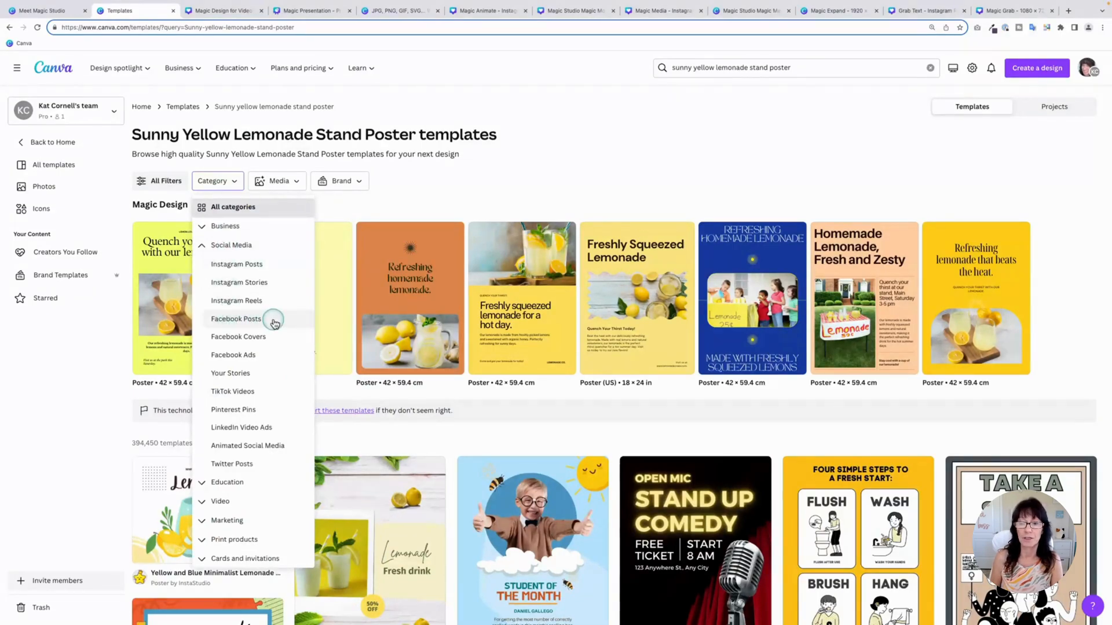
Step: Filter the lemonade templates to Facebook Posts, browse them, then switch to Magic Design for Video
{"action": "left_click", "coordinate": [236, 318]}
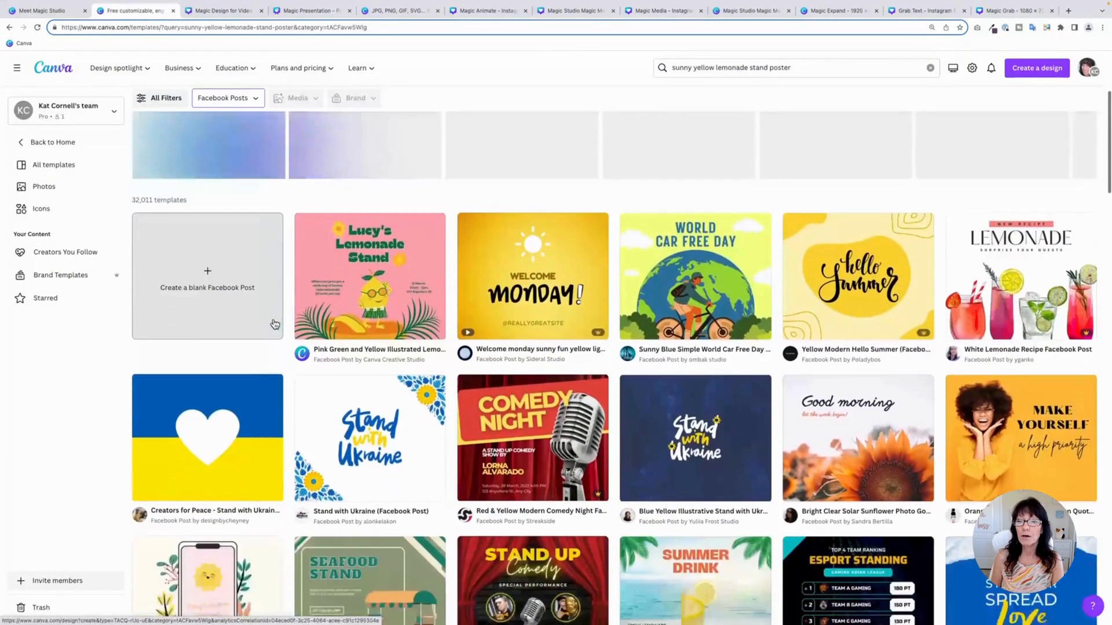
{"action": "scroll", "scroll_direction": "down", "scroll_amount": 3}
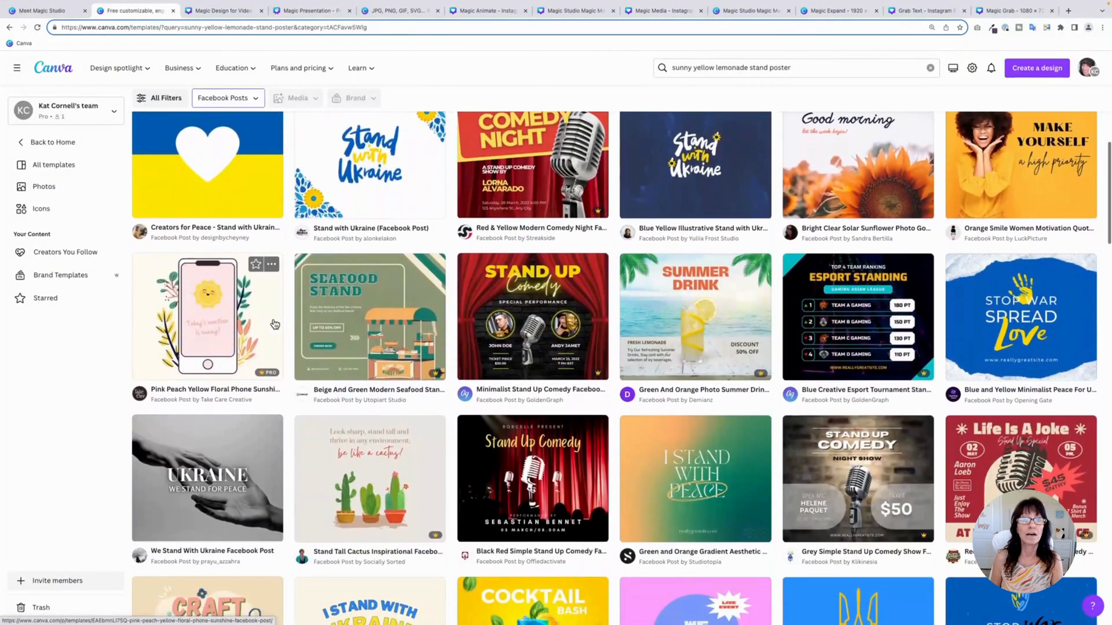
{"action": "scroll", "scroll_direction": "down", "scroll_amount": 3}
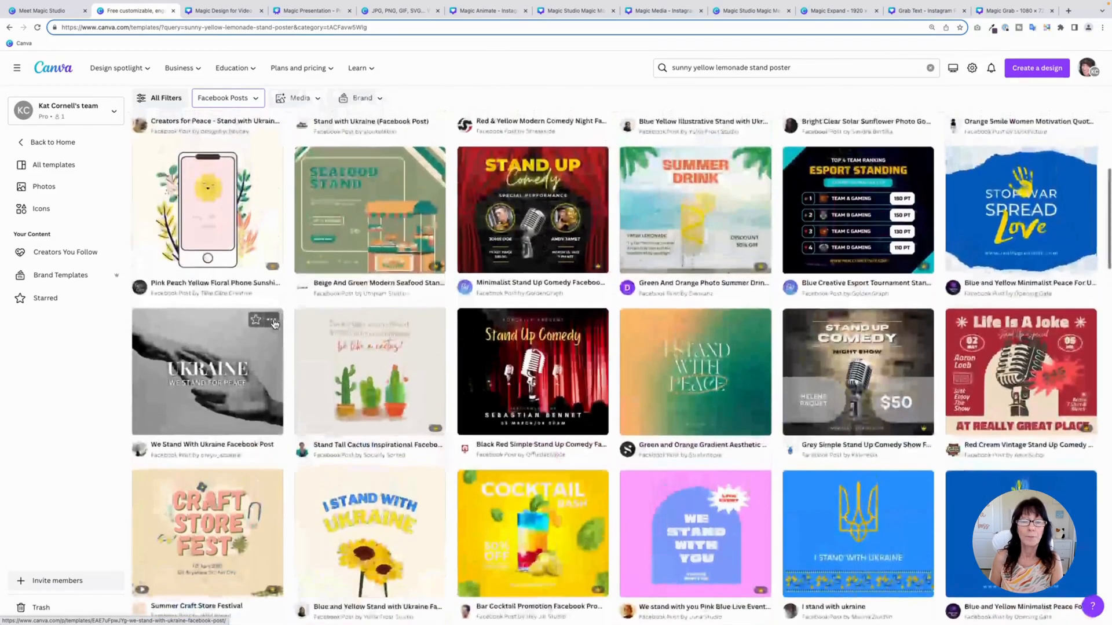
{"action": "scroll", "scroll_direction": "up", "scroll_amount": 3}
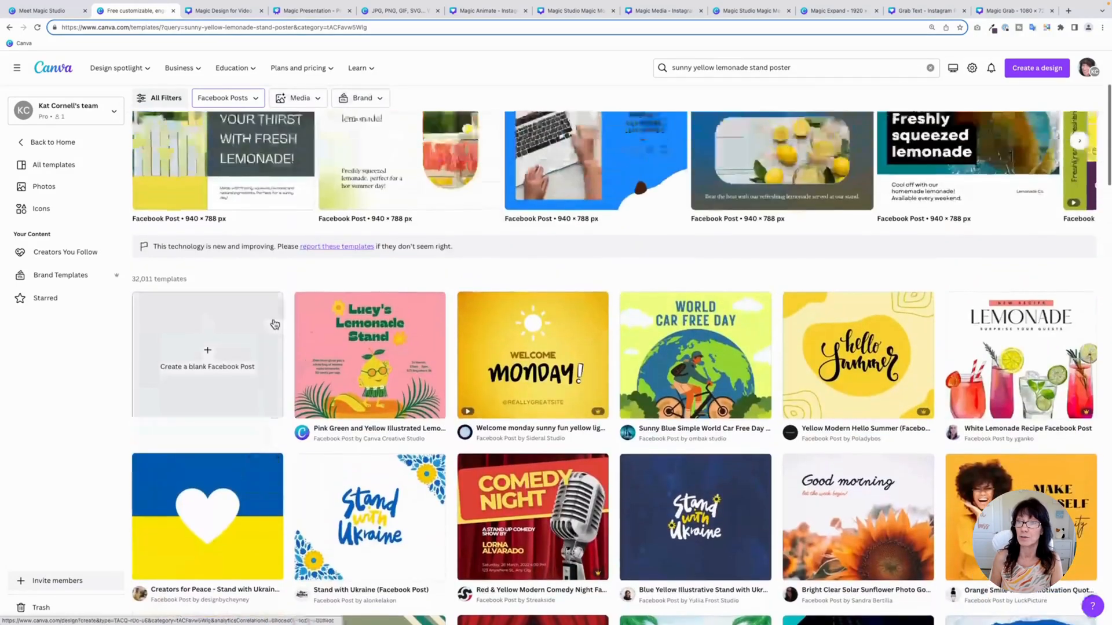
{"action": "scroll", "scroll_direction": "up", "scroll_amount": 3}
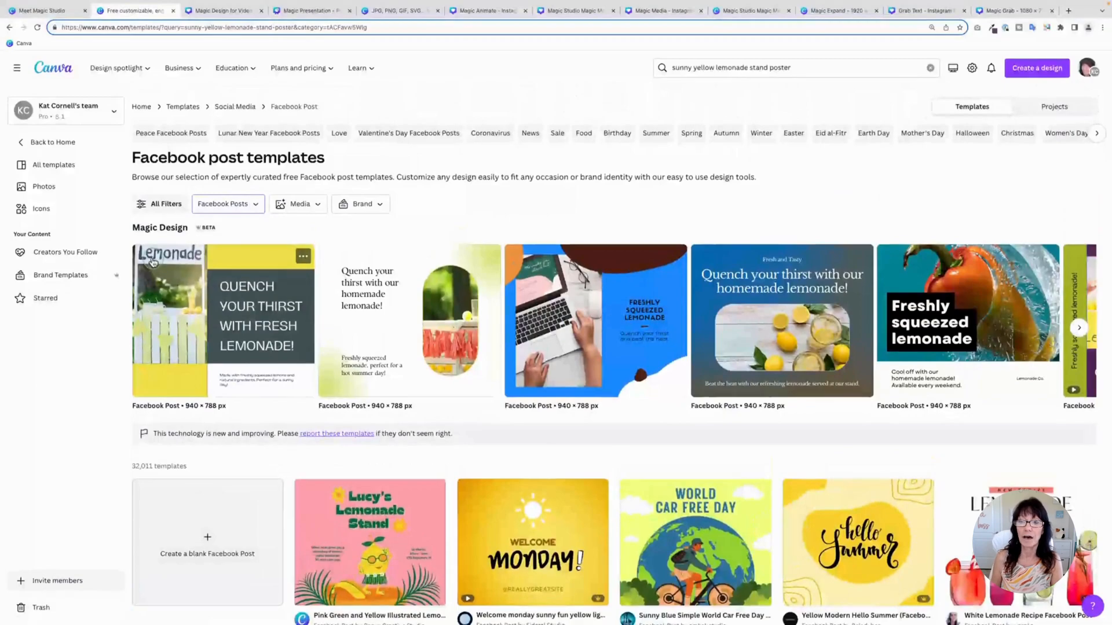
{"action": "mouse_move", "coordinate": [180, 284]}
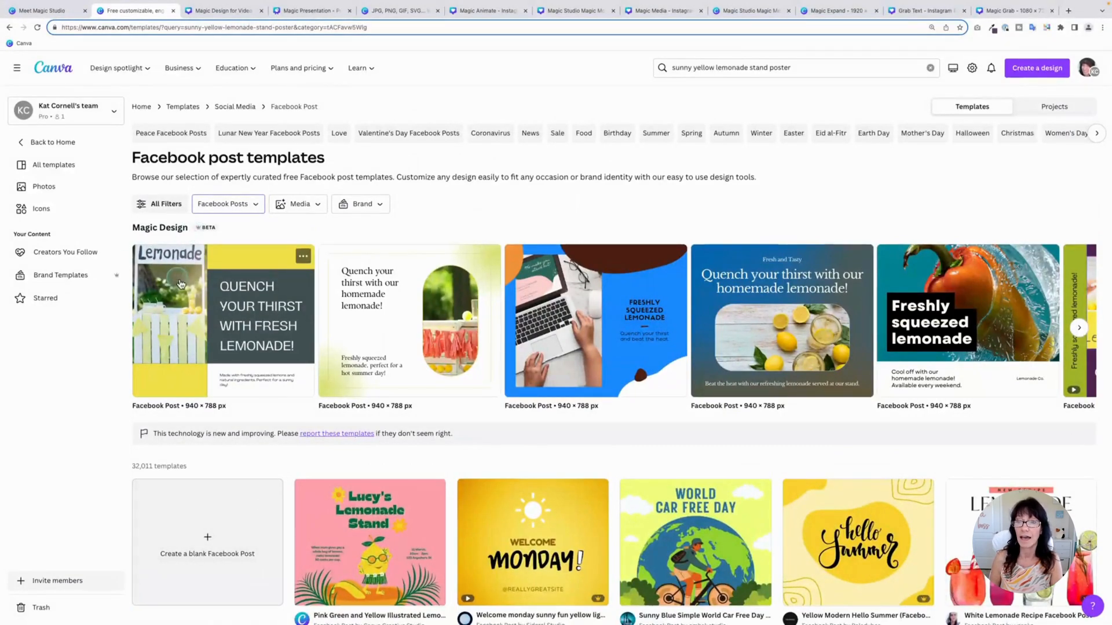
{"action": "mouse_move", "coordinate": [528, 331]}
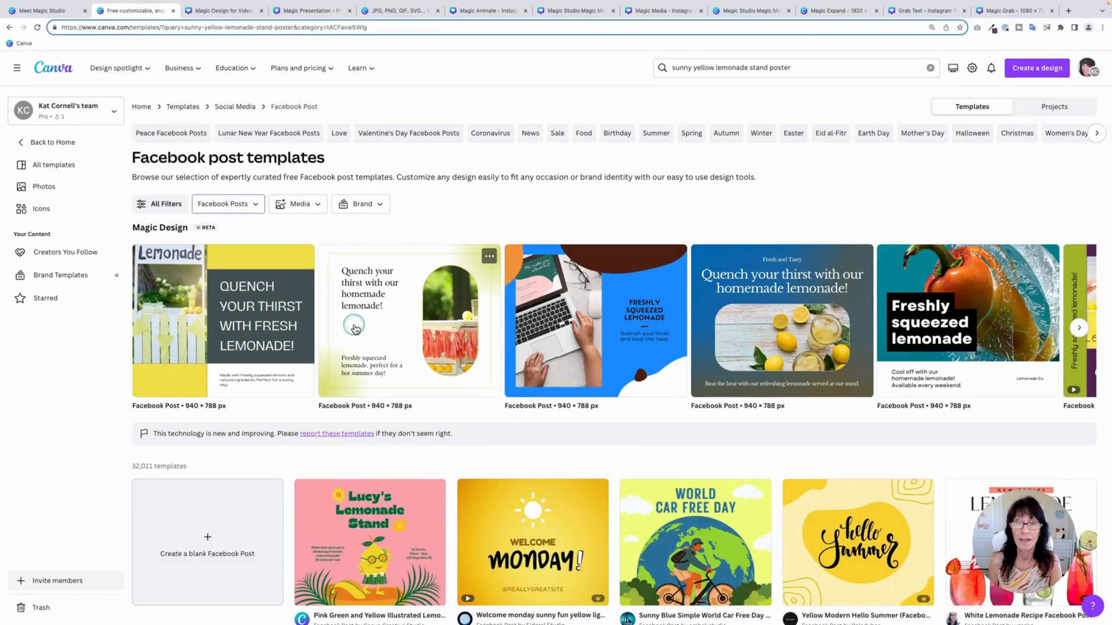
{"action": "mouse_move", "coordinate": [394, 318]}
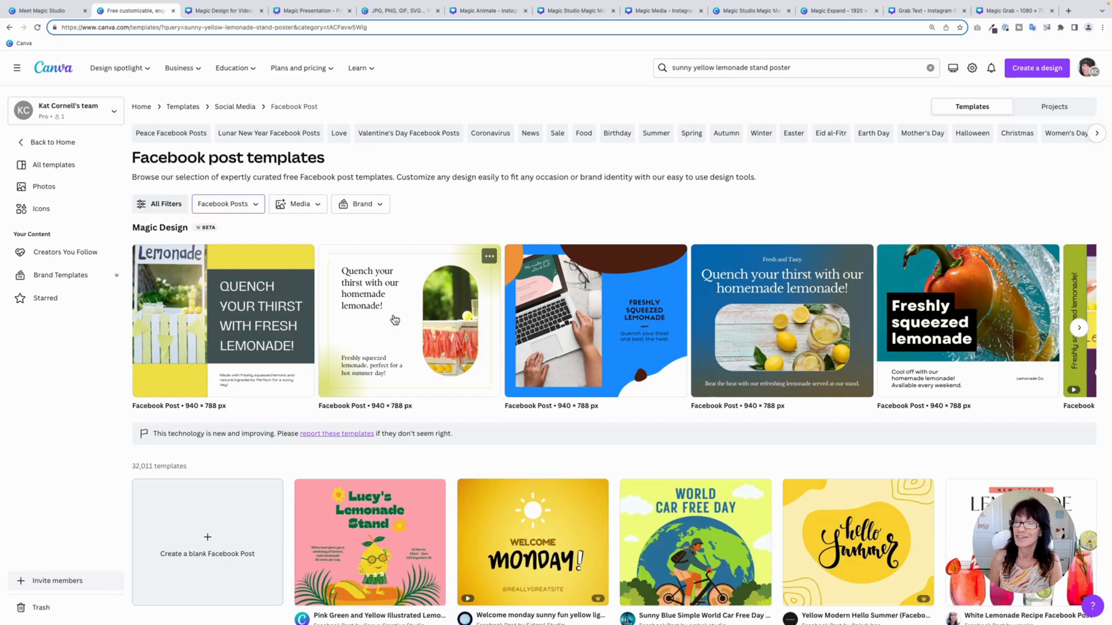
{"action": "left_click", "coordinate": [223, 10]}
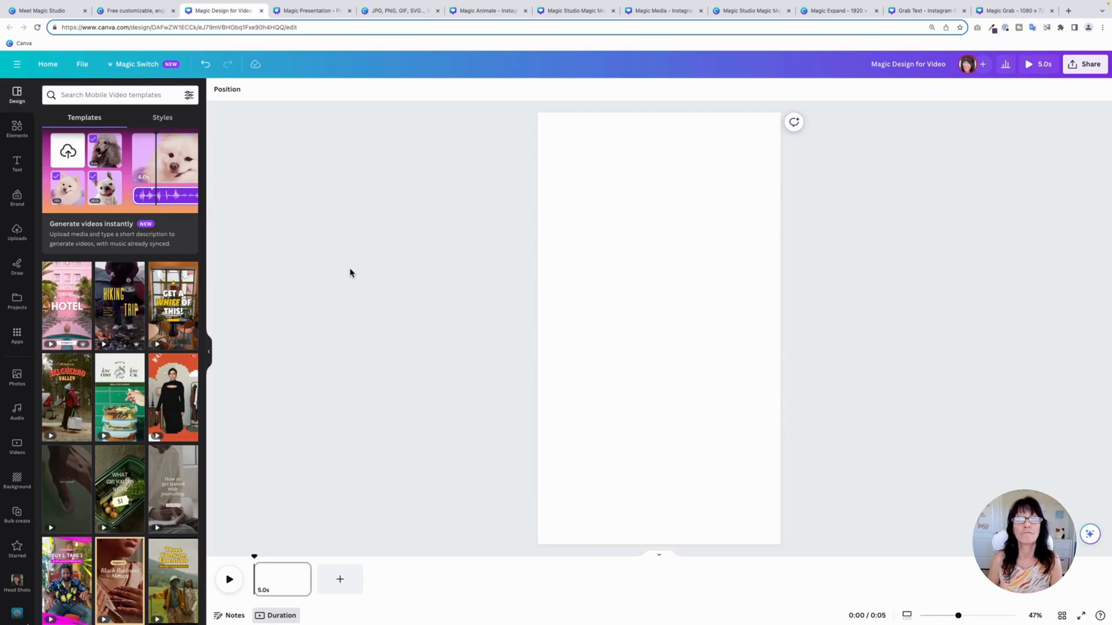
Step: Select five cat clips and describe the video as 'A day in the life on an office cat'
{"action": "left_click", "coordinate": [664, 288]}
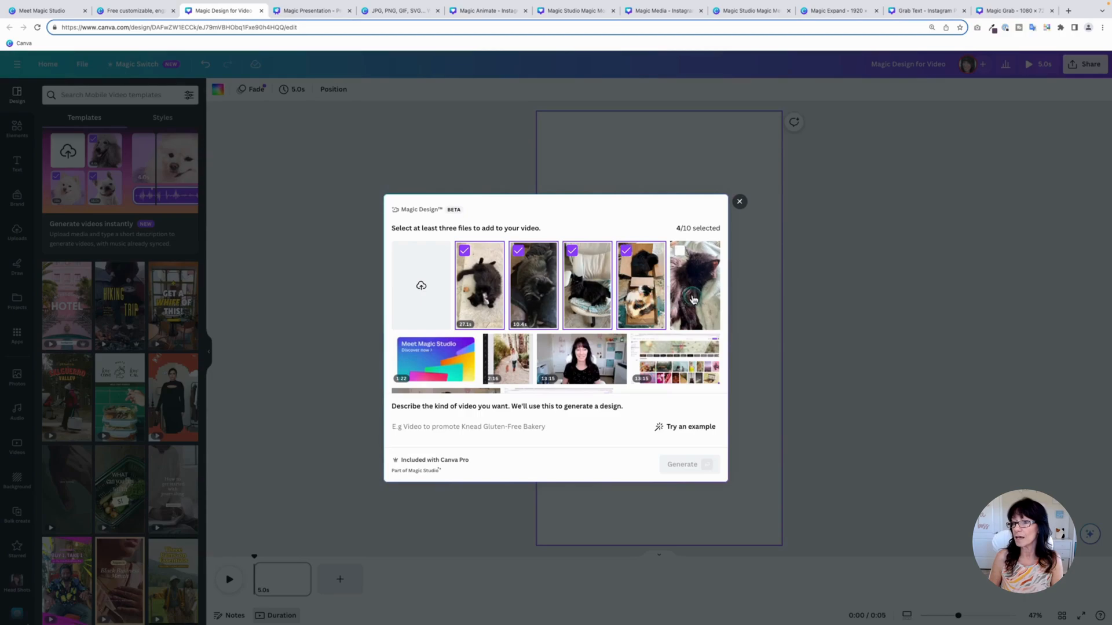
{"action": "left_click", "coordinate": [694, 285]}
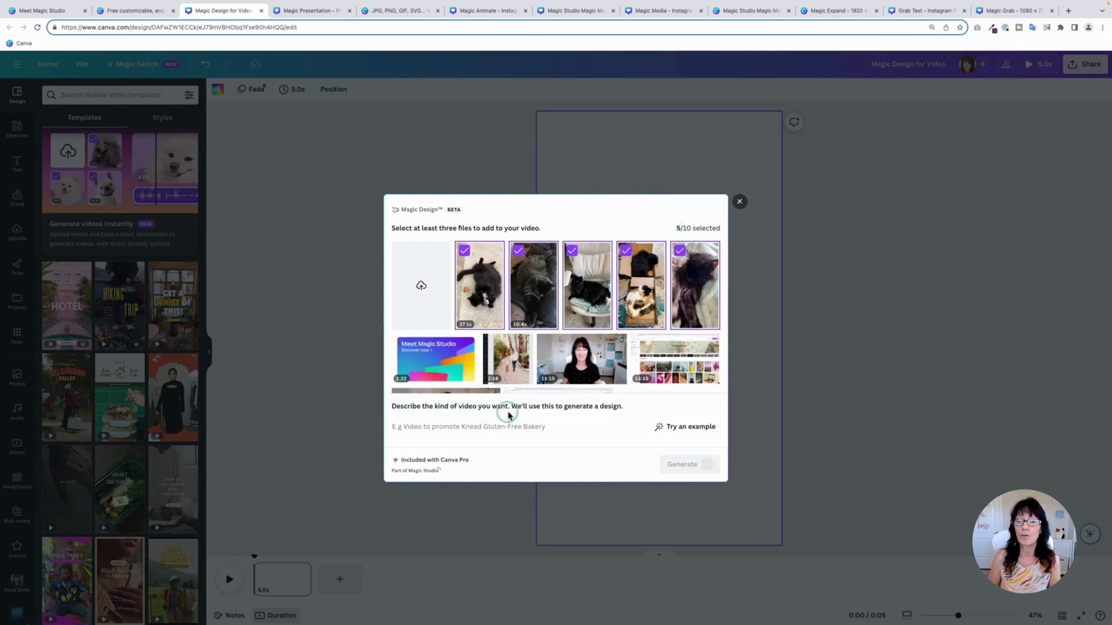
{"action": "left_click", "coordinate": [459, 426]}
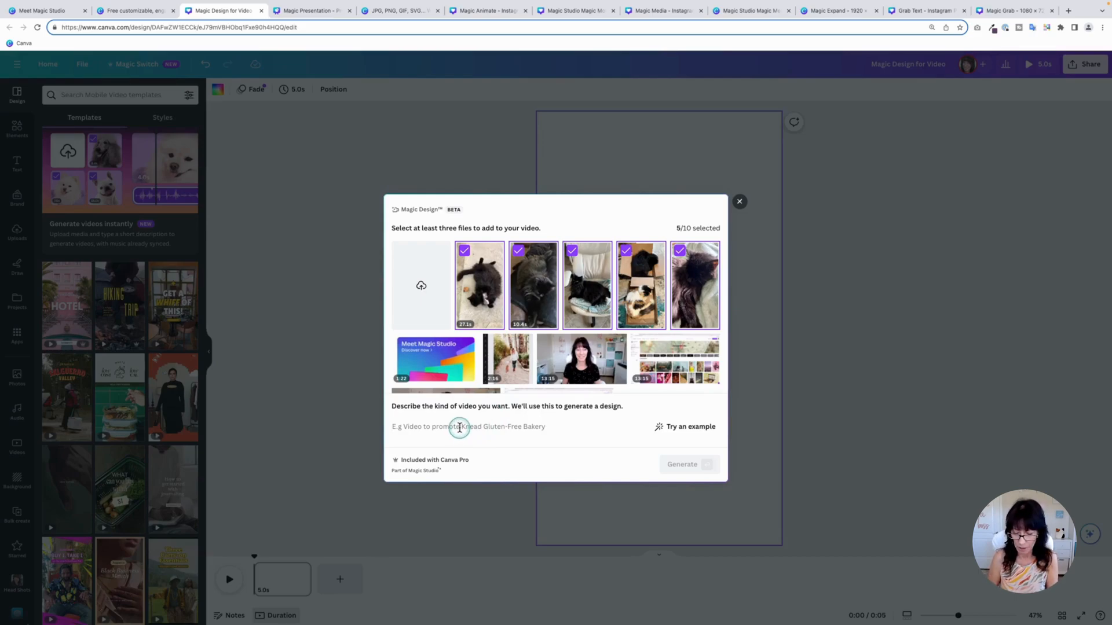
{"action": "type", "text": "A day in the life"}
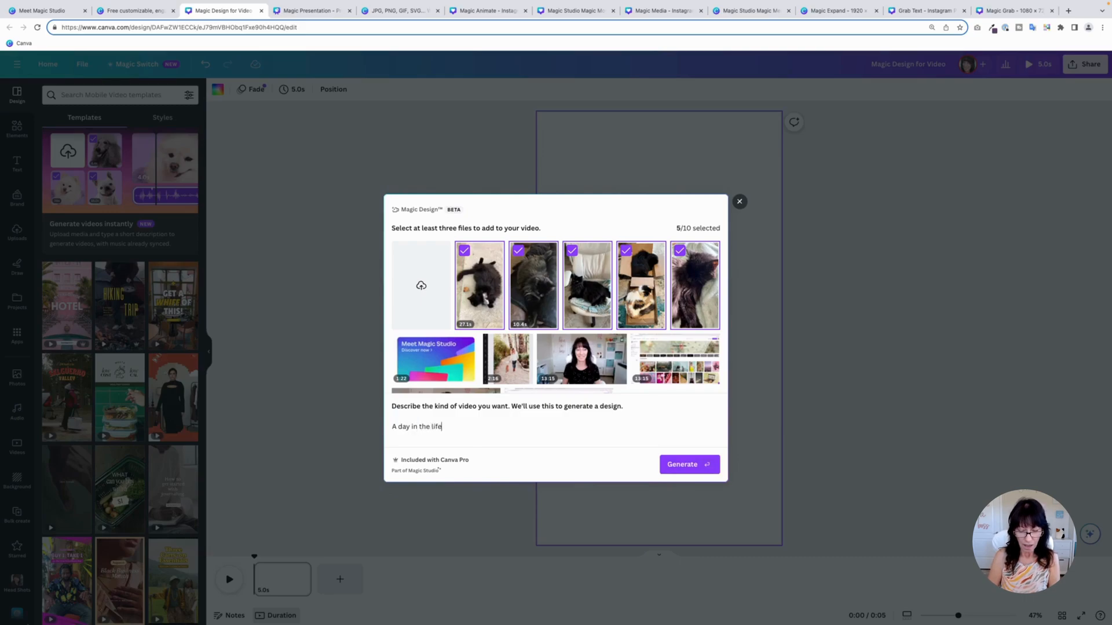
{"action": "type", "text": "on an of"}
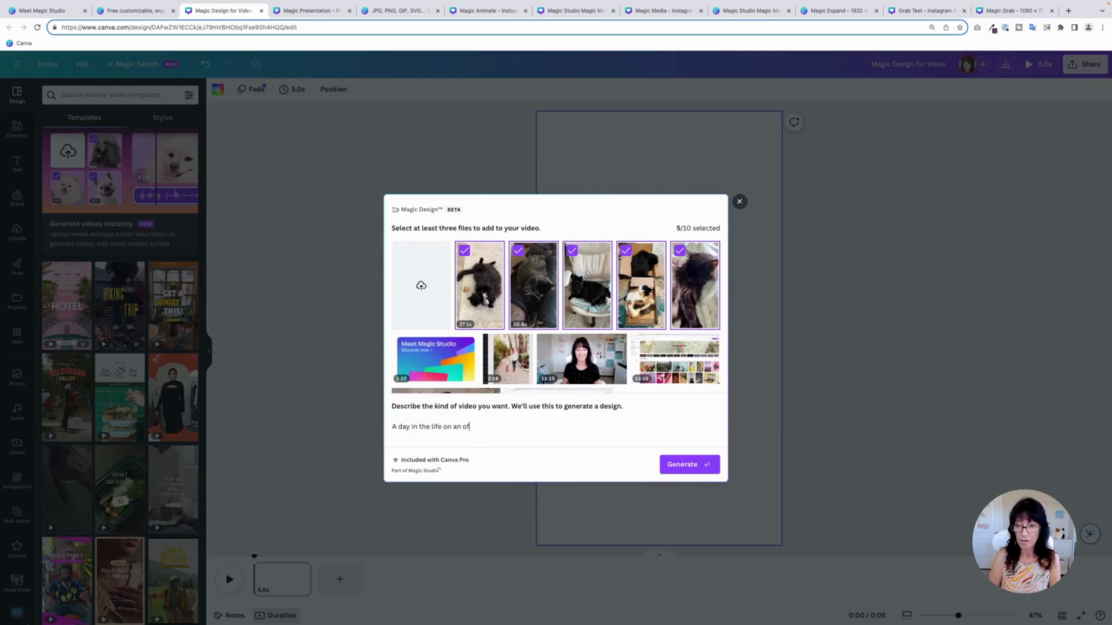
{"action": "type", "text": "fice cat"}
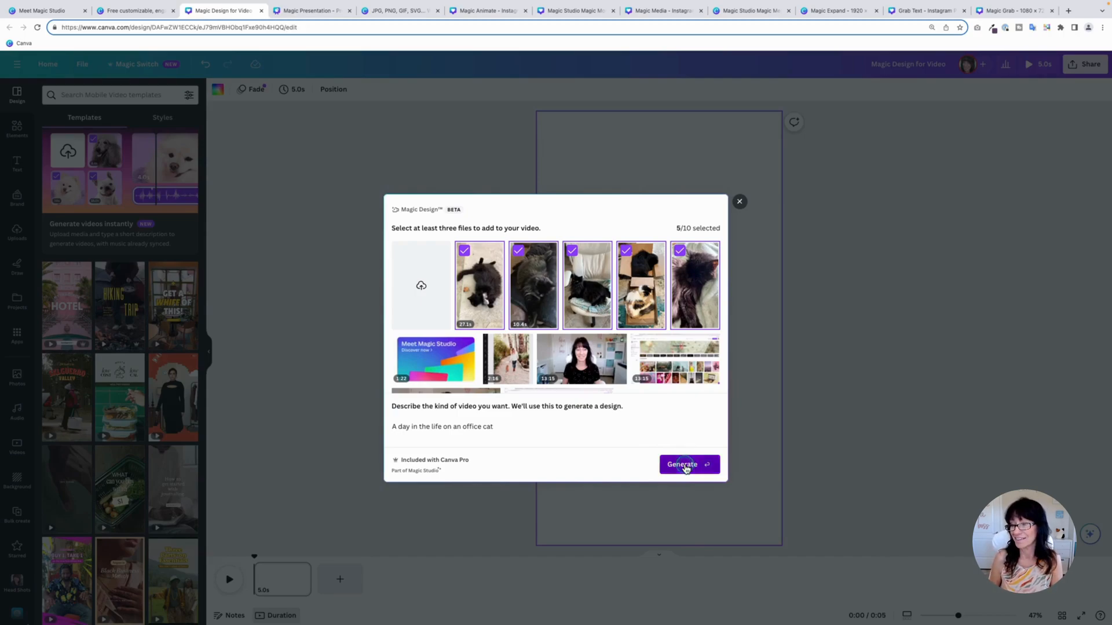
Step: Generate the office cat video and view its relaxing-and-naps and opening scenes
{"action": "left_click", "coordinate": [688, 464]}
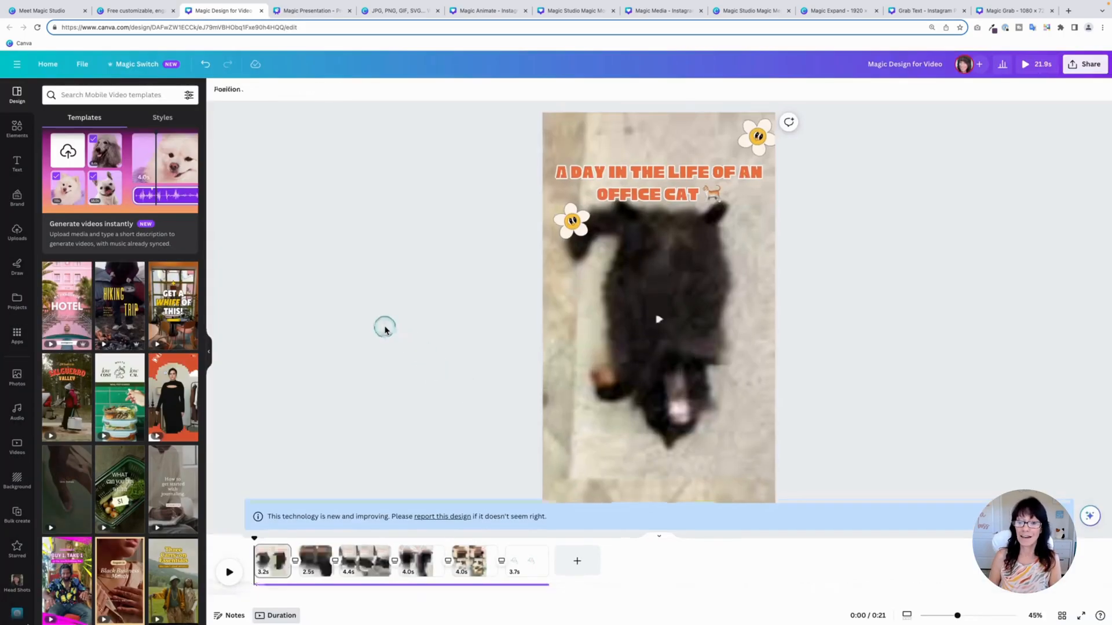
{"action": "left_click", "coordinate": [314, 569]}
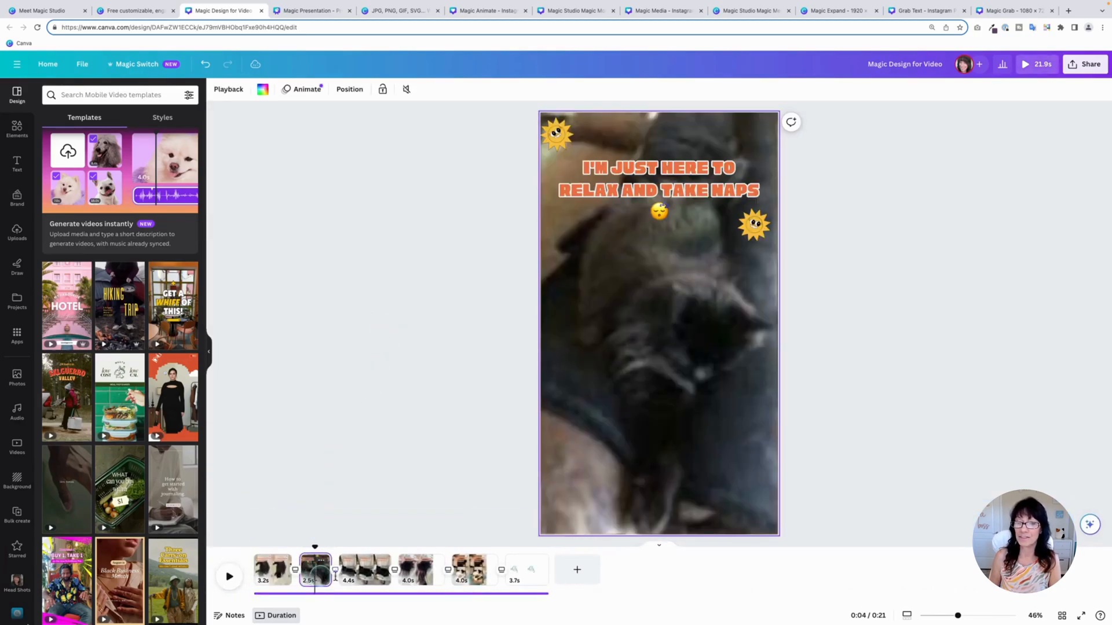
{"action": "left_click", "coordinate": [367, 569]}
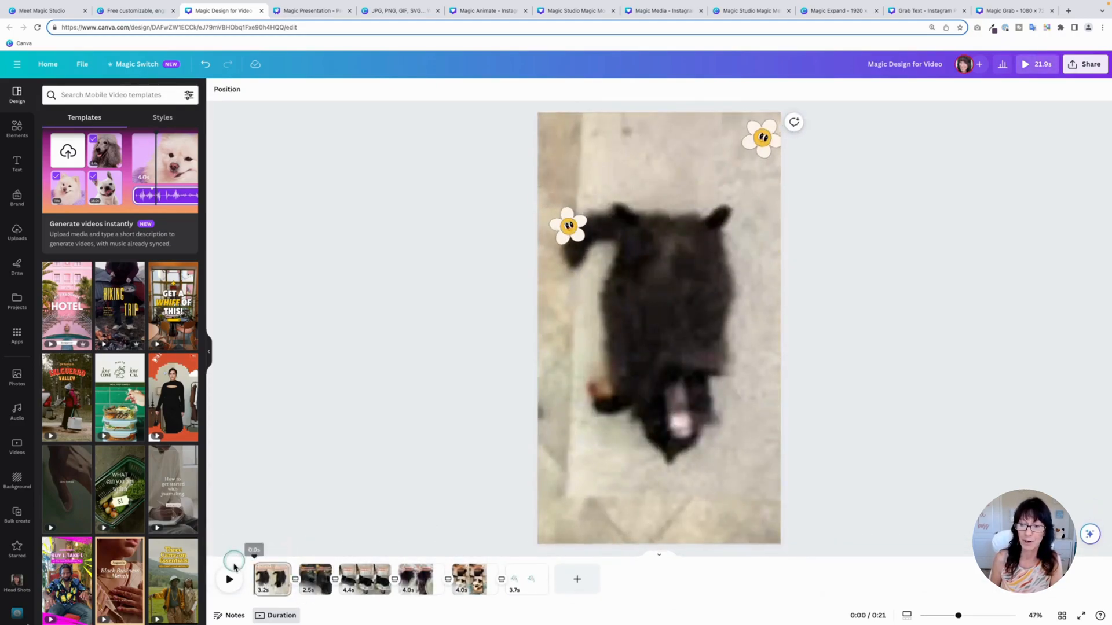
Step: Play the 21.9-second video preview, then pause it
{"action": "left_click", "coordinate": [229, 579]}
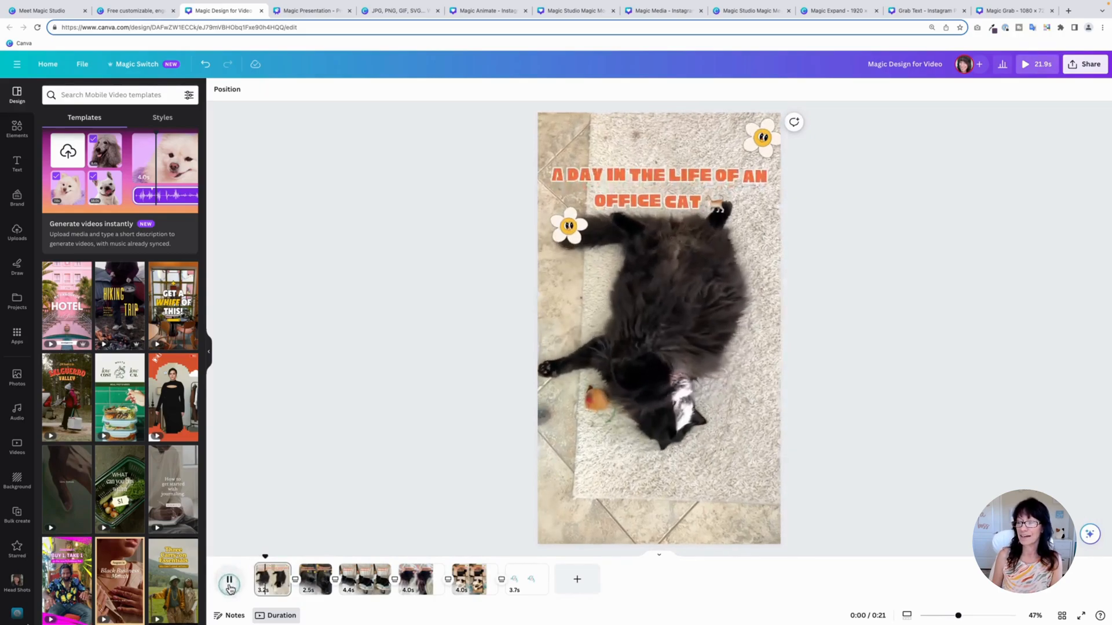
{"action": "left_click", "coordinate": [229, 579]}
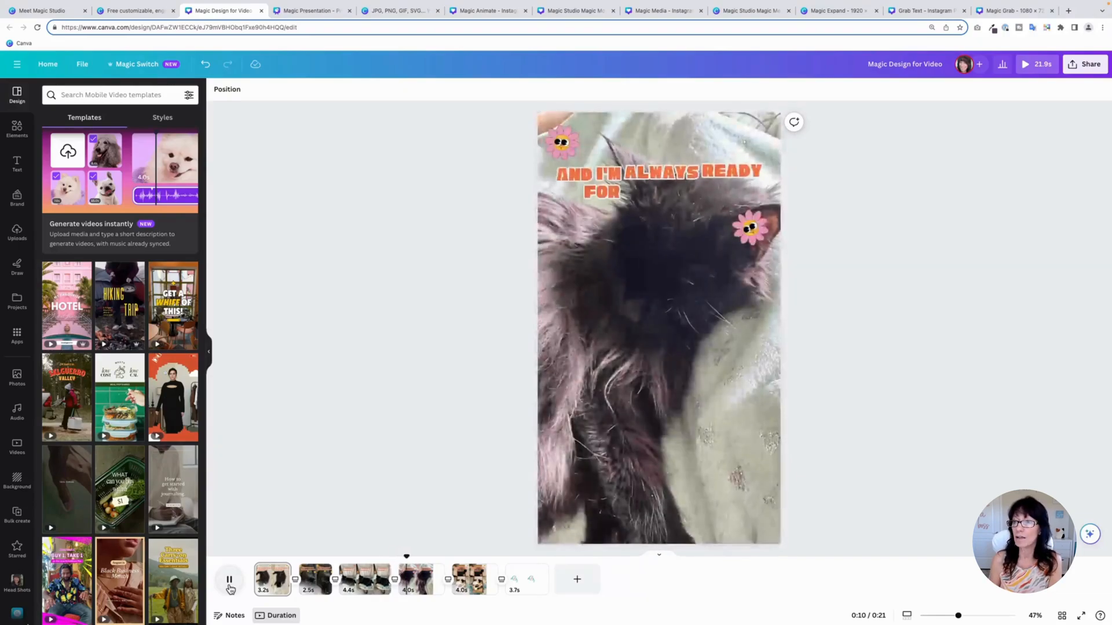
{"action": "left_click", "coordinate": [229, 579]}
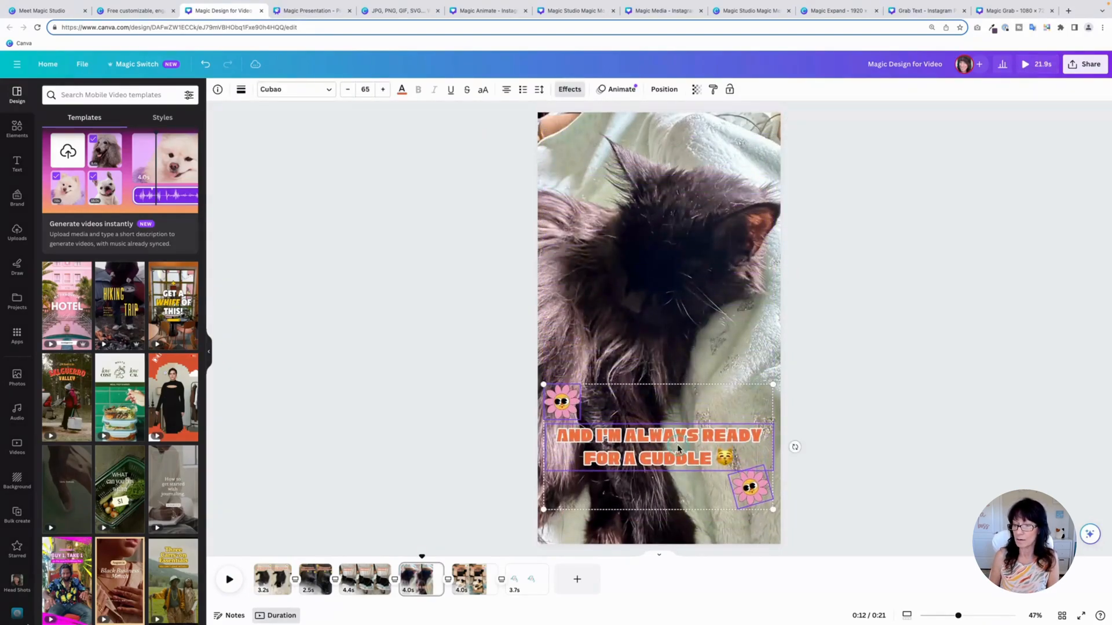
Step: Review the supervising, relaxing-and-naps, and napping-with-a-friend scenes of the cat video
{"action": "left_click", "coordinate": [363, 578]}
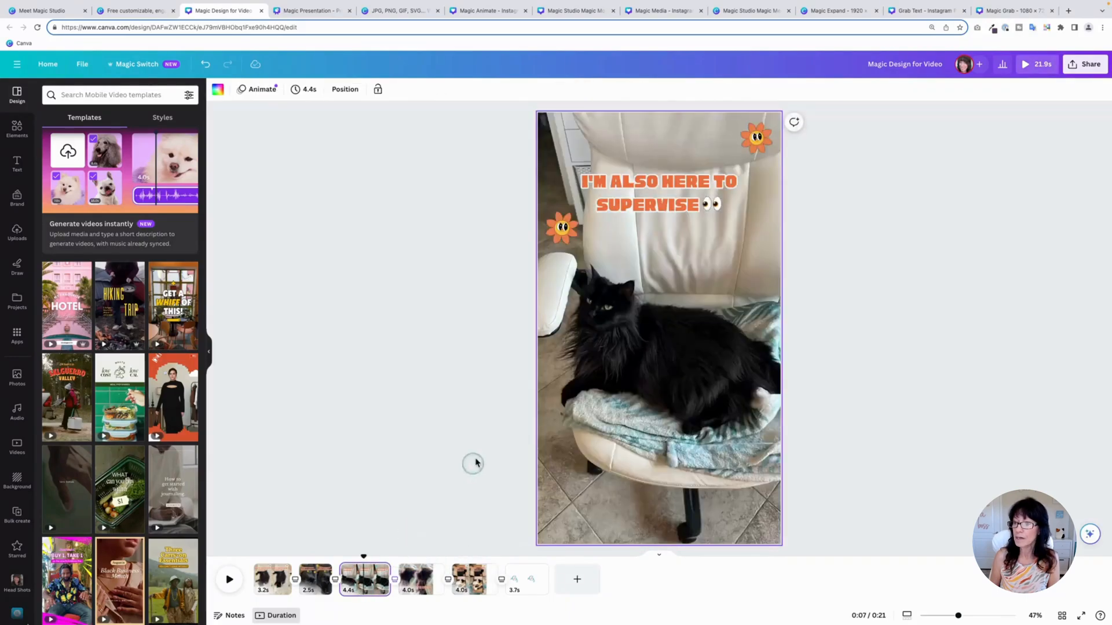
{"action": "left_click", "coordinate": [315, 578]}
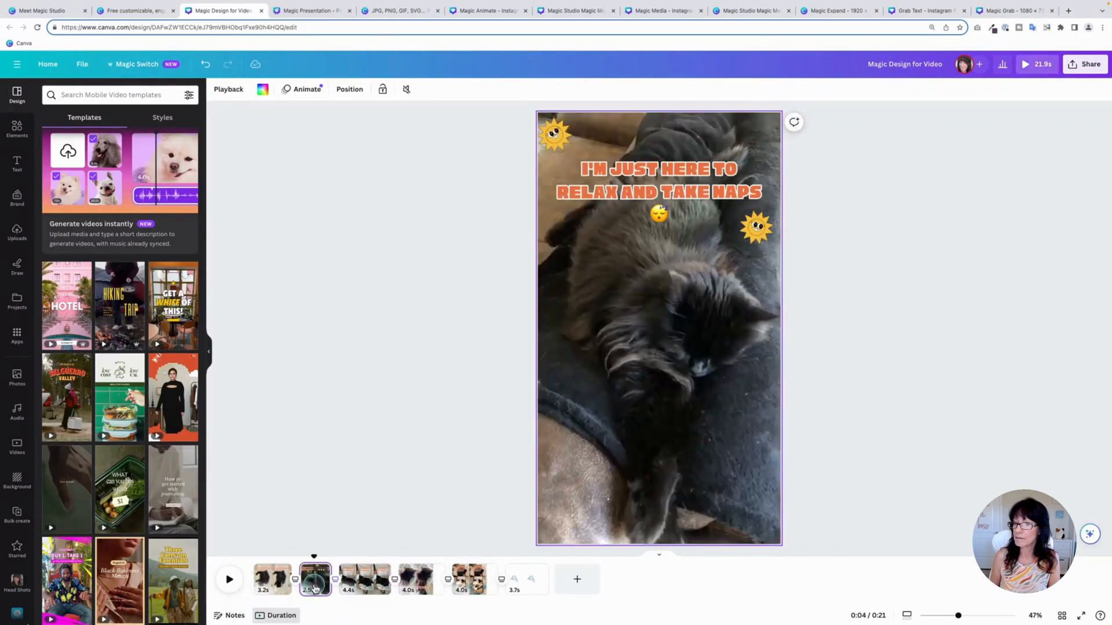
{"action": "left_click", "coordinate": [474, 579]}
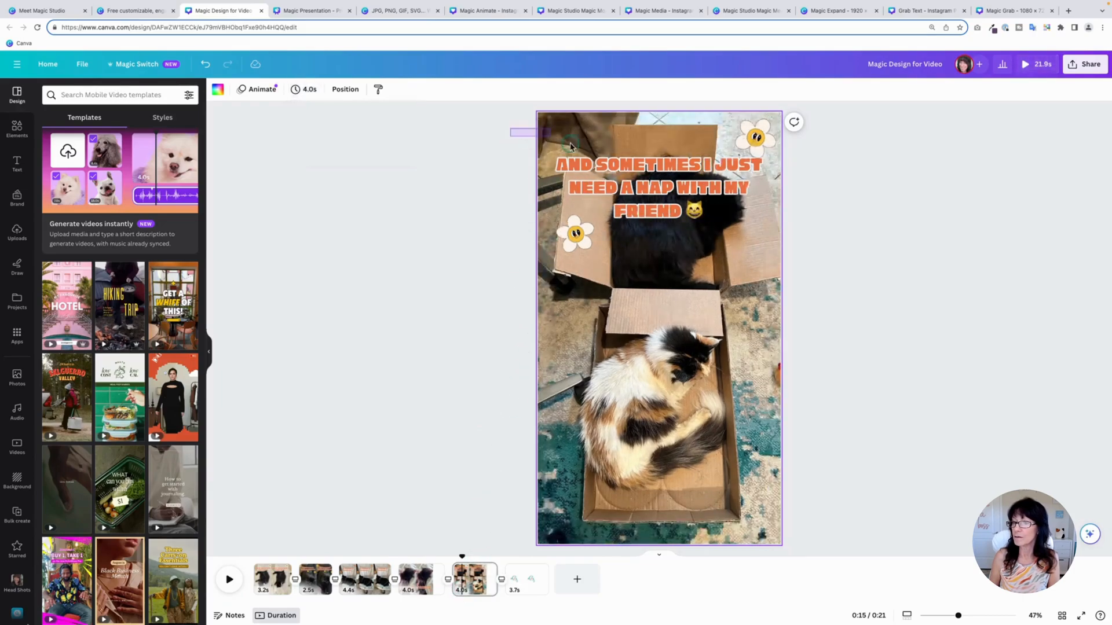
{"action": "left_click", "coordinate": [660, 187]}
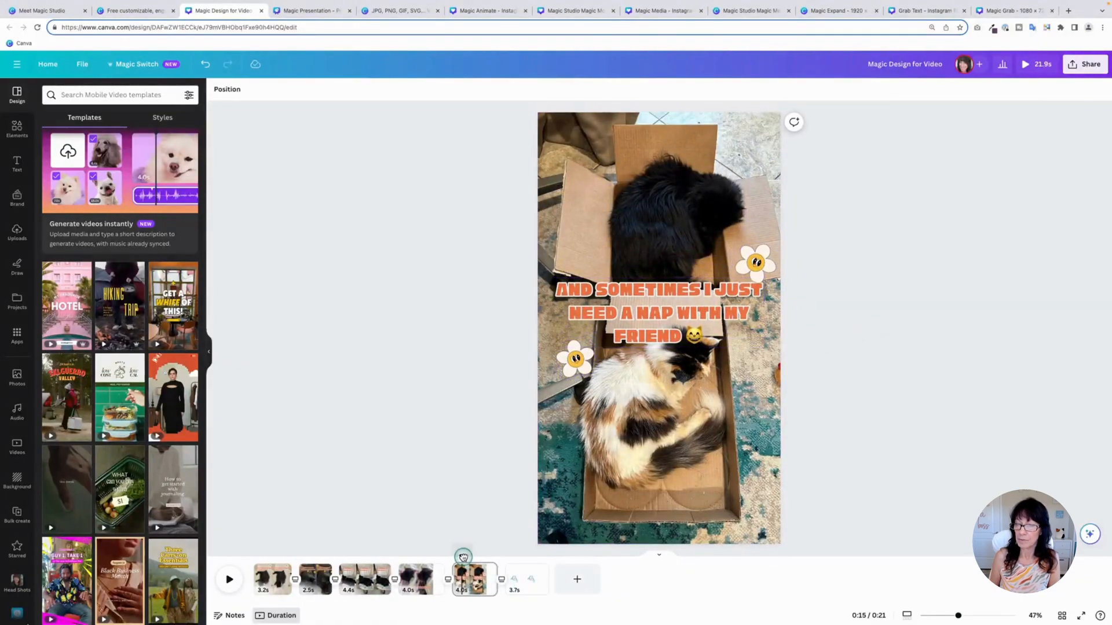
{"action": "left_click", "coordinate": [228, 579]}
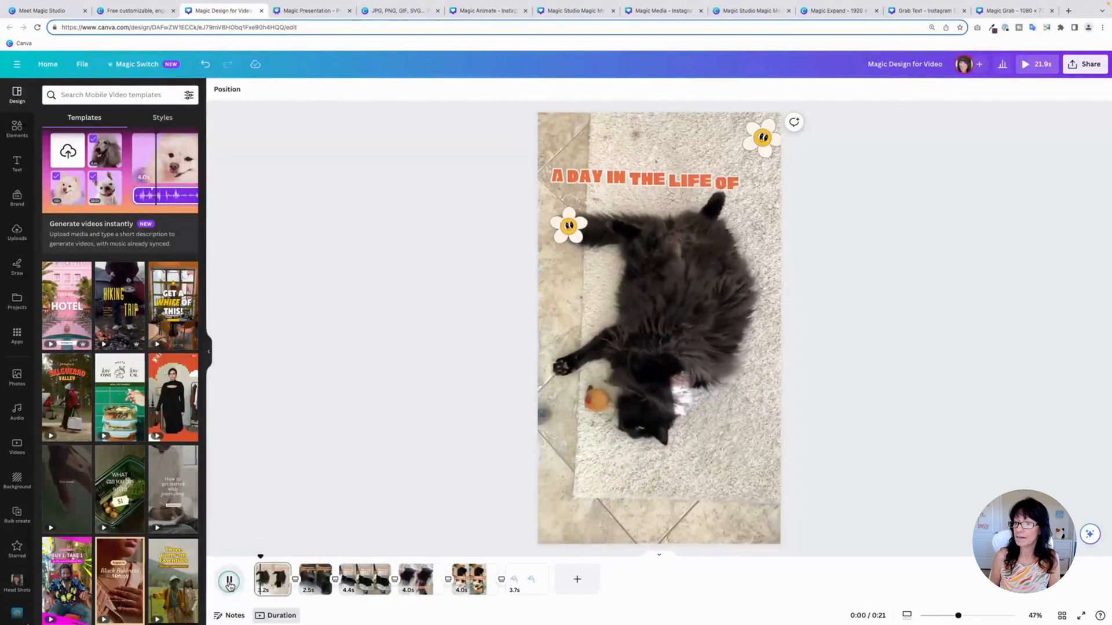
{"action": "left_click", "coordinate": [229, 580]}
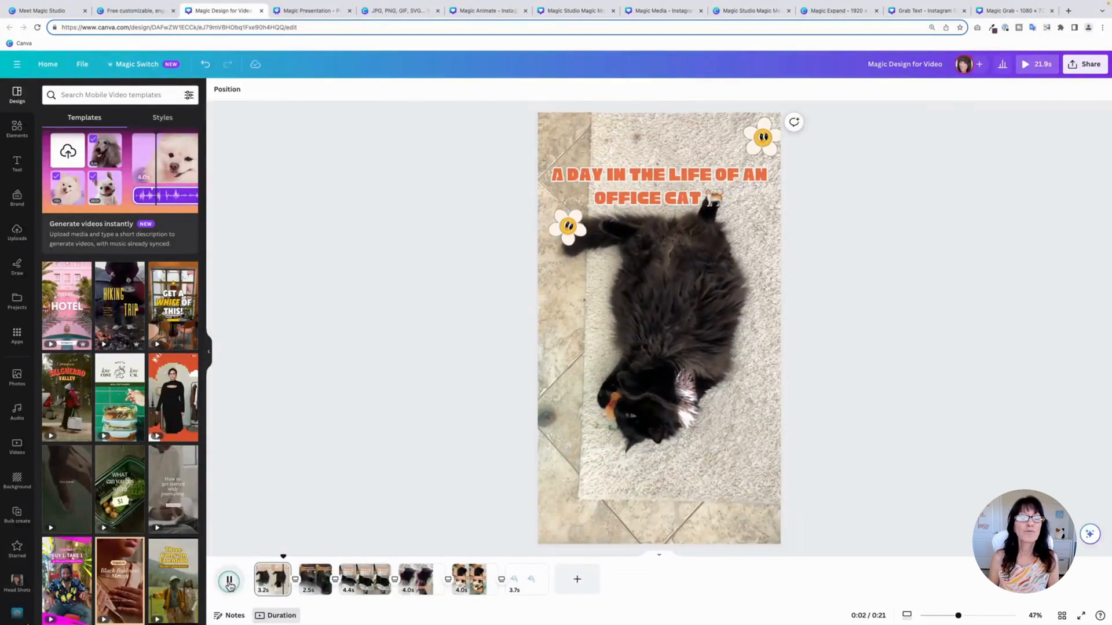
{"action": "left_click", "coordinate": [228, 580]}
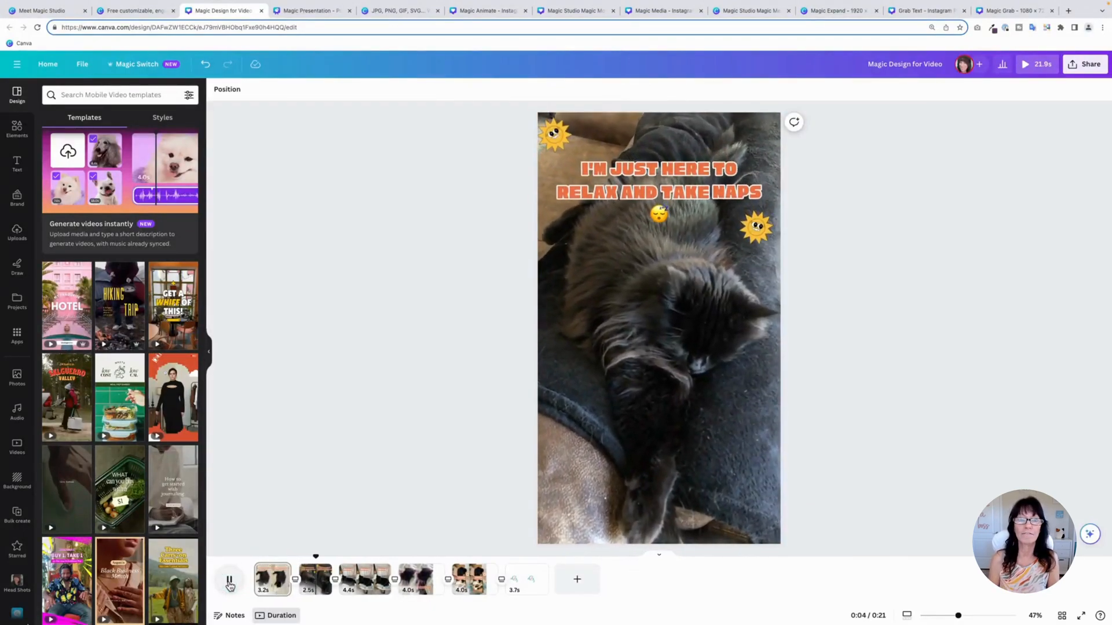
{"action": "left_click", "coordinate": [228, 579]}
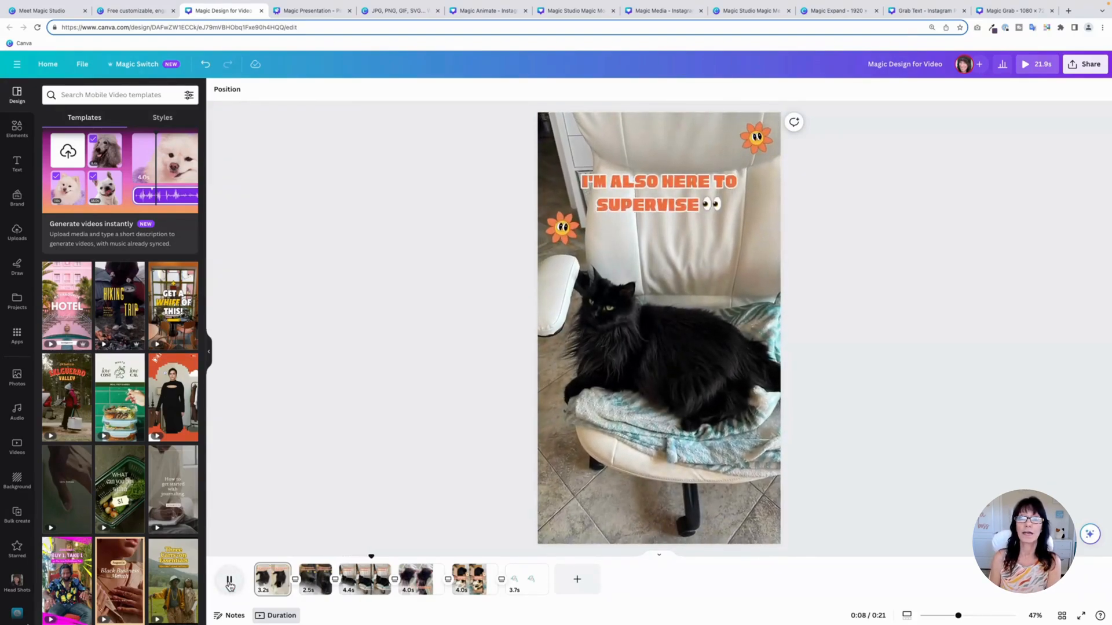
{"action": "left_click", "coordinate": [228, 579]}
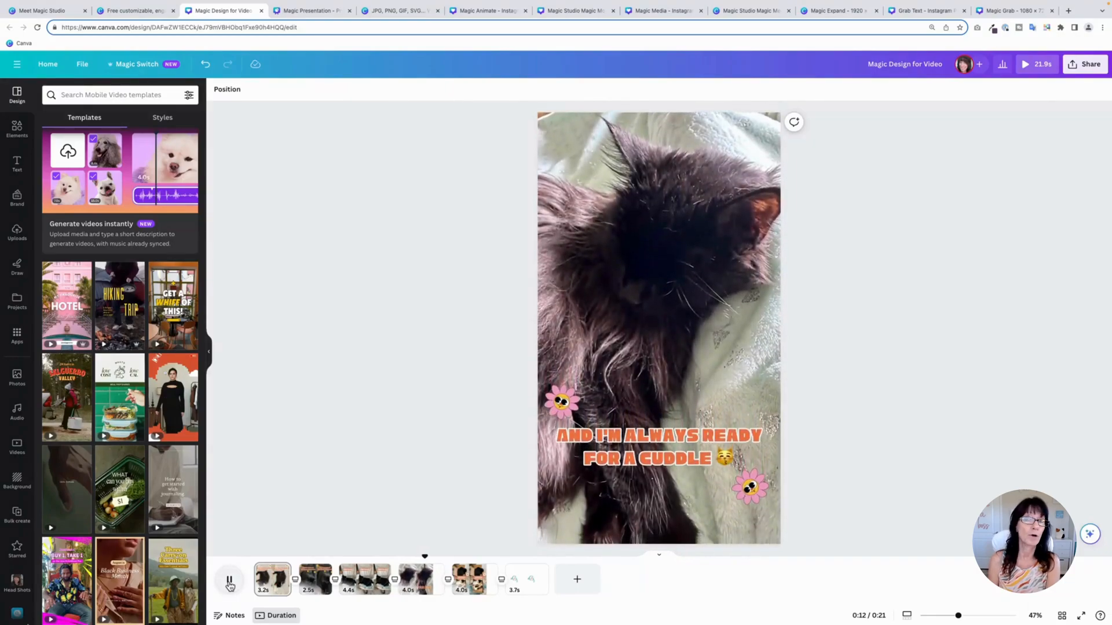
{"action": "left_click", "coordinate": [229, 579]}
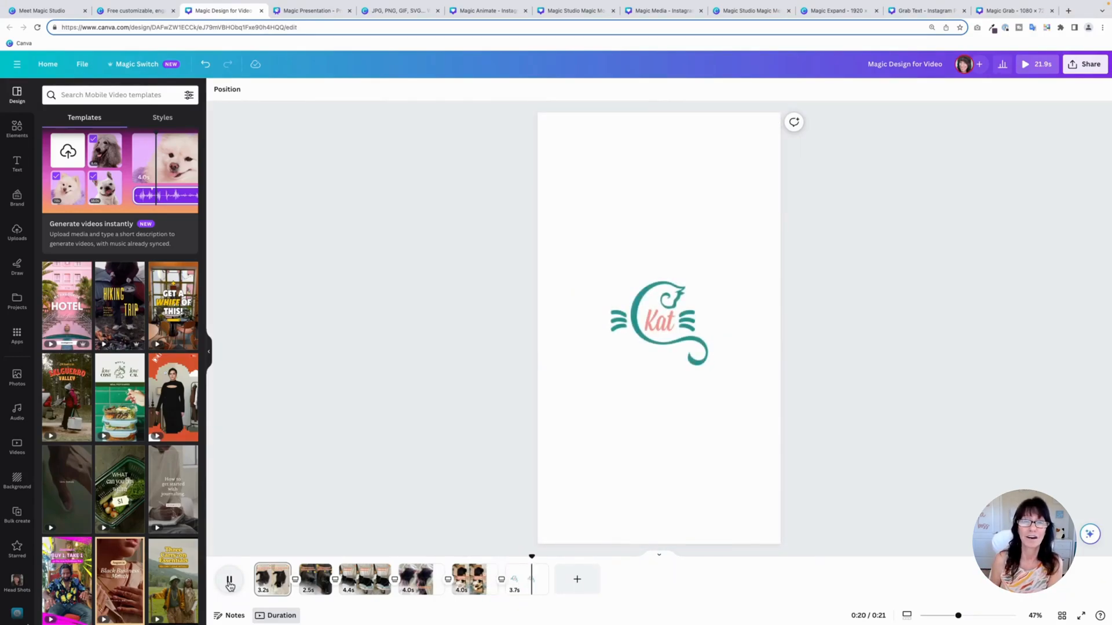
{"action": "left_click", "coordinate": [228, 579]}
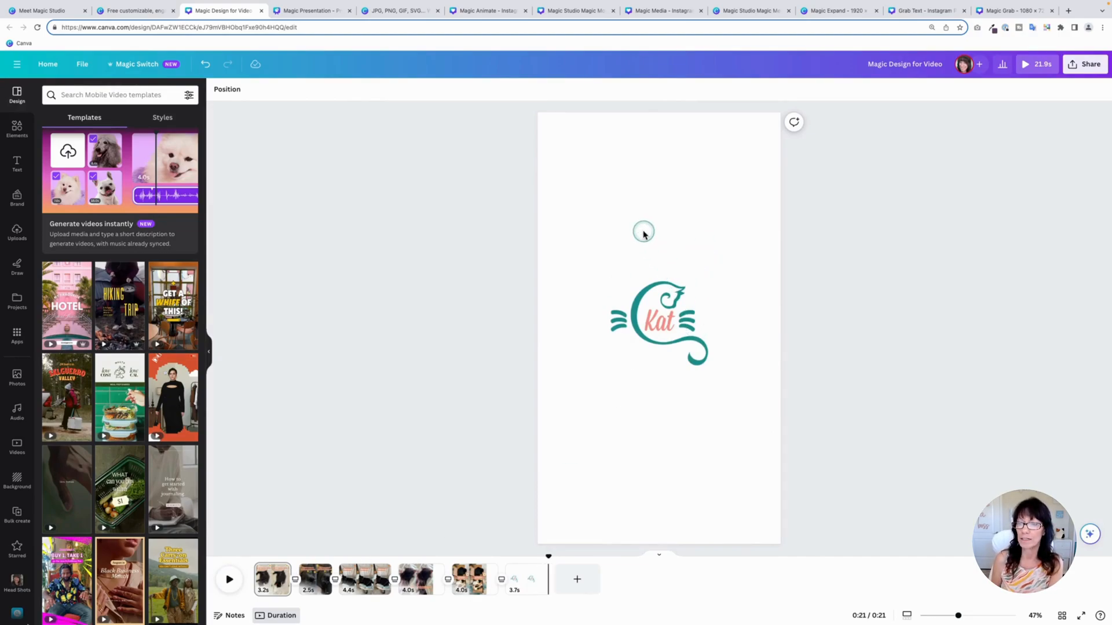
{"action": "mouse_move", "coordinate": [638, 303]}
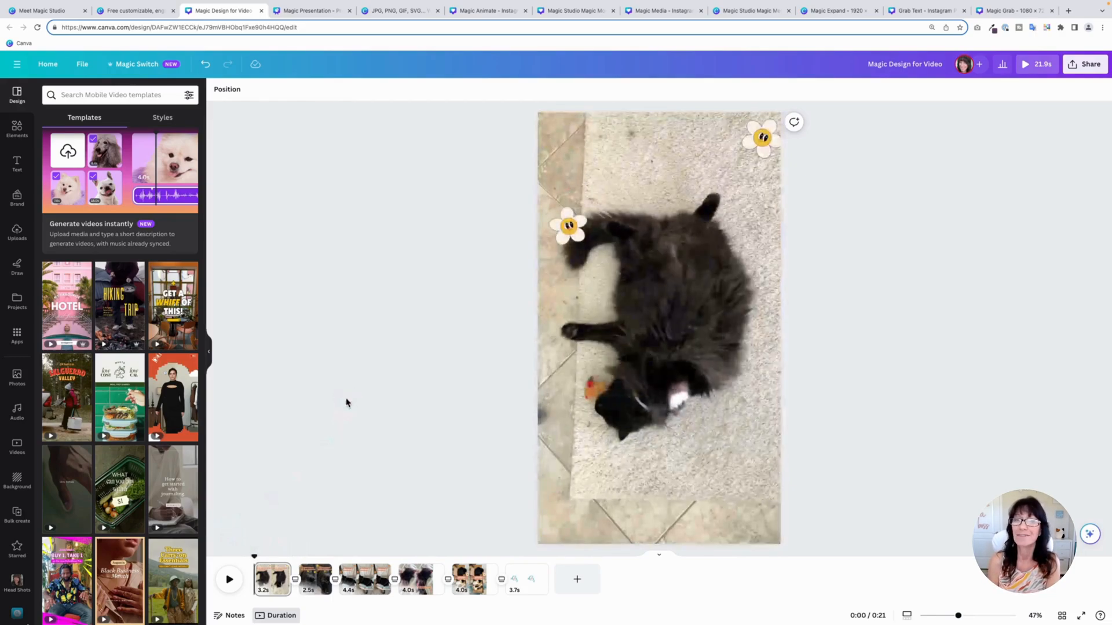
Step: Switch to the blank presentation and search for an interior design business vision deck
{"action": "left_click", "coordinate": [310, 10]}
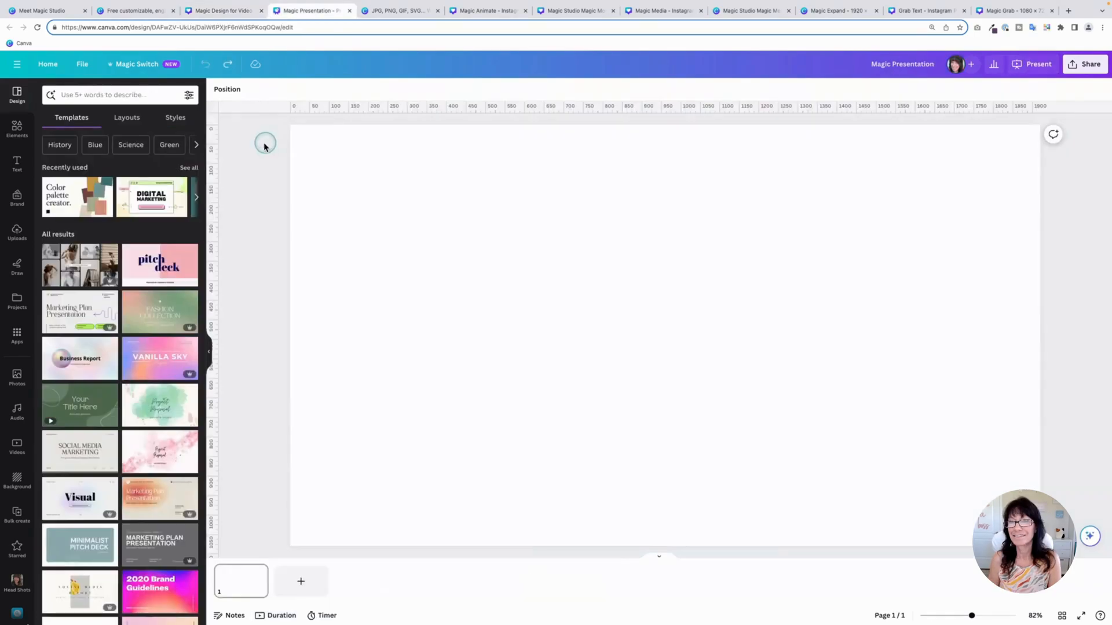
{"action": "mouse_move", "coordinate": [256, 150]}
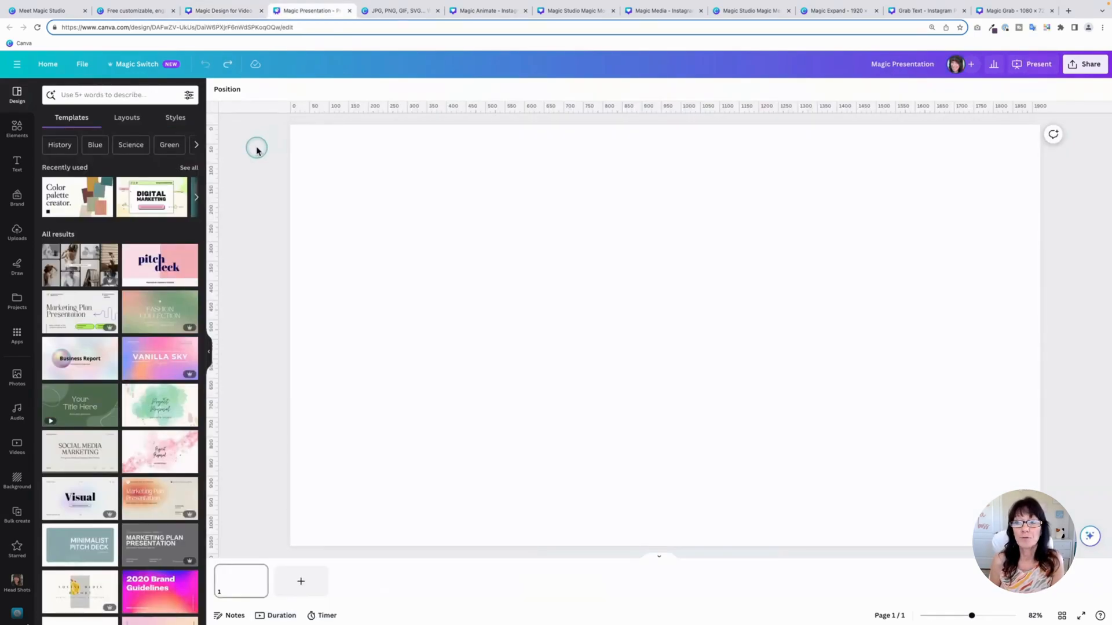
{"action": "left_click", "coordinate": [505, 217]}
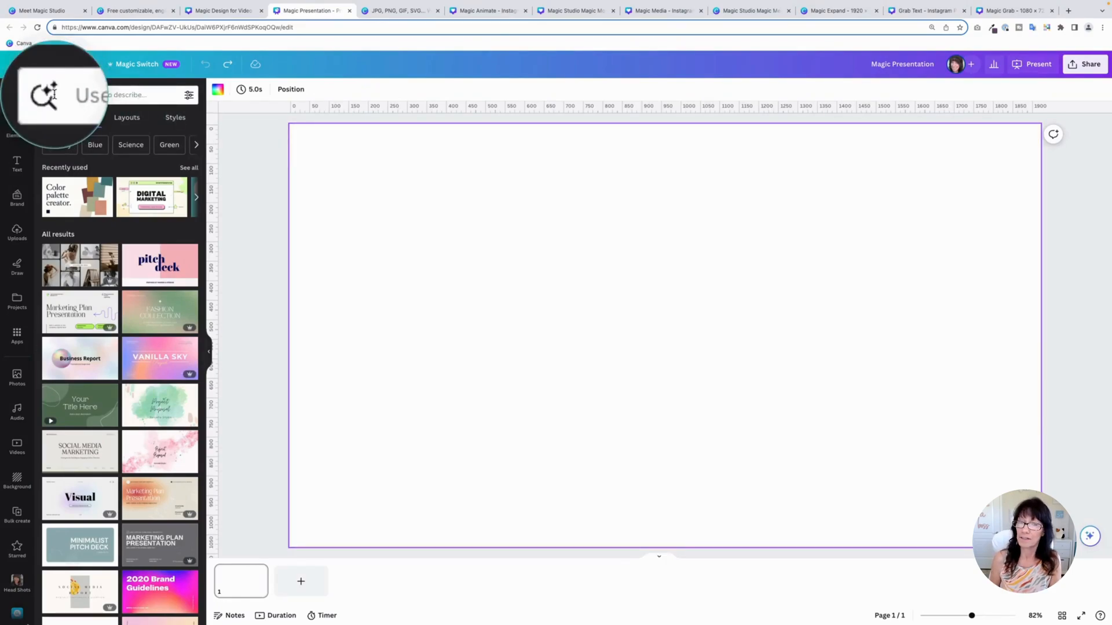
{"action": "left_click", "coordinate": [116, 95]}
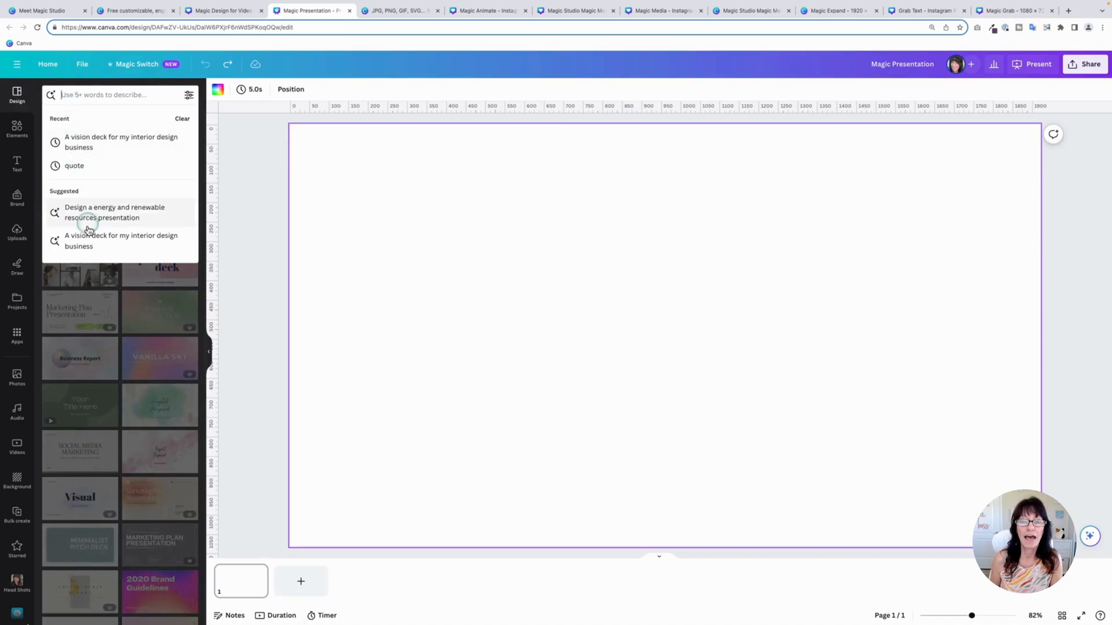
{"action": "mouse_move", "coordinate": [150, 240]}
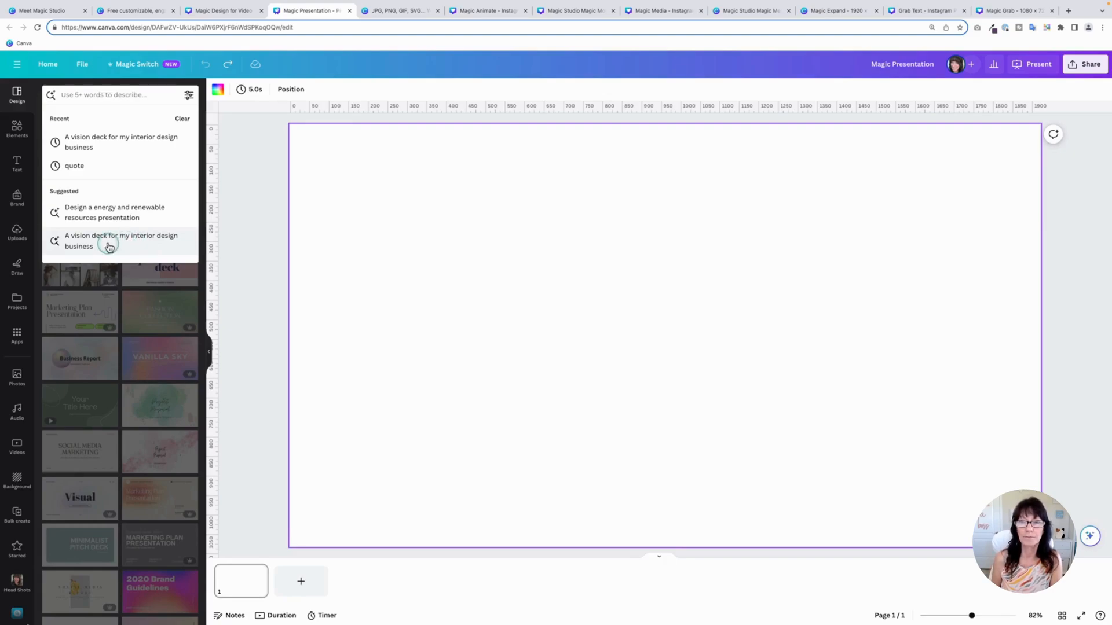
{"action": "left_click", "coordinate": [121, 240]}
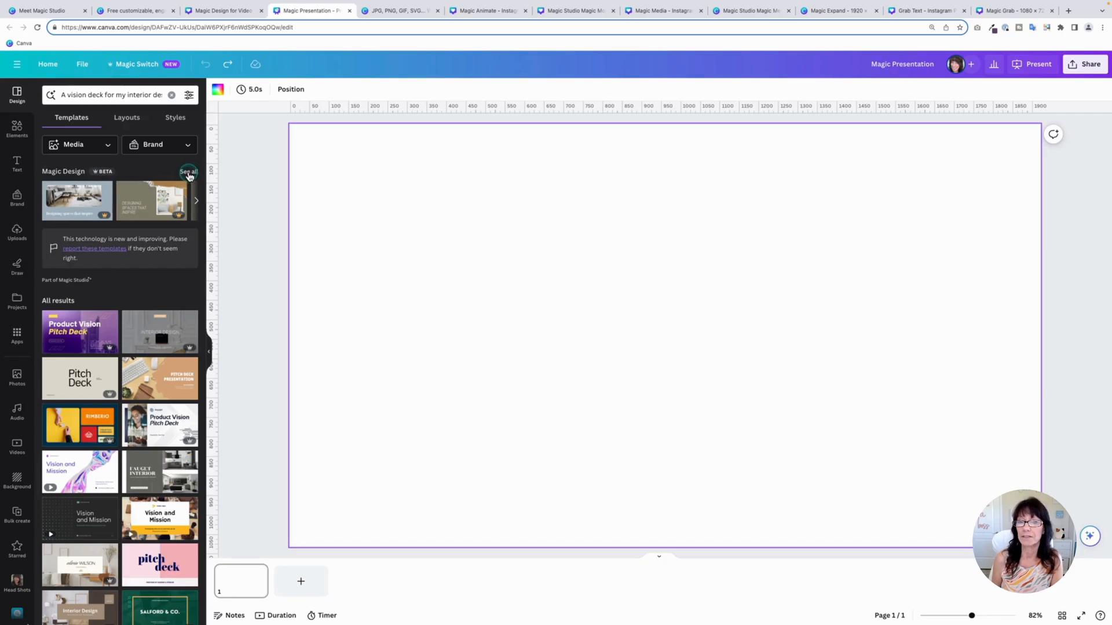
Step: Show all Magic Design templates and preview the first template's pages
{"action": "left_click", "coordinate": [188, 172]}
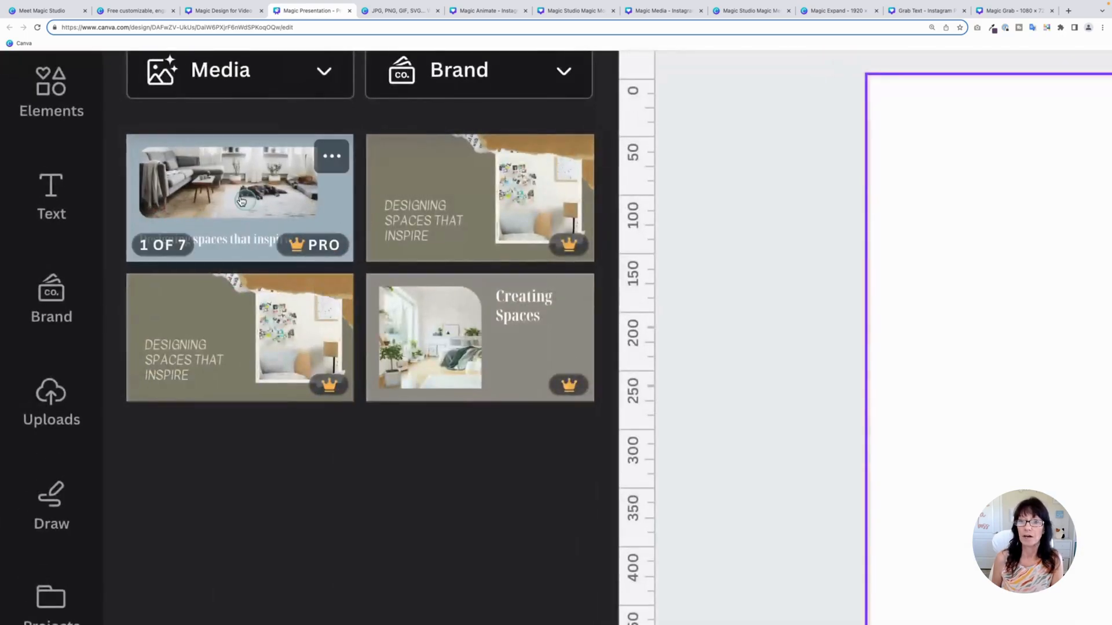
{"action": "left_click", "coordinate": [239, 198]}
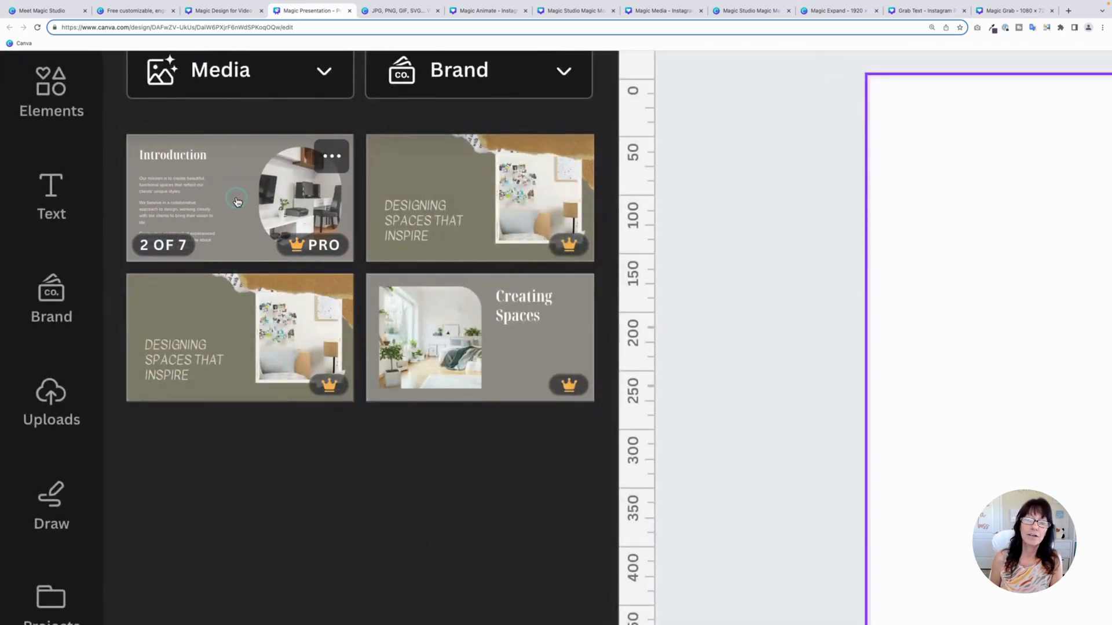
{"action": "left_click", "coordinate": [239, 196]}
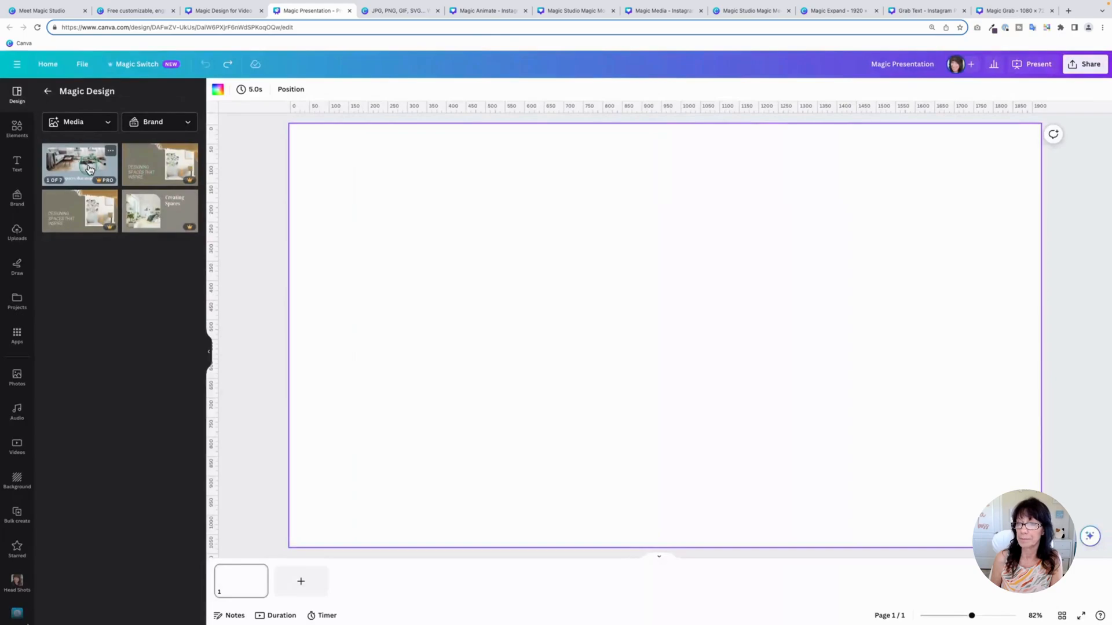
Step: Apply all seven pages of the first interior design template and view the title slide
{"action": "left_click", "coordinate": [79, 164]}
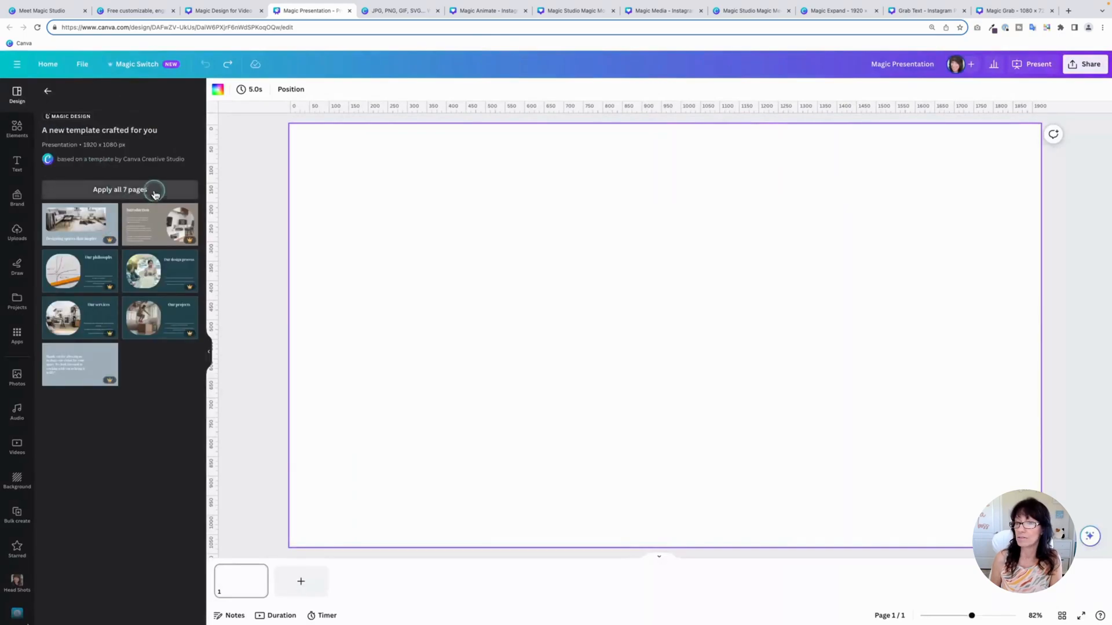
{"action": "left_click", "coordinate": [119, 190]}
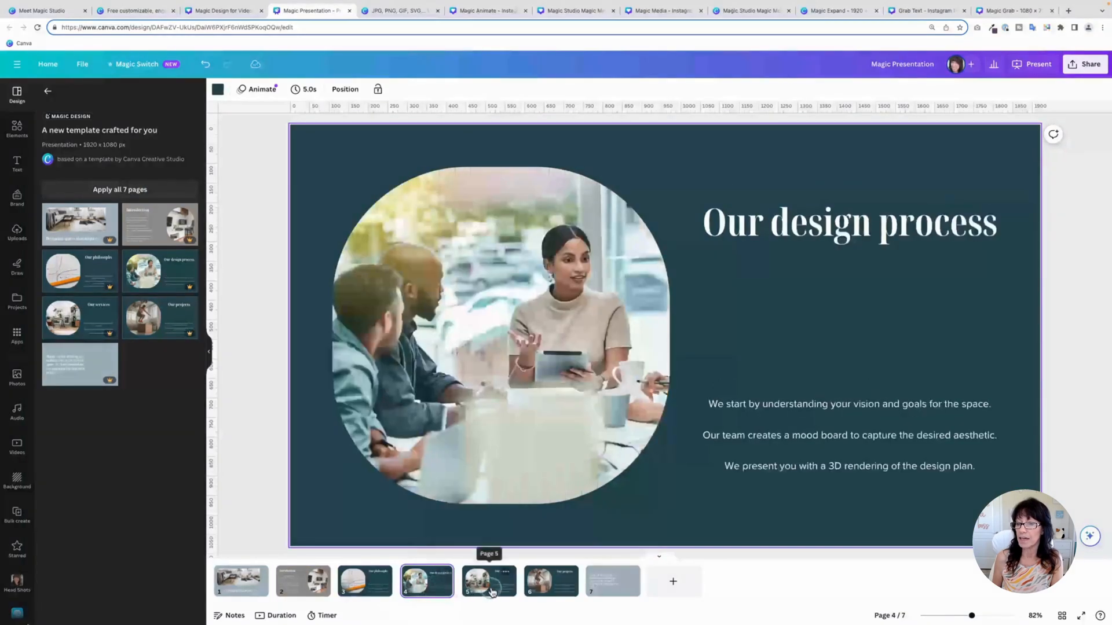
{"action": "left_click", "coordinate": [240, 581]}
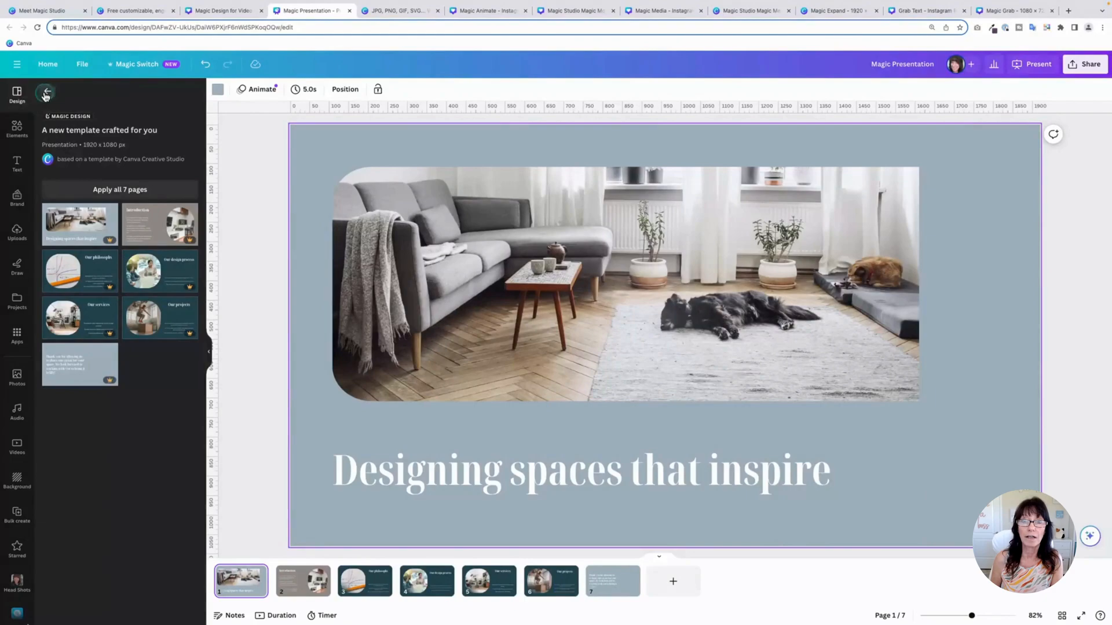
Step: Browse the Styles colour palettes and slide Layouts, then return to the template results
{"action": "left_click", "coordinate": [45, 92]}
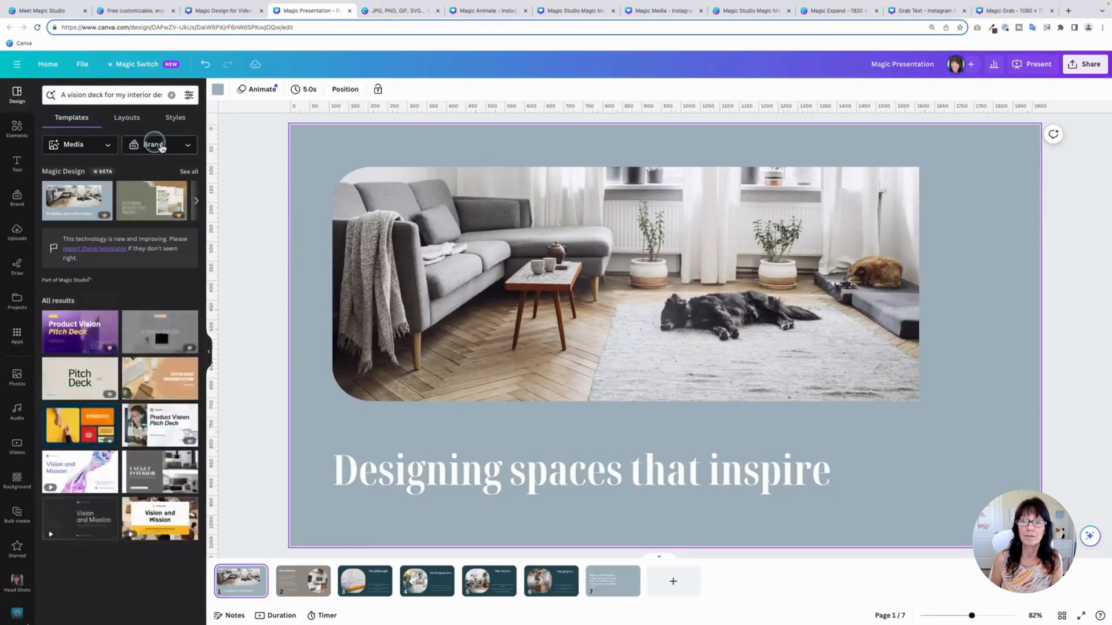
{"action": "left_click", "coordinate": [175, 116]}
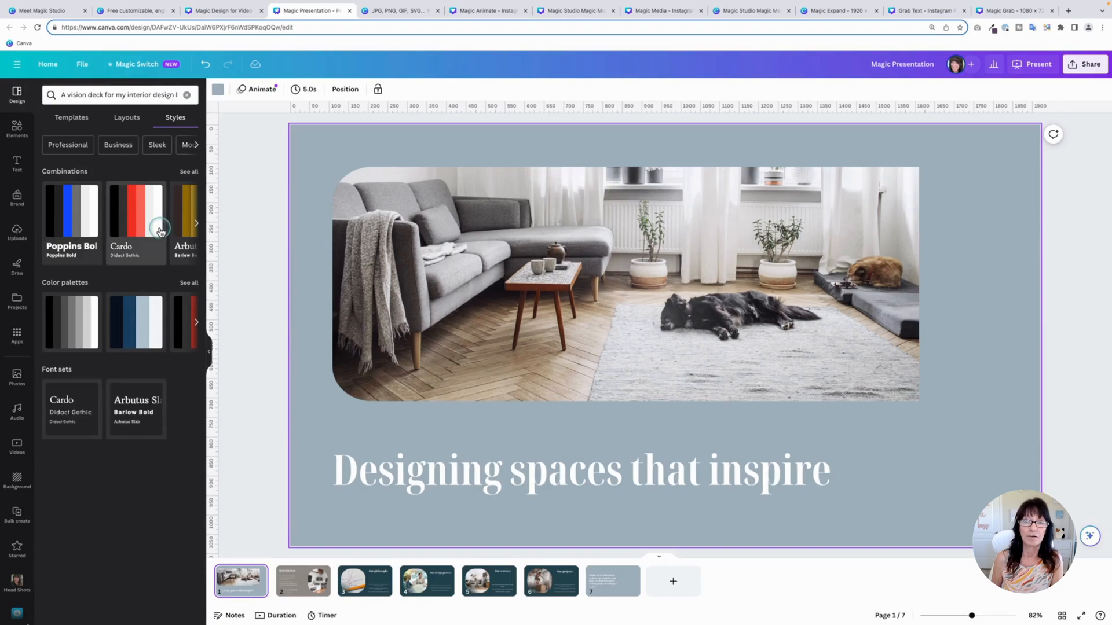
{"action": "left_click", "coordinate": [195, 223]}
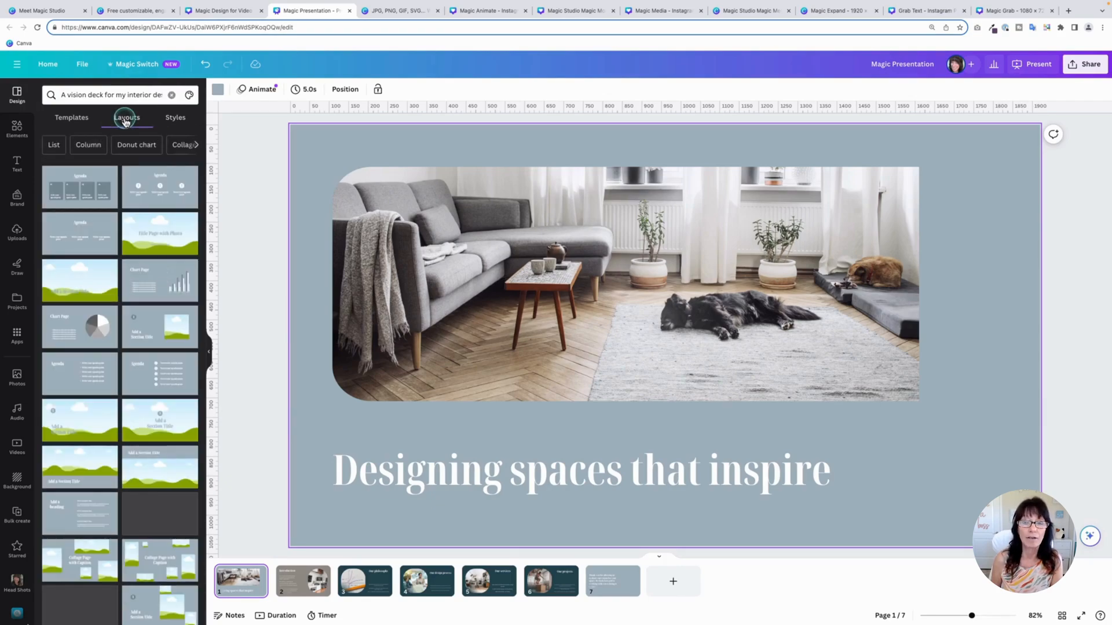
{"action": "left_click", "coordinate": [71, 118]}
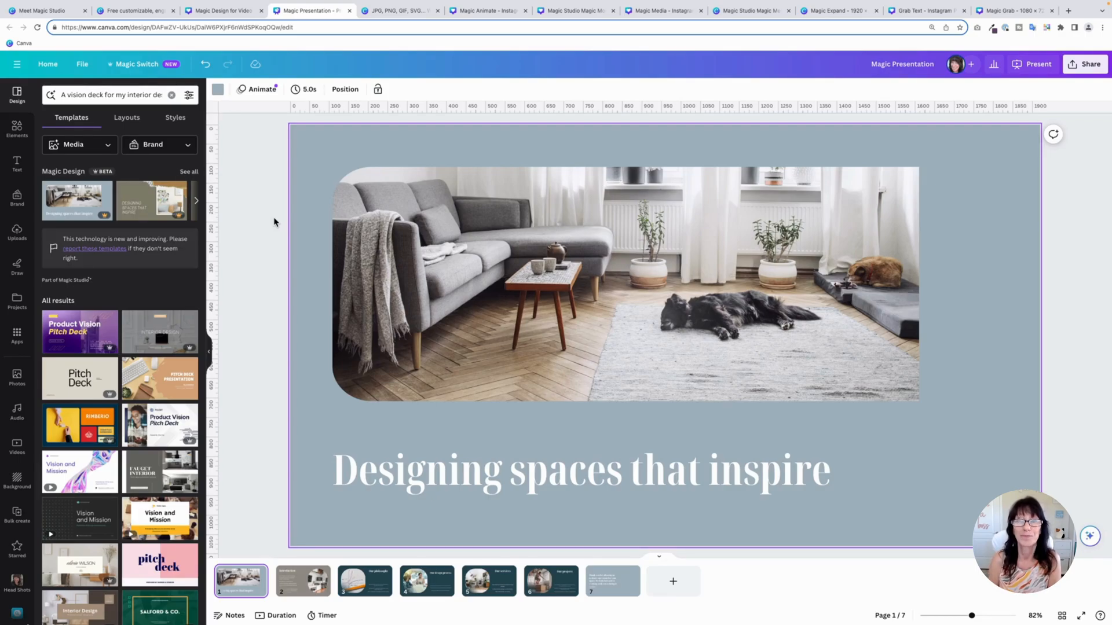
Step: Switch to the JPG, PNG, GIF, SVG design and browse Magic Switch's social media resize sizes
{"action": "left_click", "coordinate": [394, 10]}
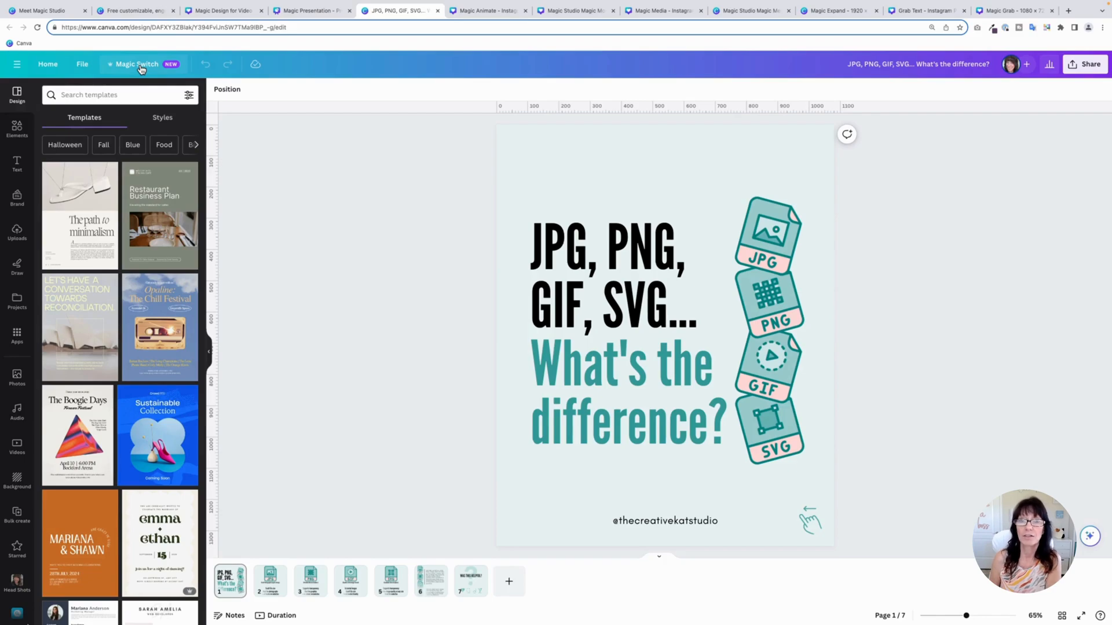
{"action": "left_click", "coordinate": [135, 64]}
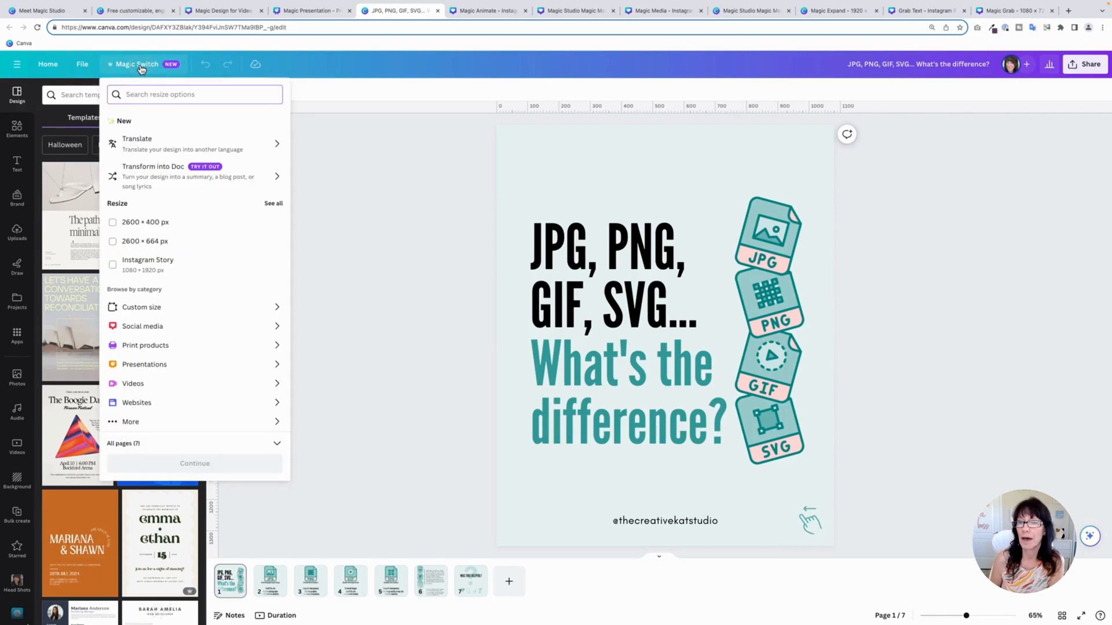
{"action": "mouse_move", "coordinate": [244, 148]}
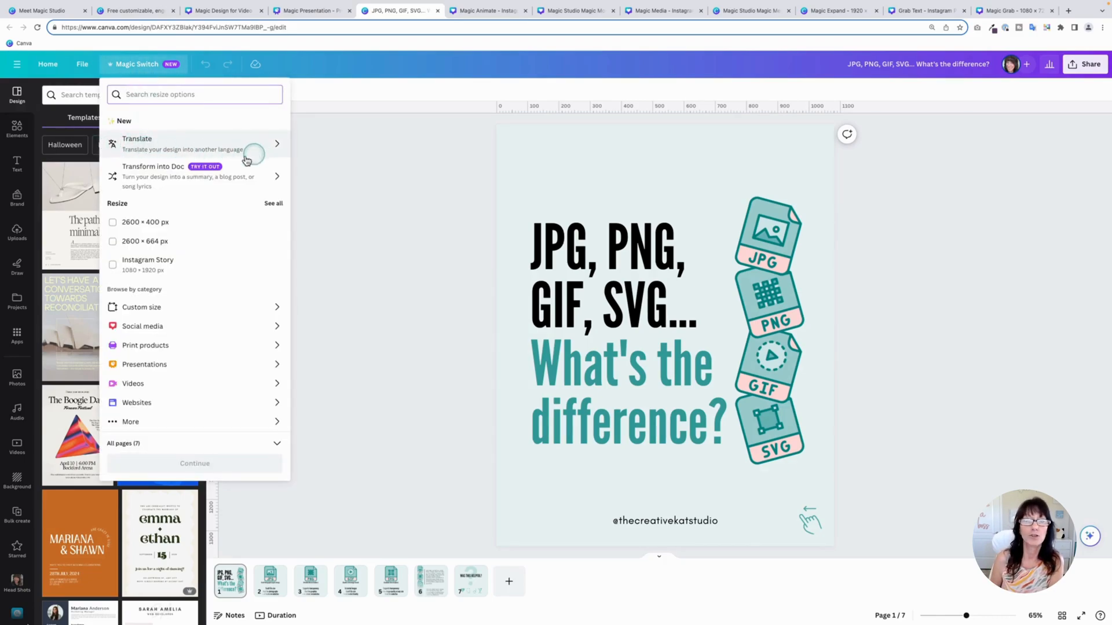
{"action": "mouse_move", "coordinate": [138, 145]}
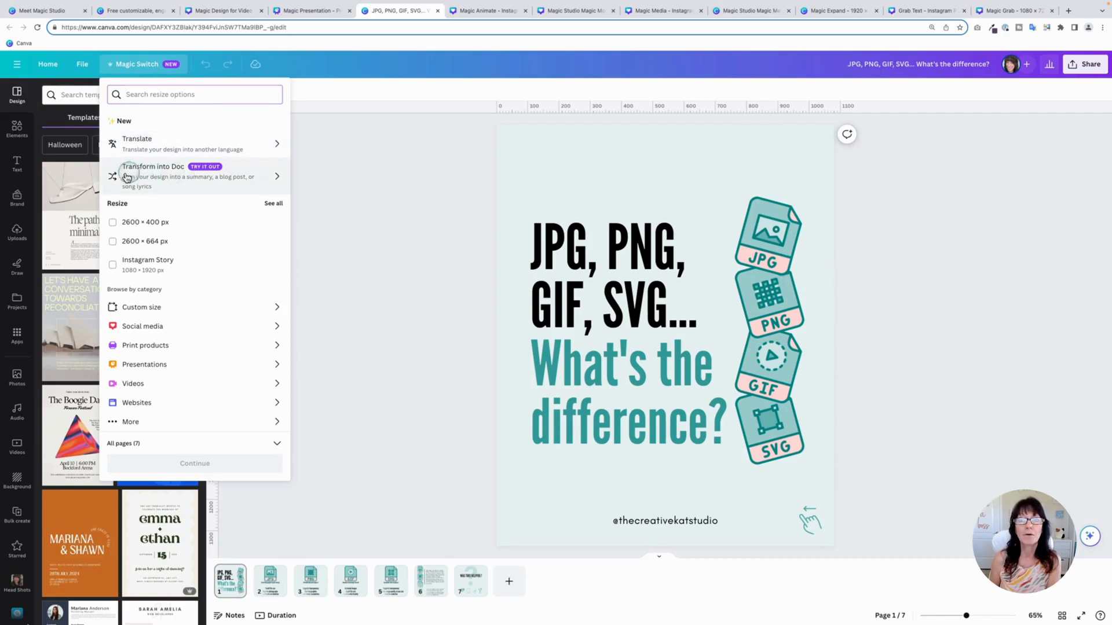
{"action": "mouse_move", "coordinate": [259, 178]}
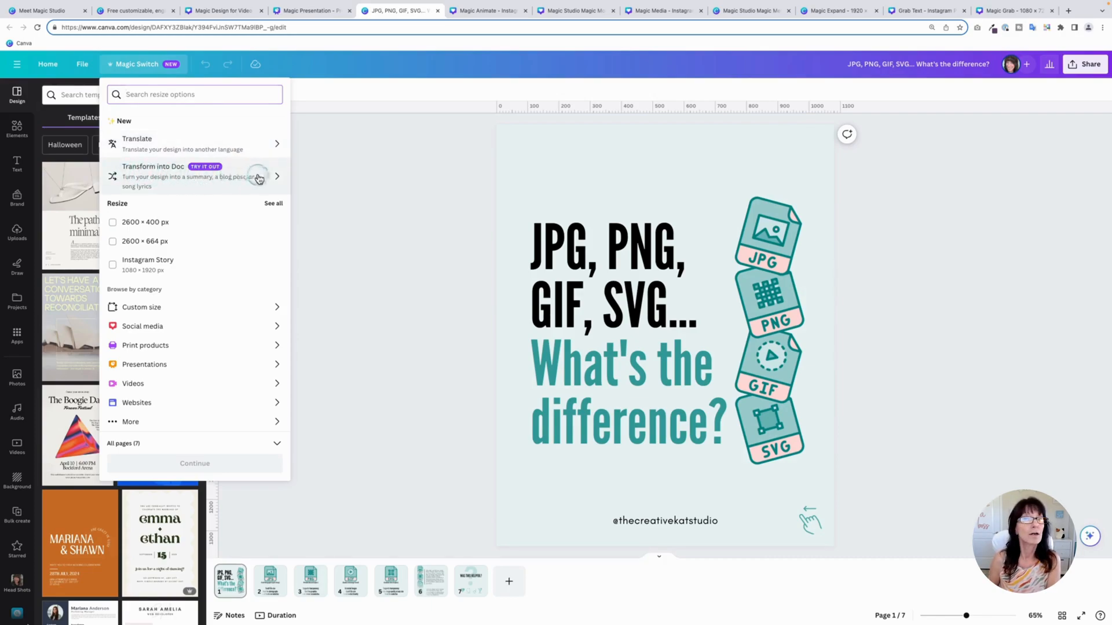
{"action": "mouse_move", "coordinate": [219, 269]}
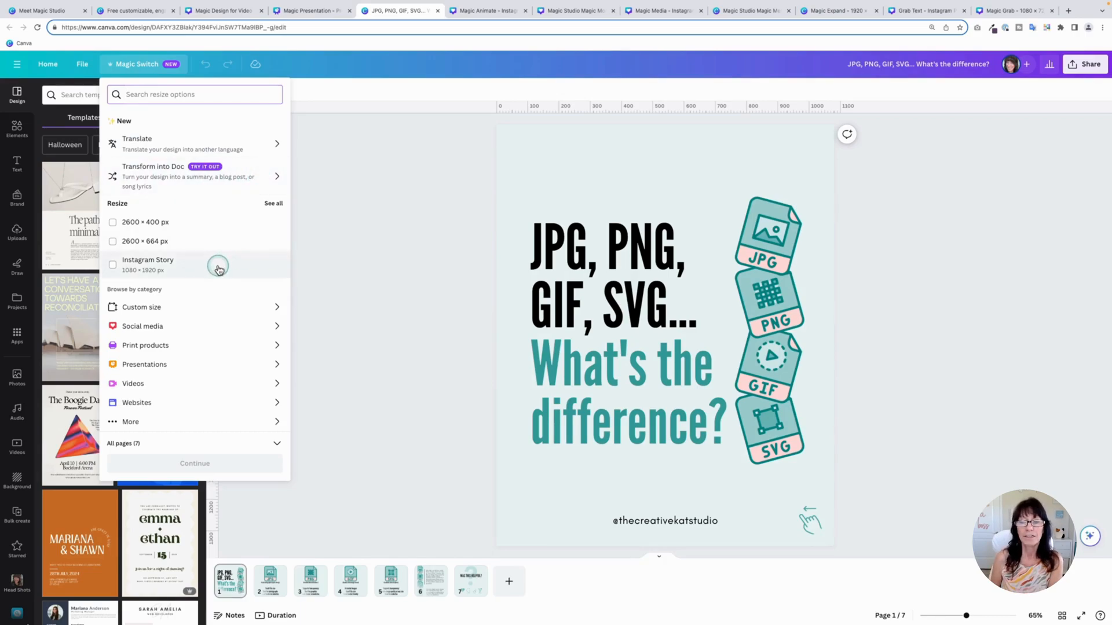
{"action": "left_click", "coordinate": [571, 306]}
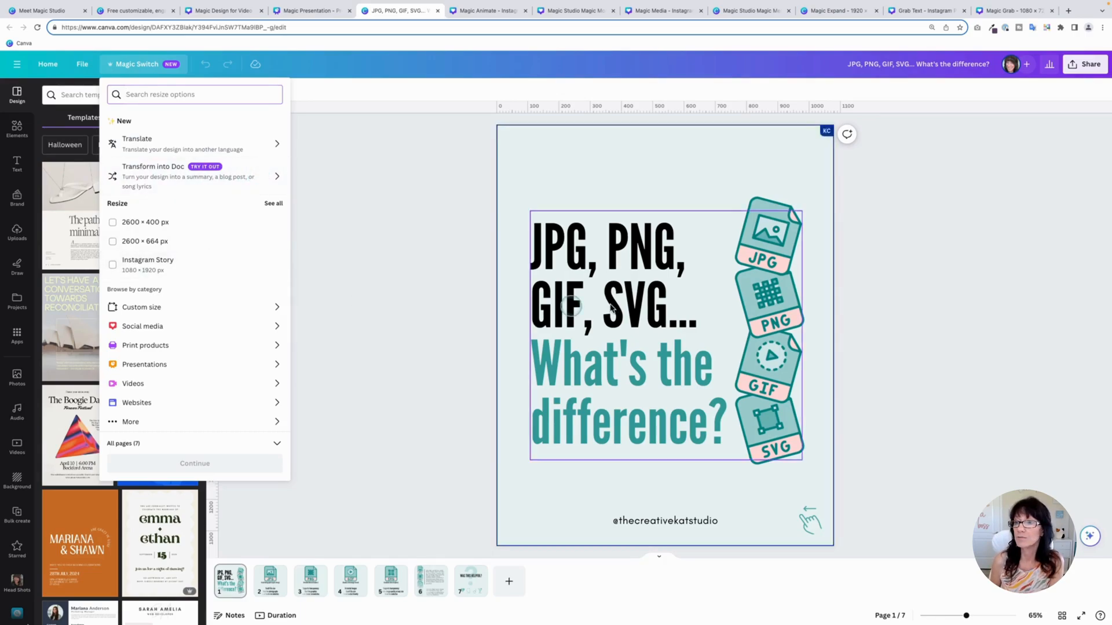
{"action": "left_click", "coordinate": [394, 418]}
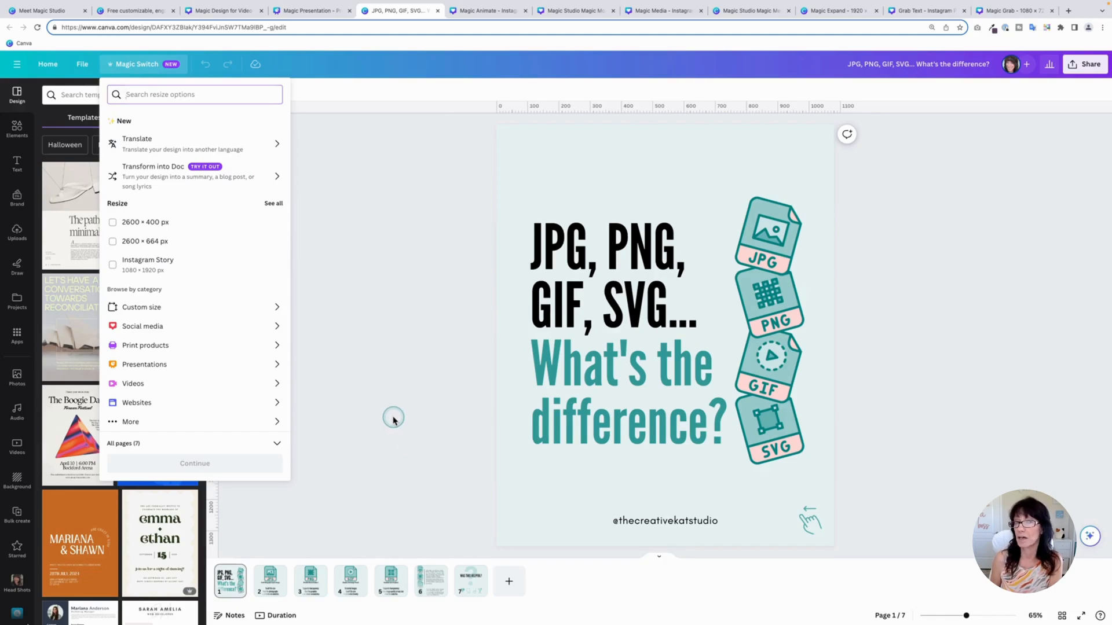
{"action": "mouse_move", "coordinate": [382, 419]}
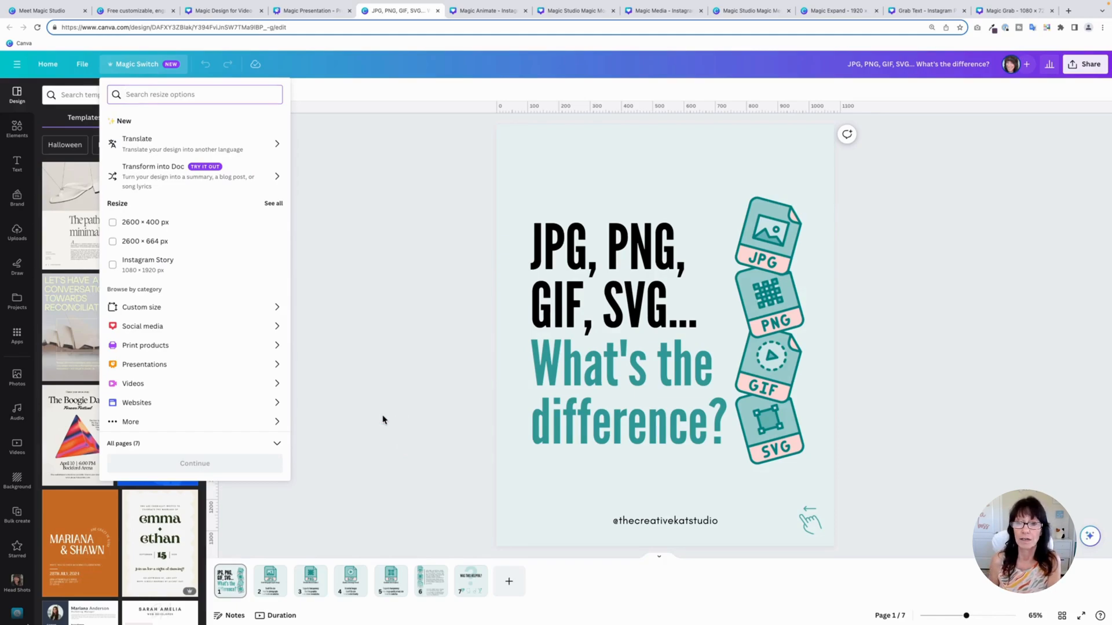
{"action": "mouse_move", "coordinate": [187, 277]}
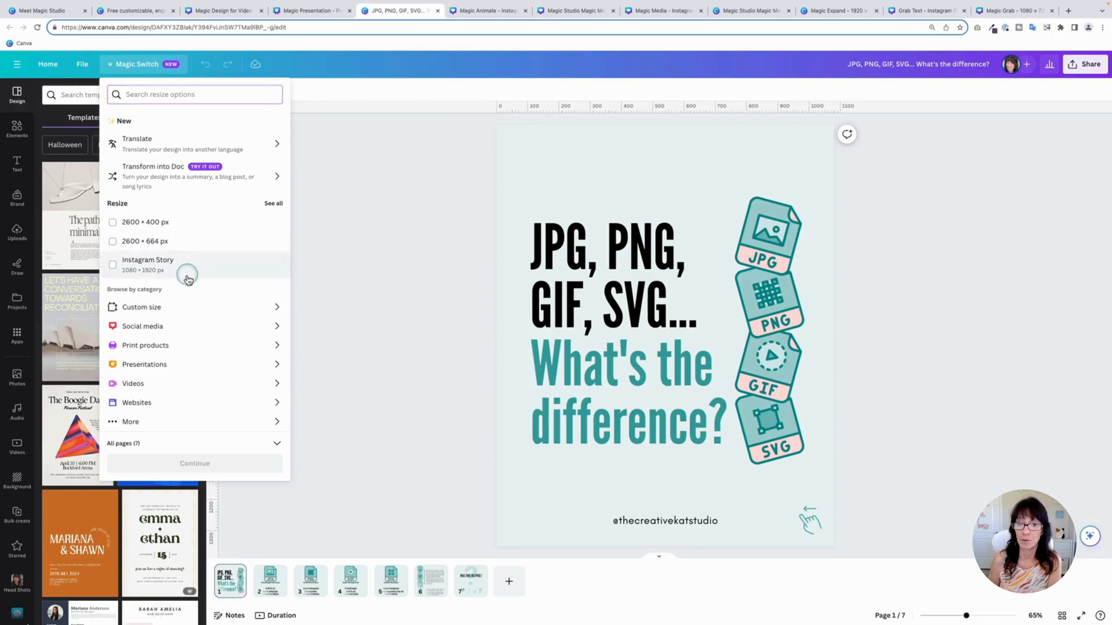
{"action": "mouse_move", "coordinate": [200, 334]}
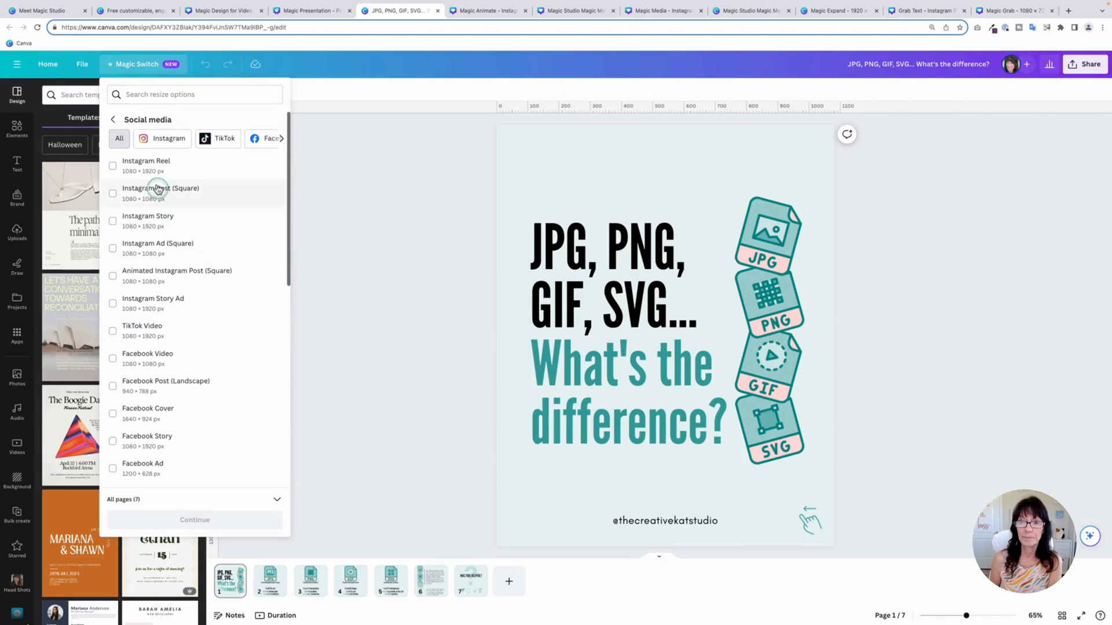
{"action": "left_click", "coordinate": [281, 139]}
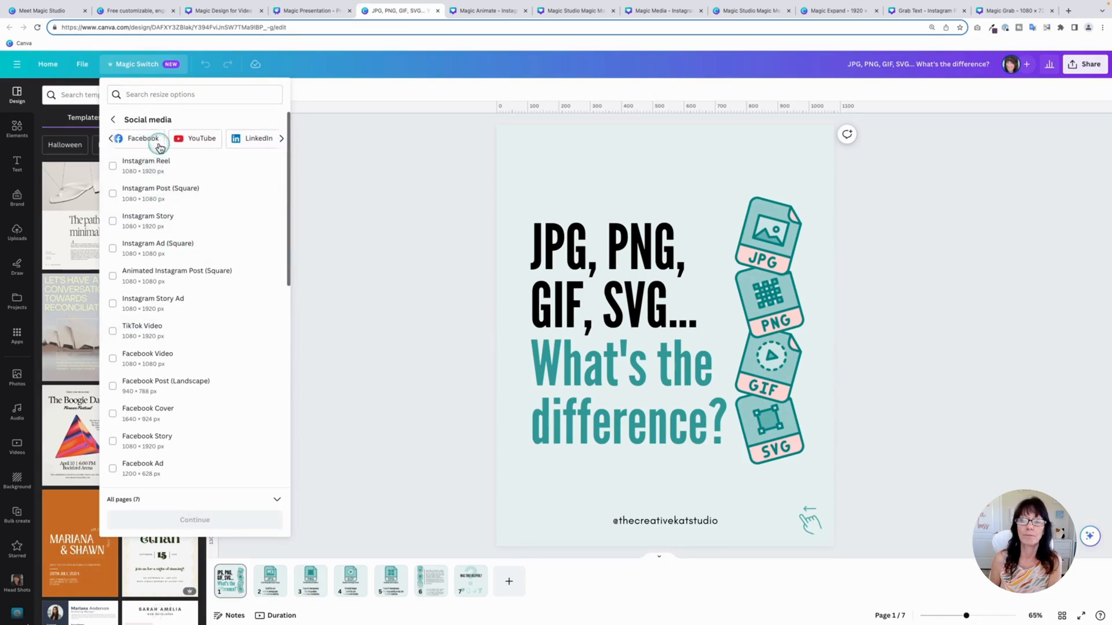
{"action": "left_click", "coordinate": [280, 138]}
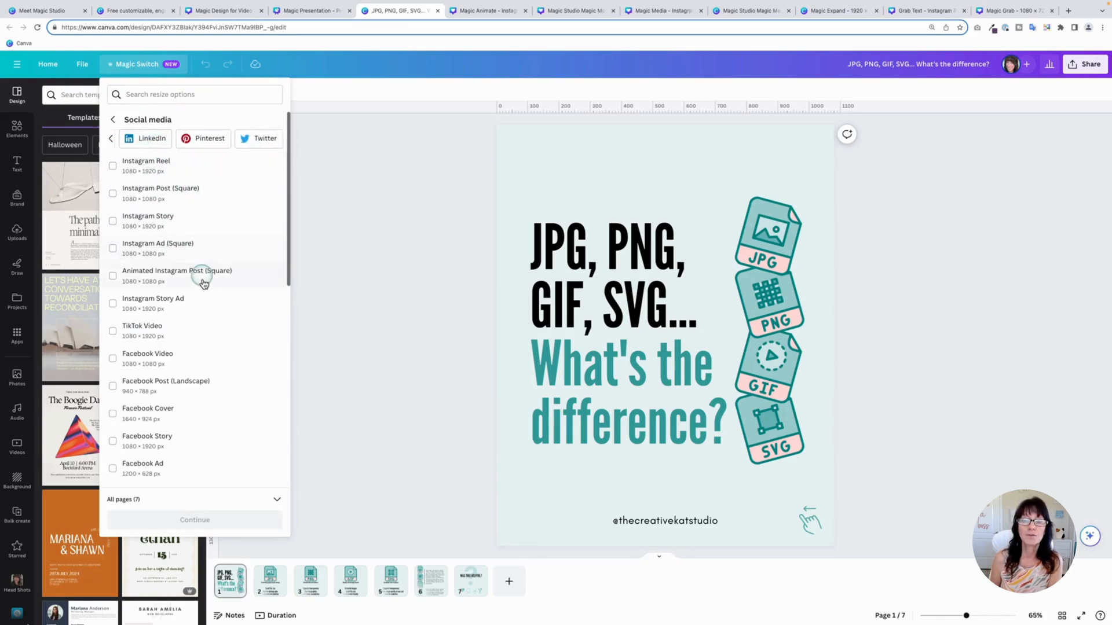
{"action": "mouse_move", "coordinate": [208, 233]}
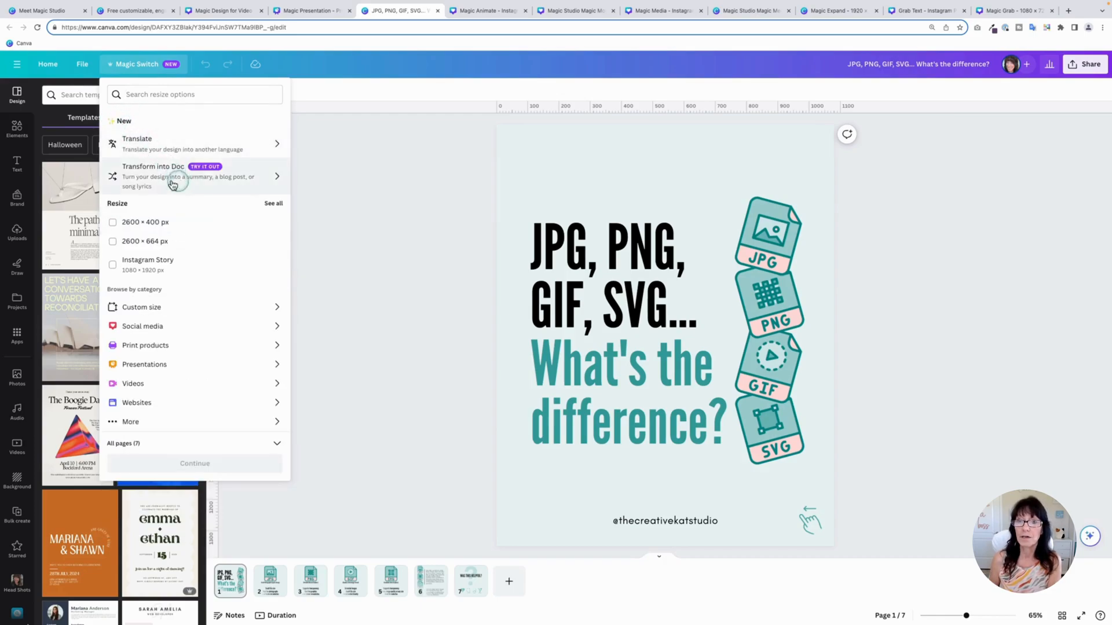
{"action": "mouse_move", "coordinate": [224, 184]}
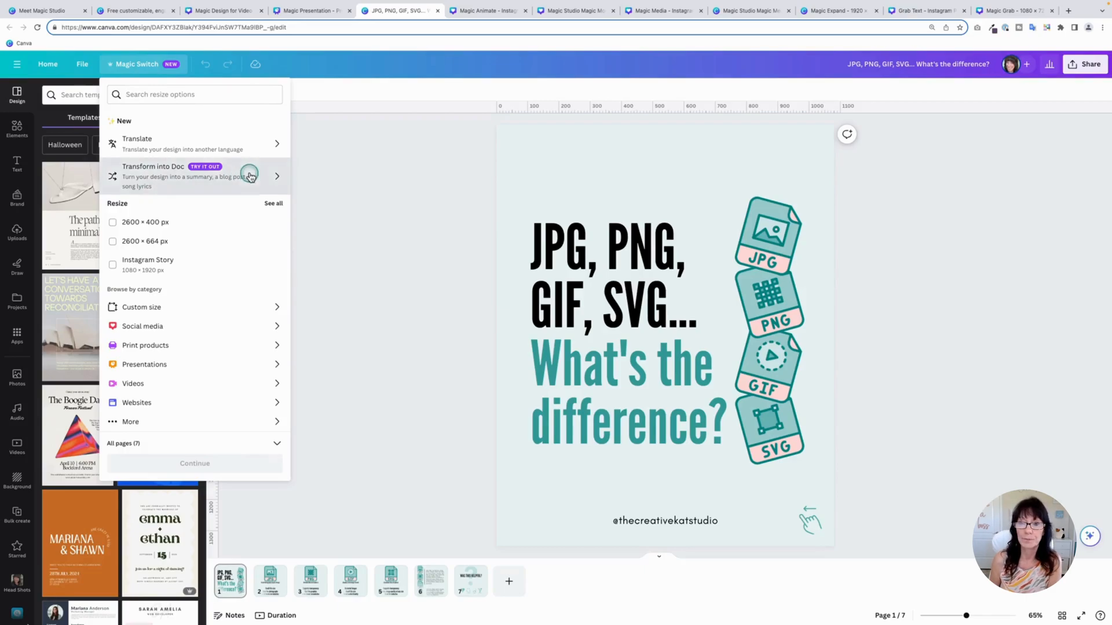
Step: Transform the design into a Blog post doc after trying Summary, Poem and Song lyrics
{"action": "left_click", "coordinate": [248, 176]}
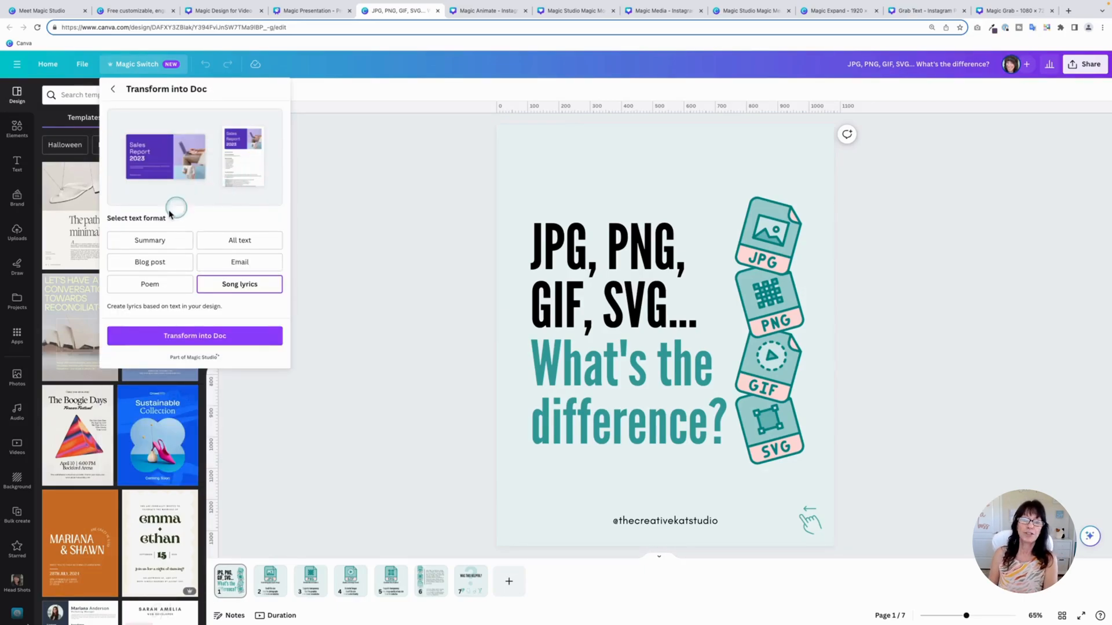
{"action": "mouse_move", "coordinate": [267, 216]}
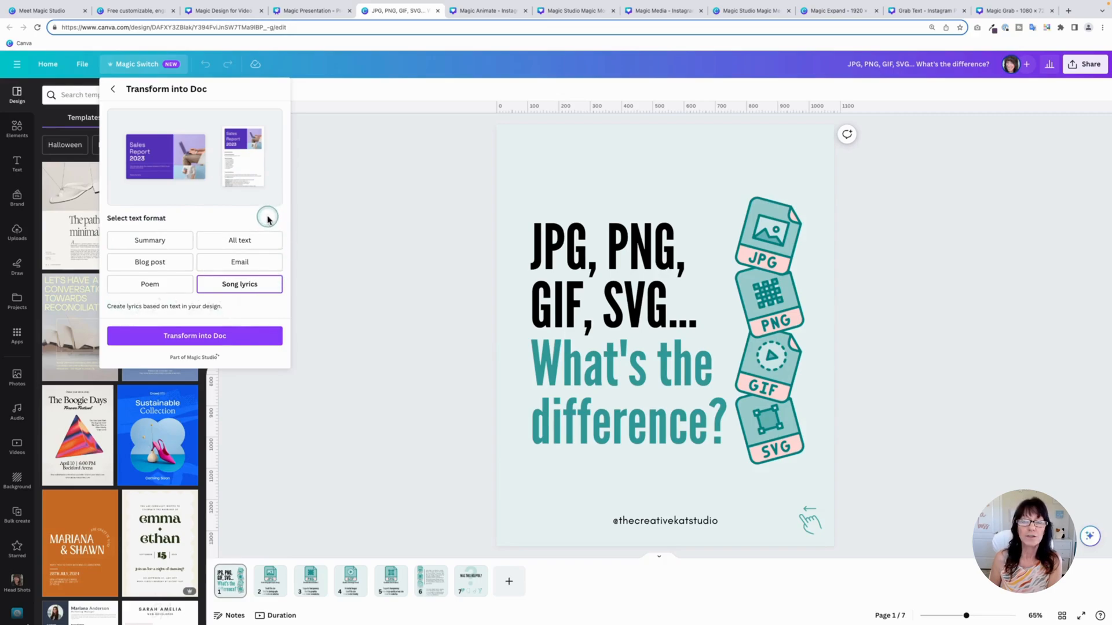
{"action": "left_click", "coordinate": [149, 240]}
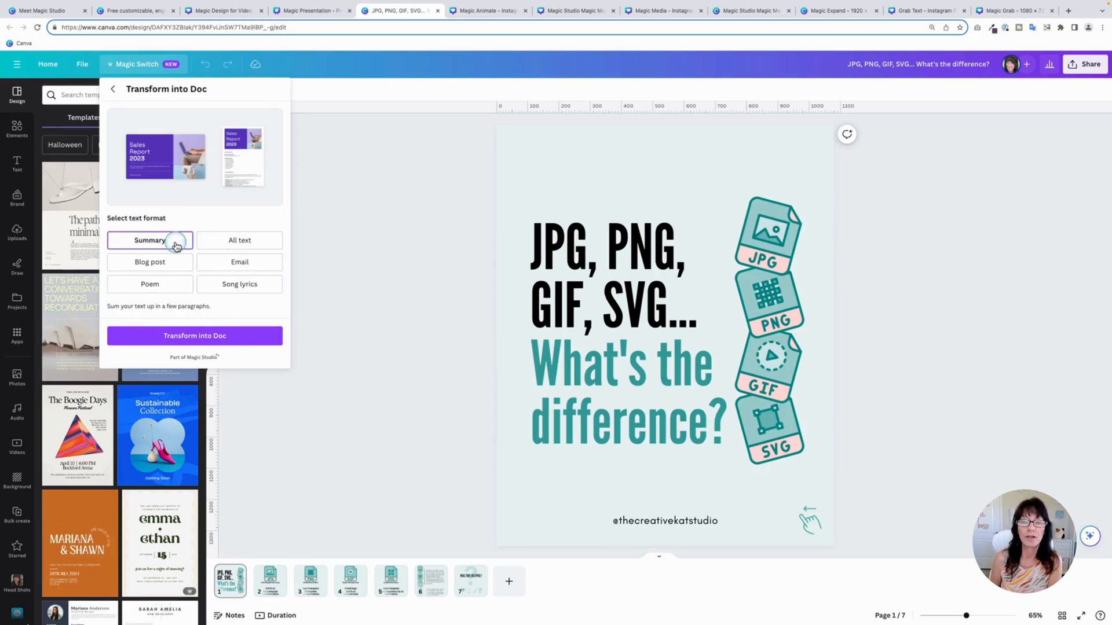
{"action": "mouse_move", "coordinate": [201, 262]}
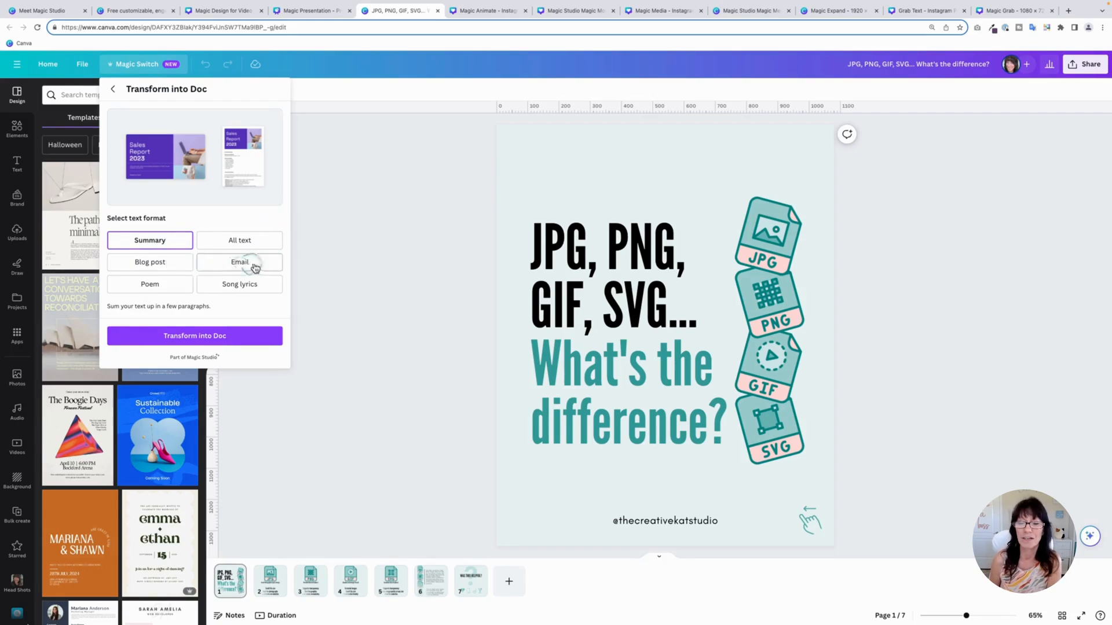
{"action": "left_click", "coordinate": [150, 284]}
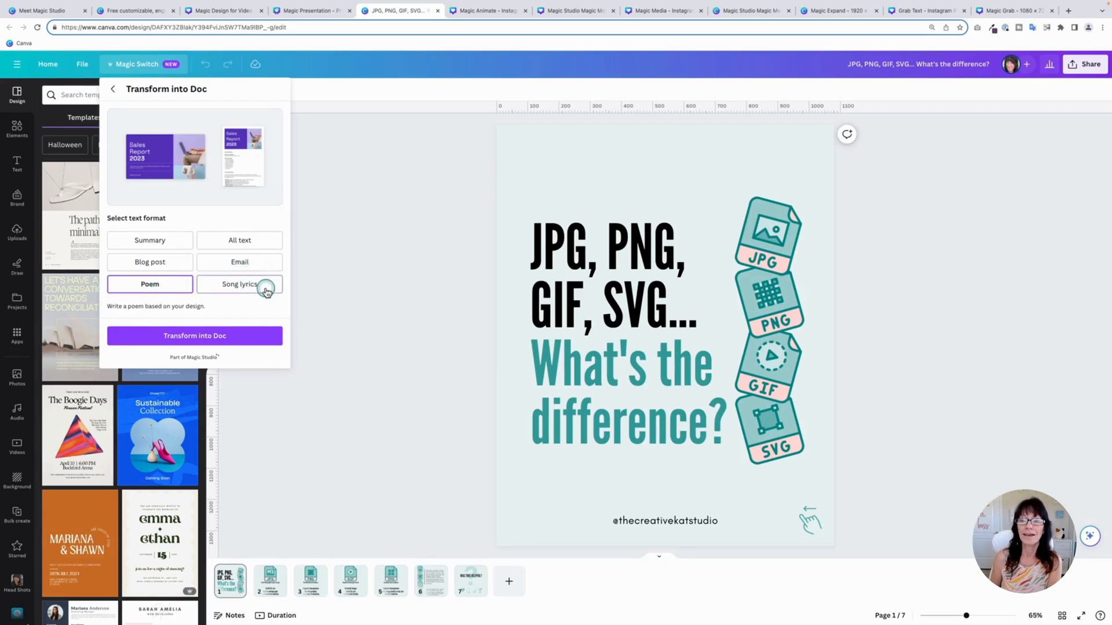
{"action": "left_click", "coordinate": [239, 285]}
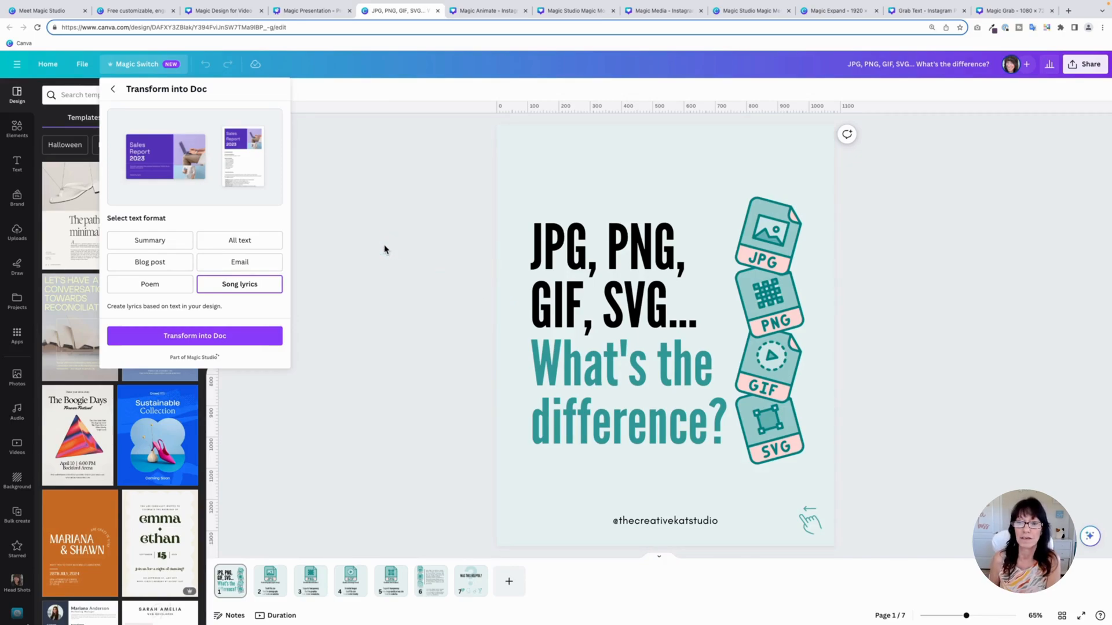
{"action": "mouse_move", "coordinate": [239, 262]}
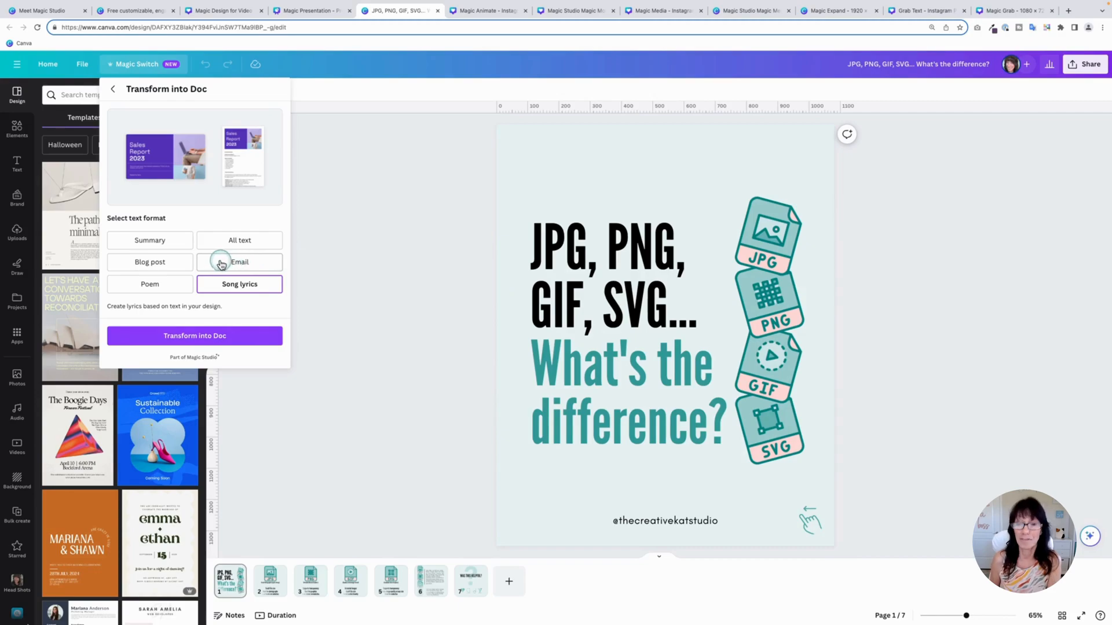
{"action": "left_click", "coordinate": [149, 262]}
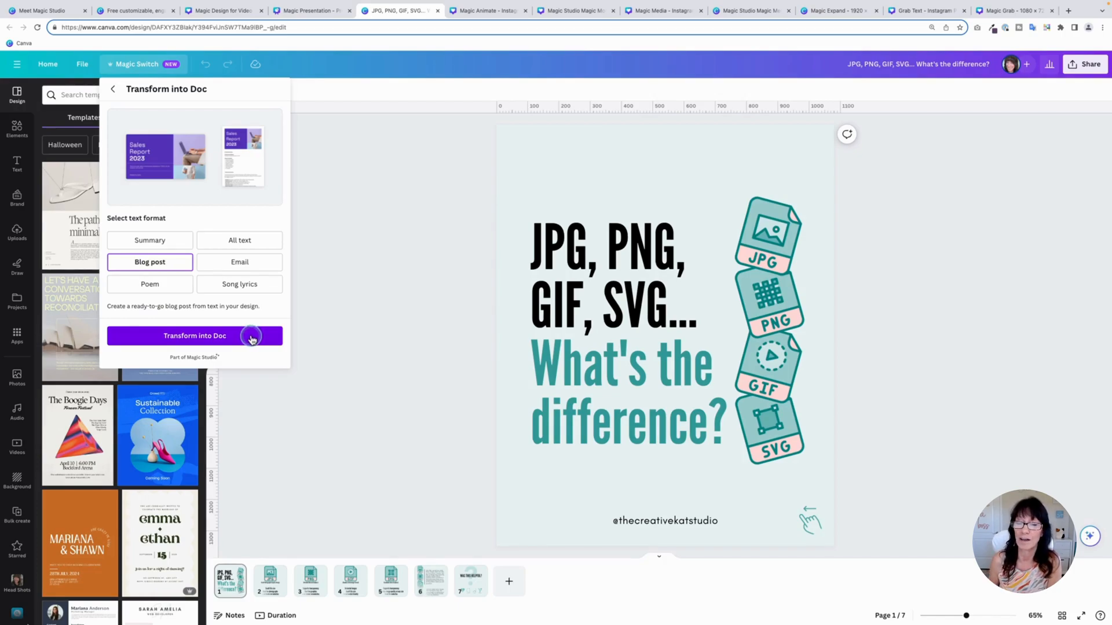
{"action": "left_click", "coordinate": [194, 336]}
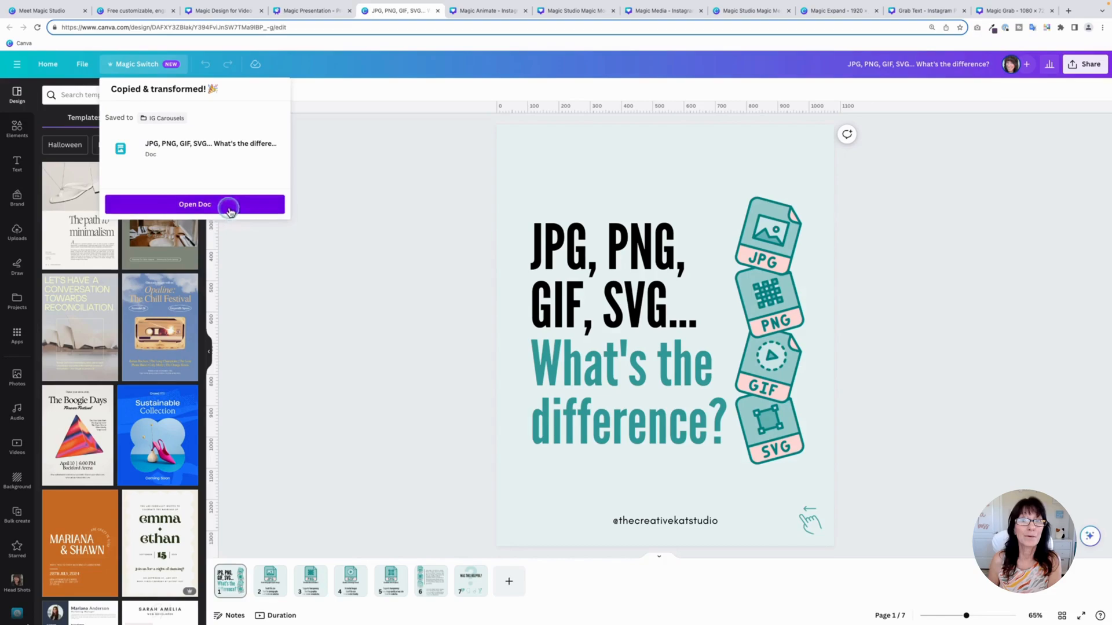
Step: Open the generated JPG, PNG, GIF and SVG blog-post doc and scroll through it
{"action": "left_click", "coordinate": [194, 204]}
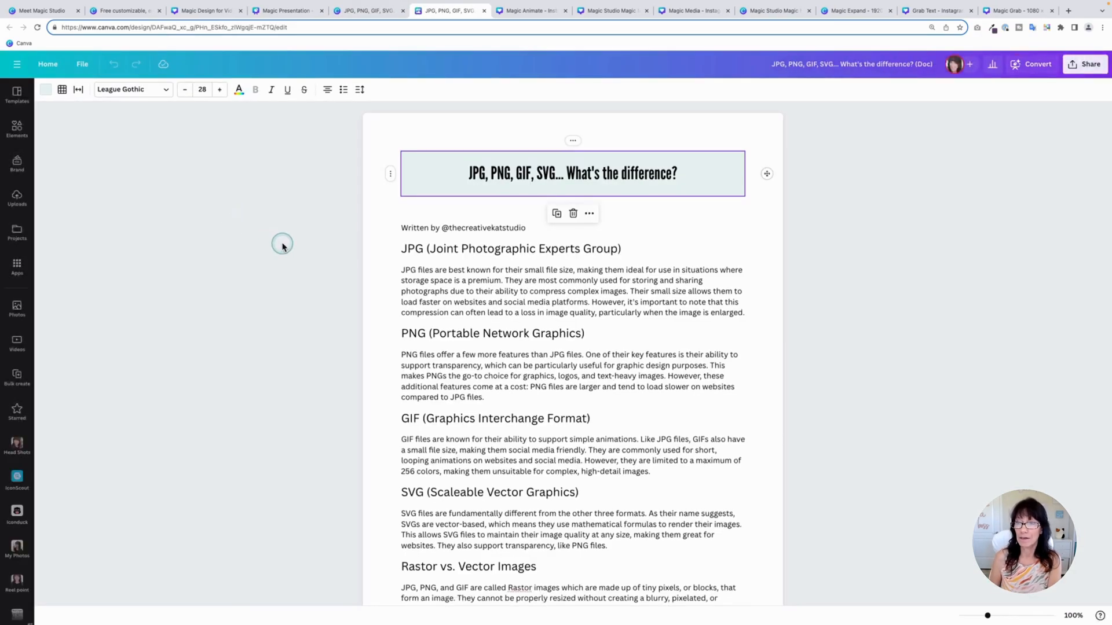
{"action": "scroll", "scroll_direction": "down", "scroll_amount": 3}
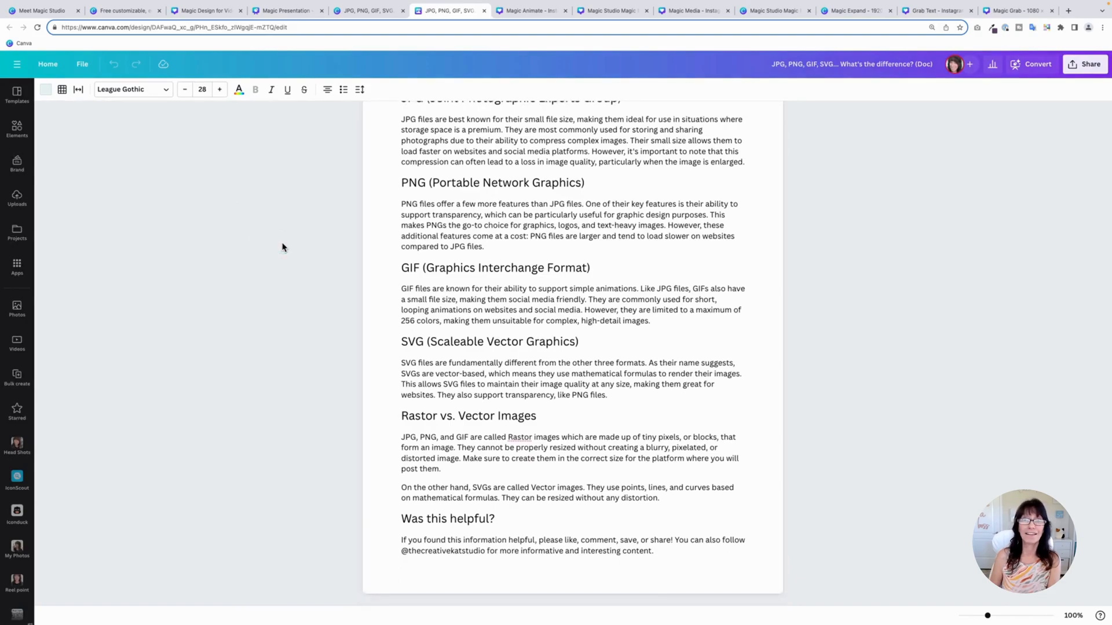
{"action": "scroll", "scroll_direction": "up", "scroll_amount": 3}
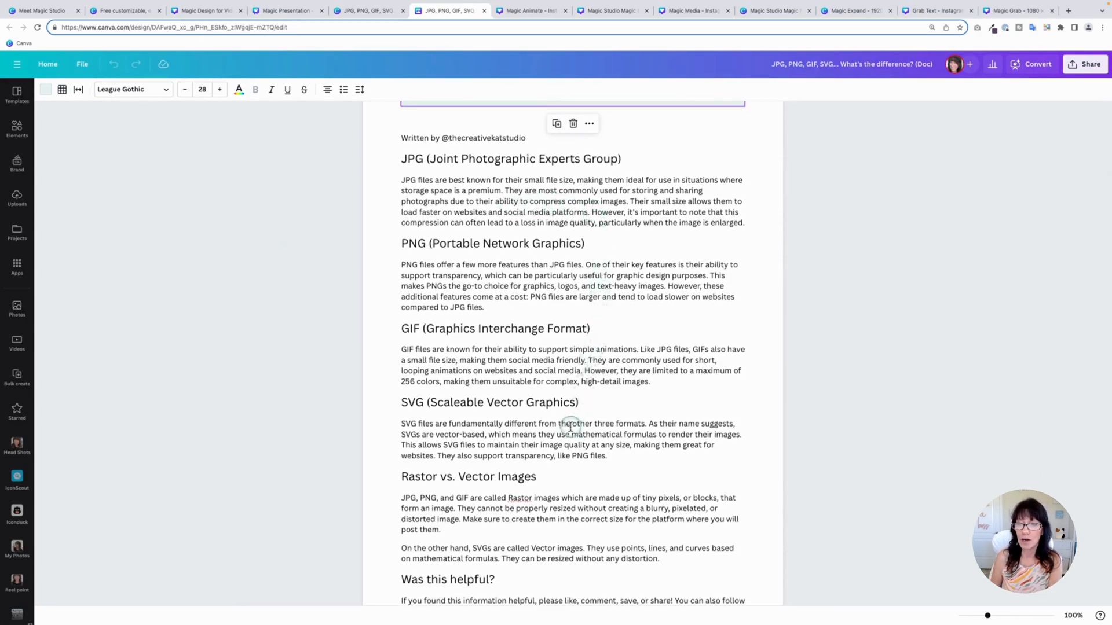
{"action": "scroll", "scroll_direction": "down", "scroll_amount": 3}
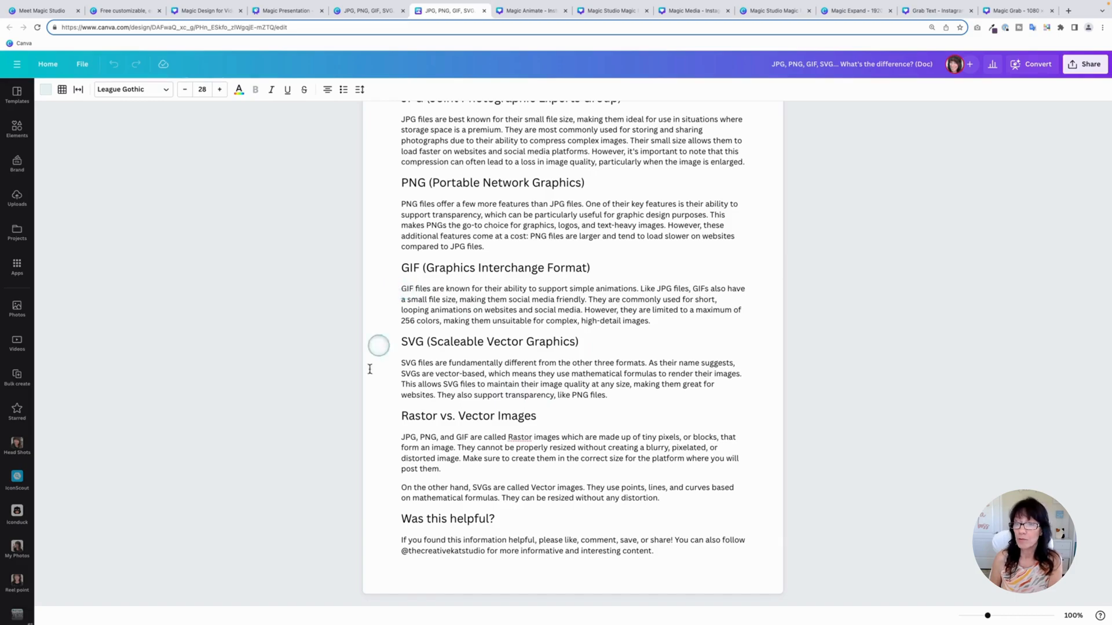
{"action": "left_click", "coordinate": [403, 436]}
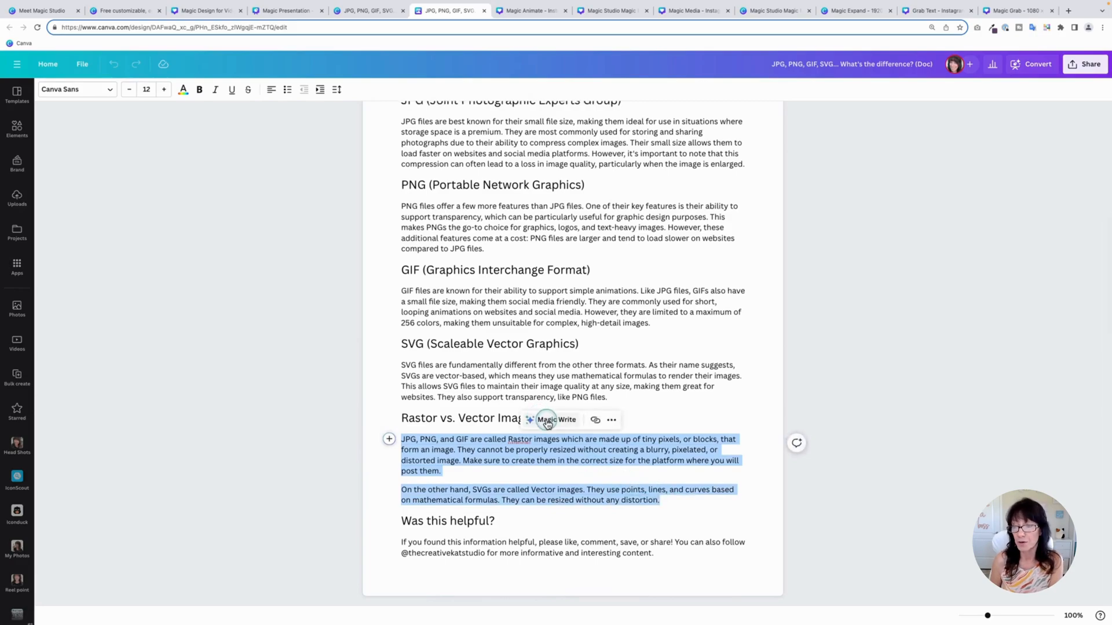
{"action": "left_click", "coordinate": [555, 419]}
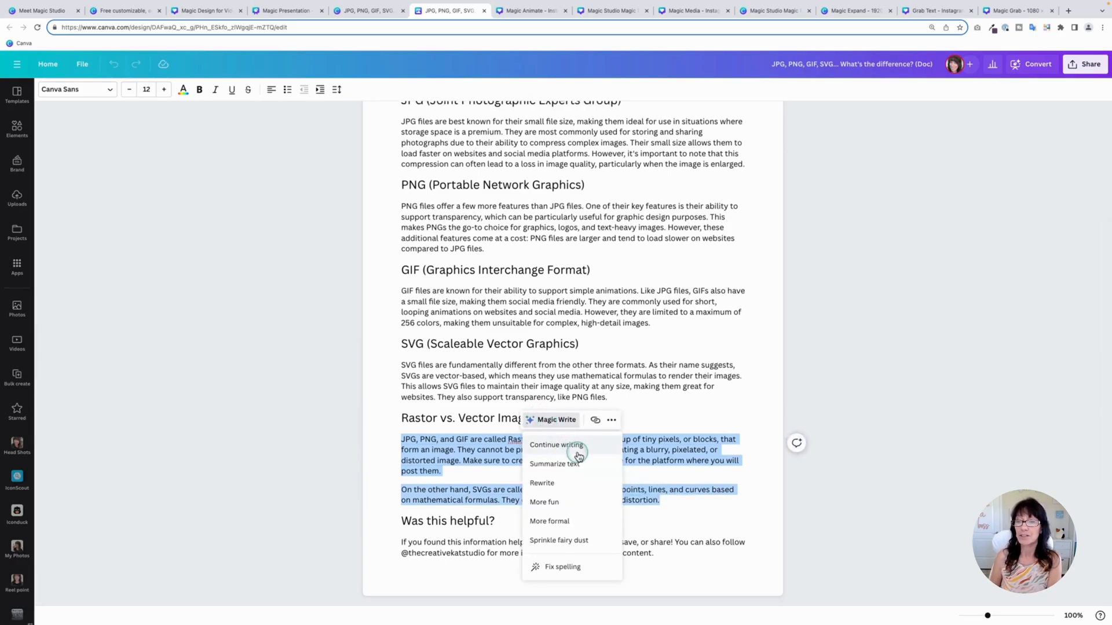
{"action": "mouse_move", "coordinate": [594, 483]}
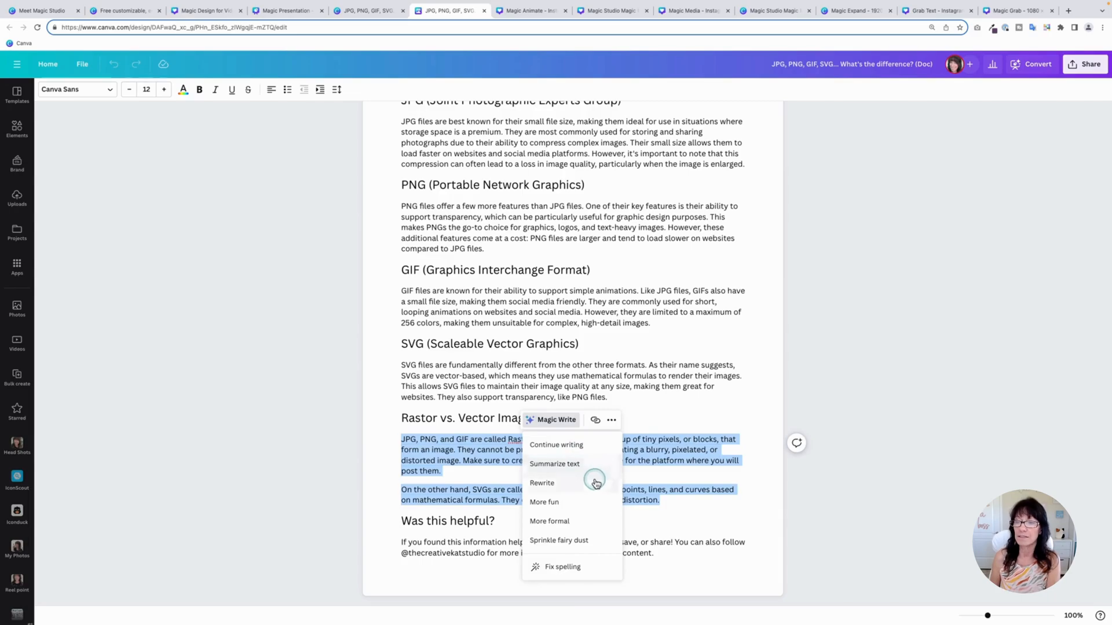
{"action": "mouse_move", "coordinate": [580, 517]}
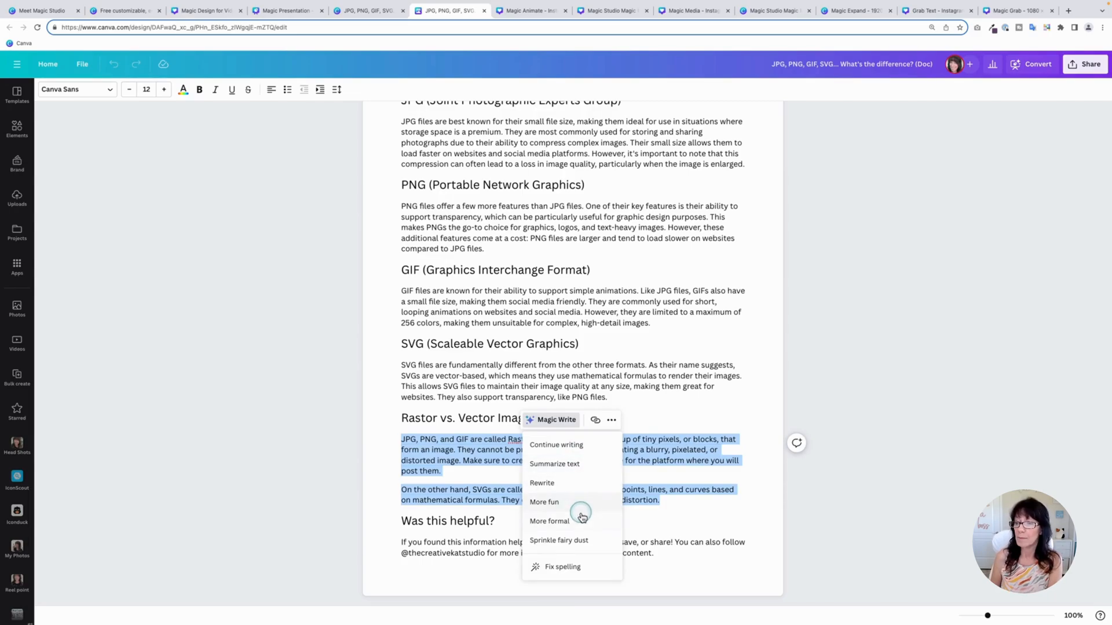
{"action": "mouse_move", "coordinate": [376, 362]}
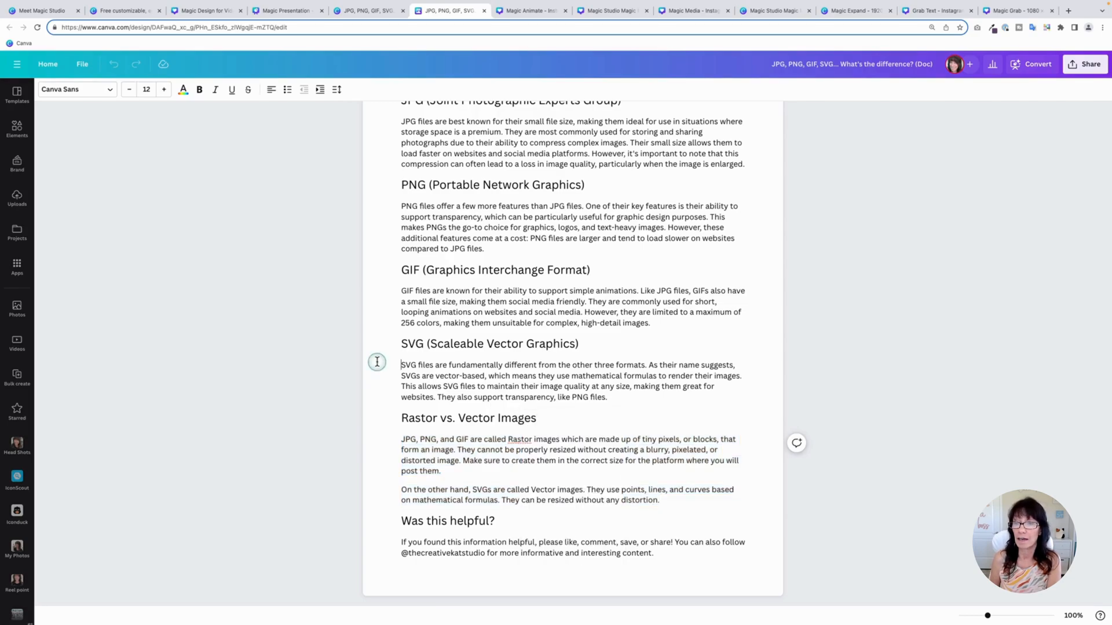
{"action": "scroll", "scroll_direction": "up", "scroll_amount": 3}
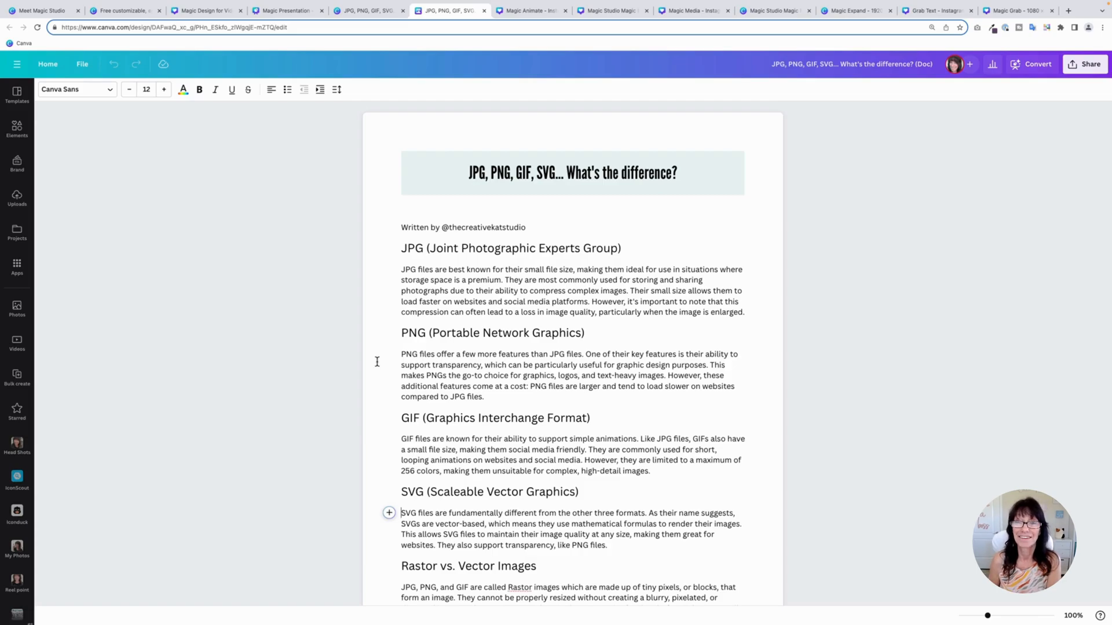
{"action": "left_click", "coordinate": [531, 10]}
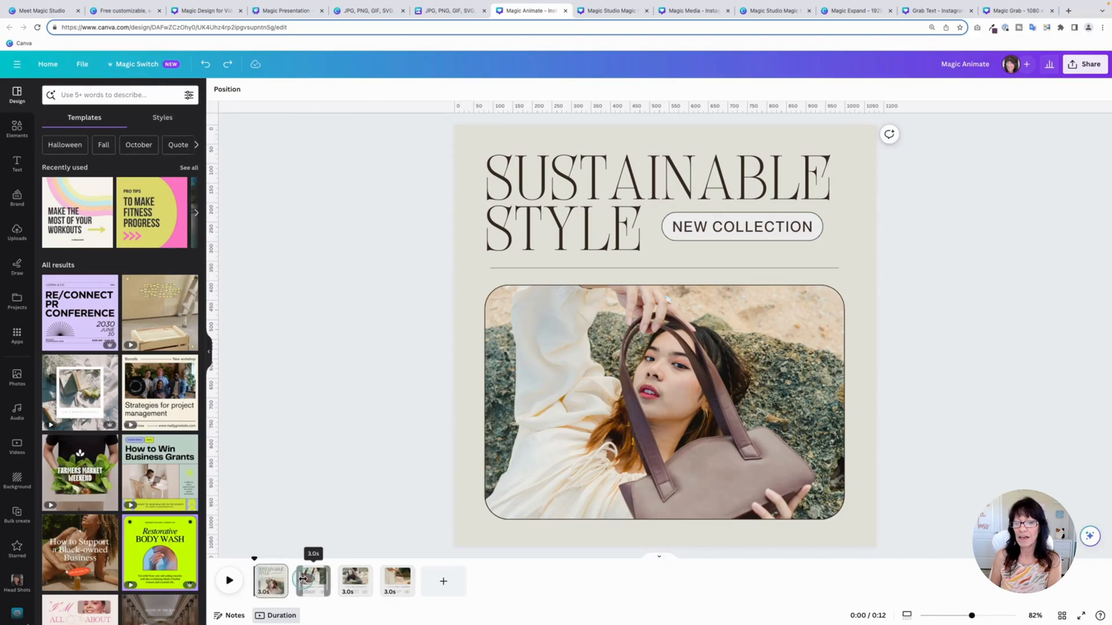
Step: Apply the Bold Magic Animate style to the Sustainable Style design
{"action": "left_click", "coordinate": [396, 581]}
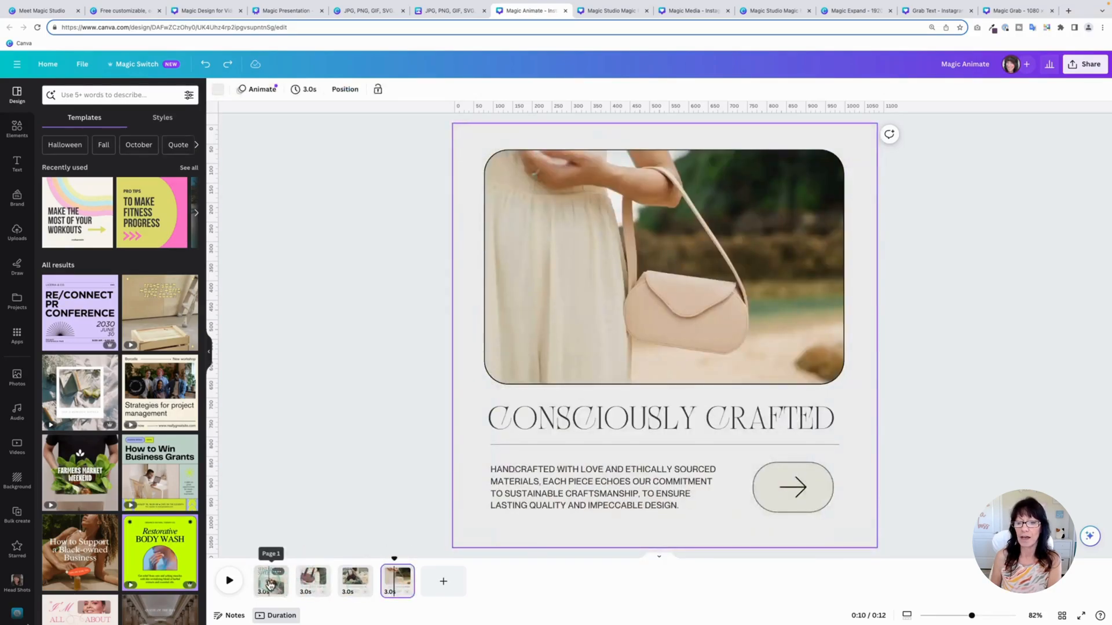
{"action": "left_click", "coordinate": [269, 581]}
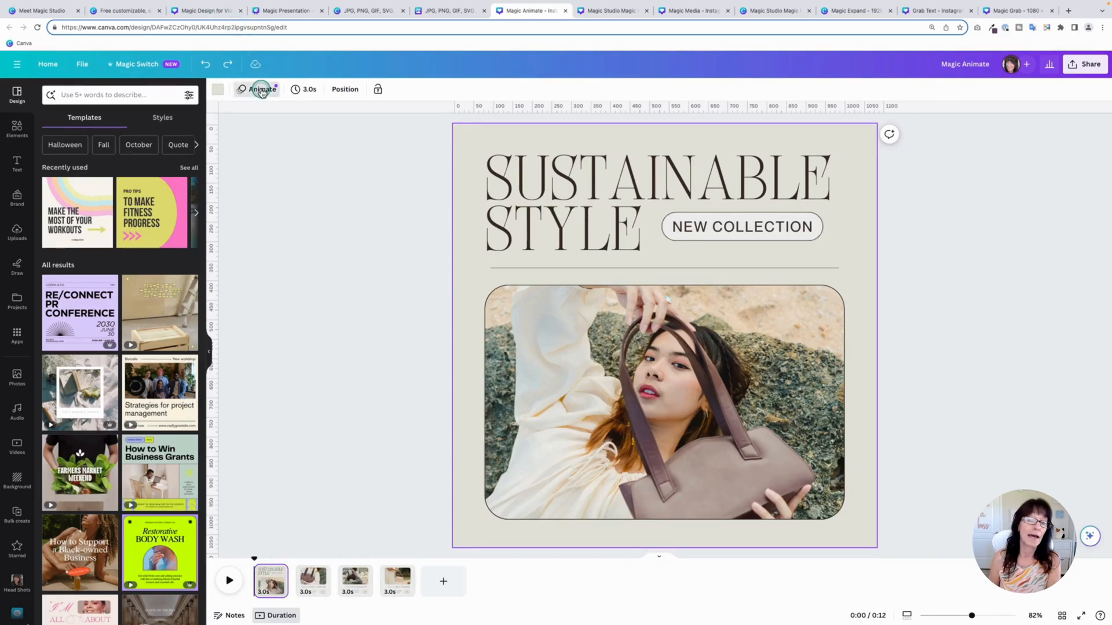
{"action": "left_click", "coordinate": [261, 89]}
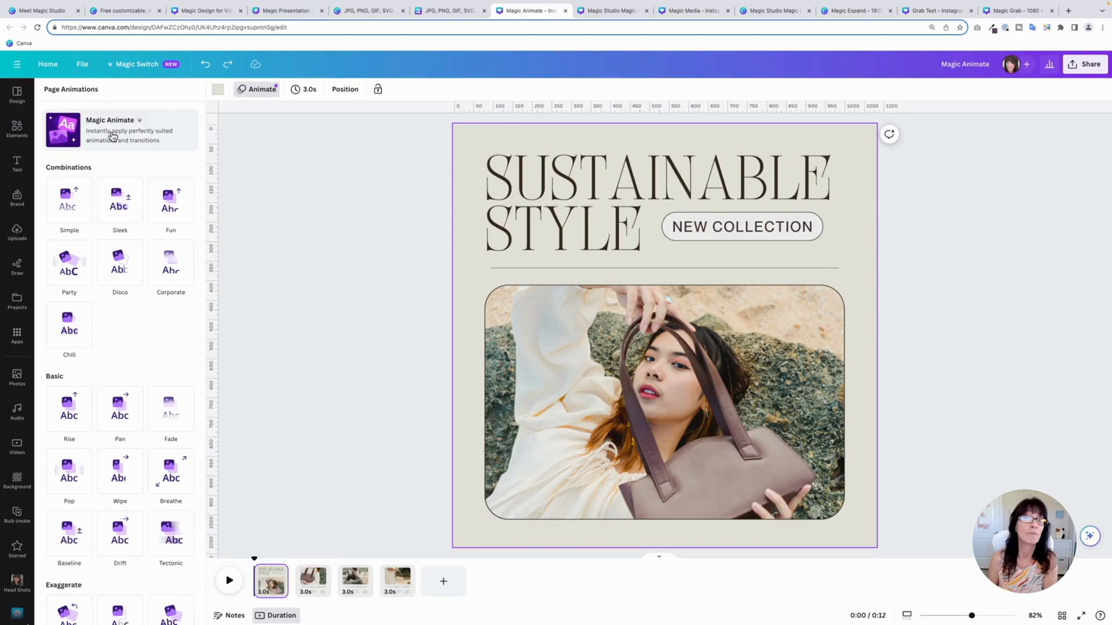
{"action": "mouse_move", "coordinate": [105, 127]}
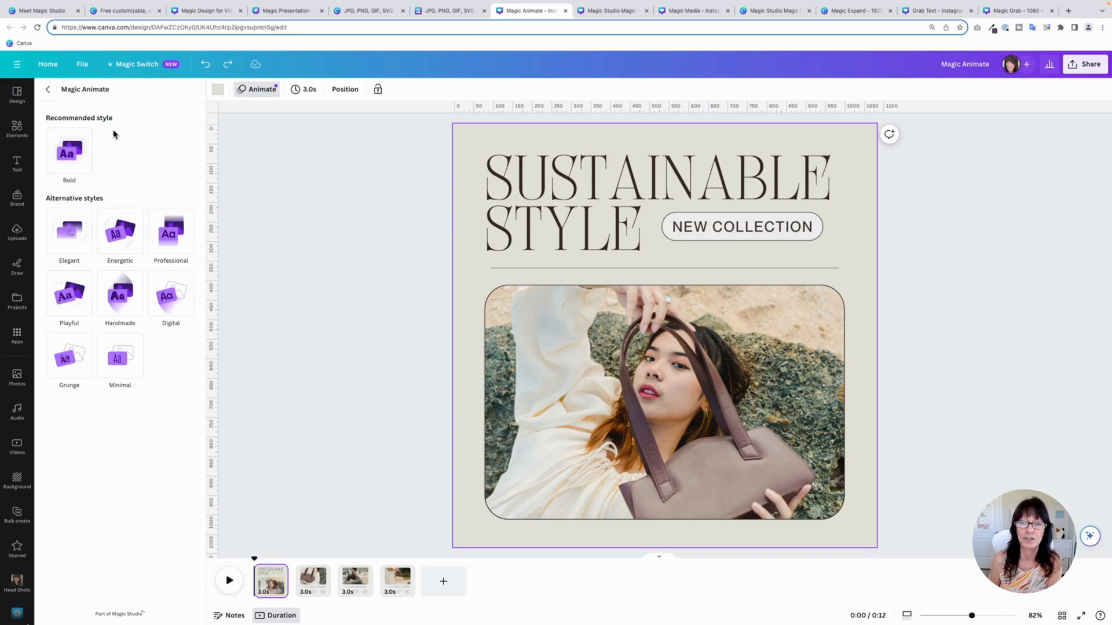
{"action": "left_click", "coordinate": [69, 295]}
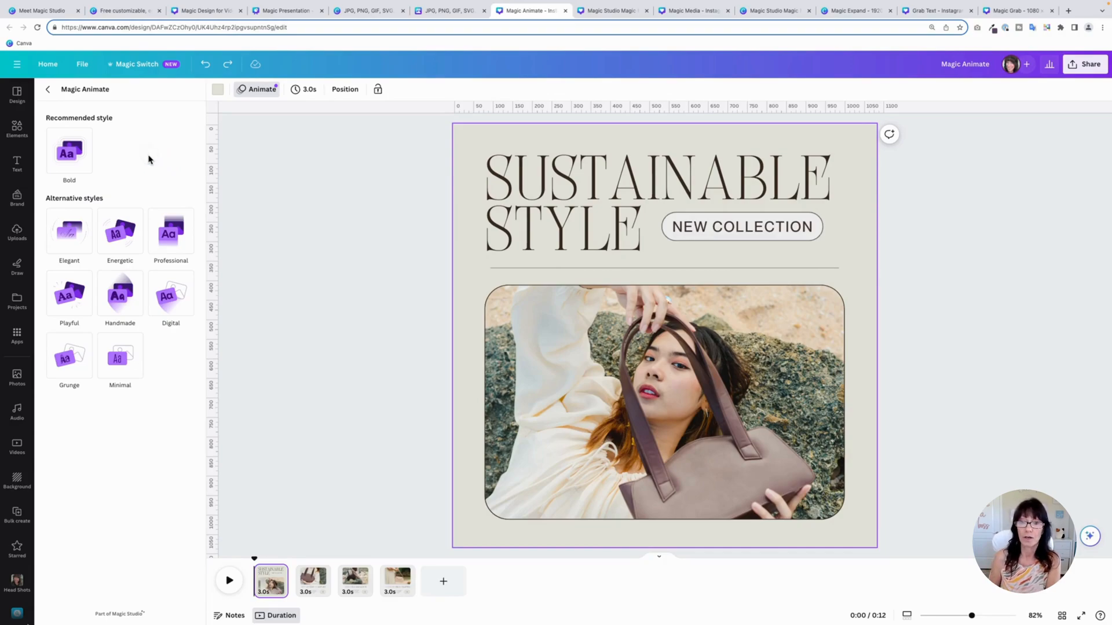
{"action": "left_click", "coordinate": [69, 151]}
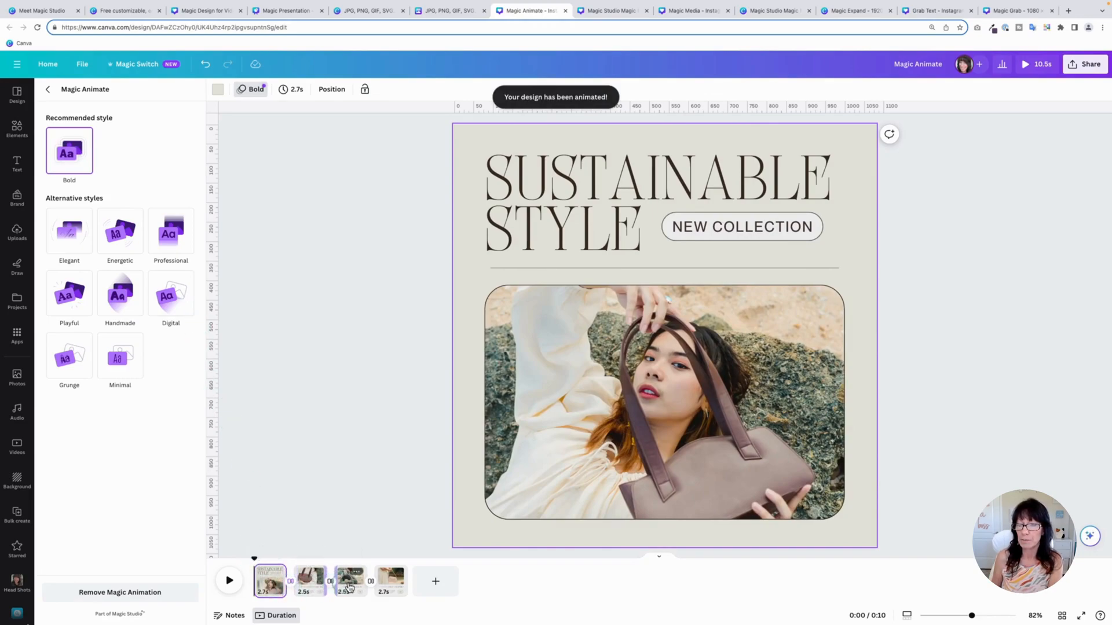
Step: Play back the Bold animated design to preview it
{"action": "left_click", "coordinate": [228, 581]}
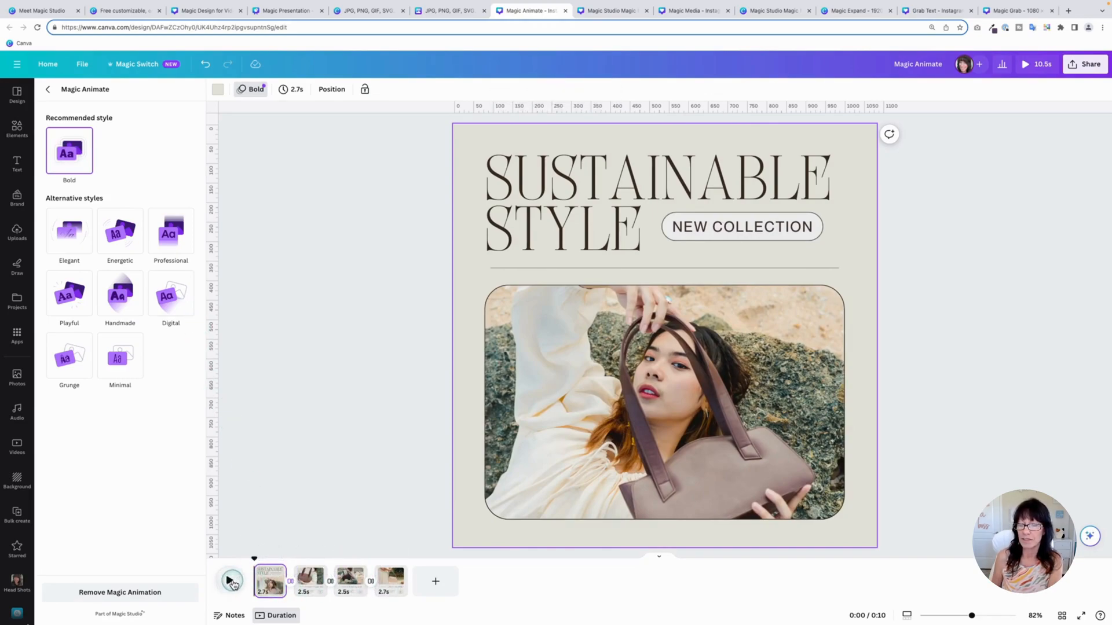
{"action": "left_click", "coordinate": [230, 581]}
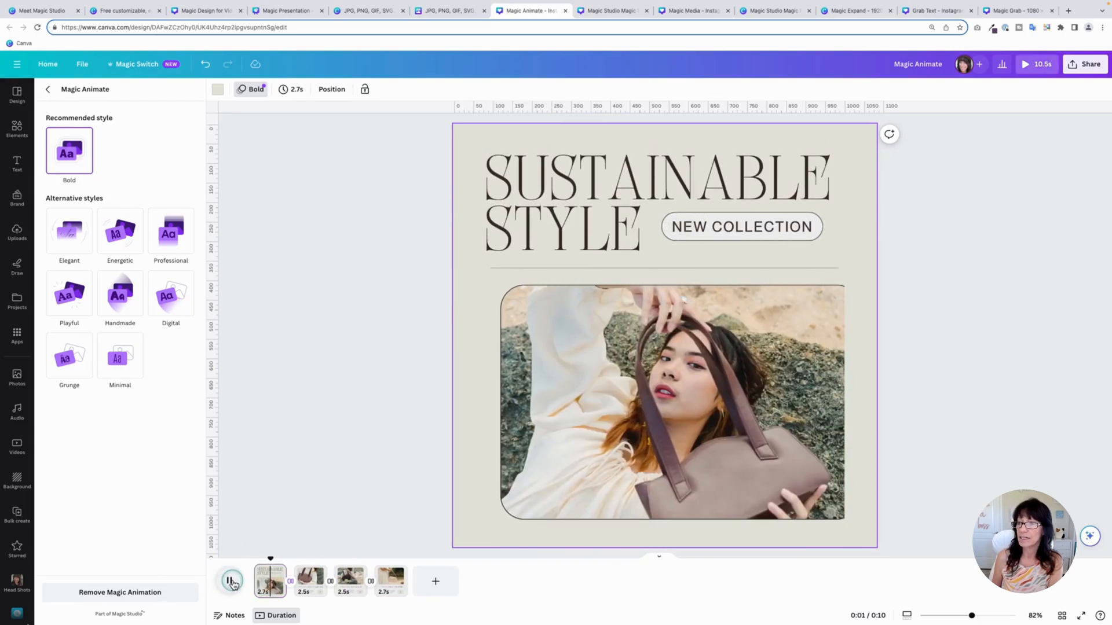
{"action": "left_click", "coordinate": [230, 581]}
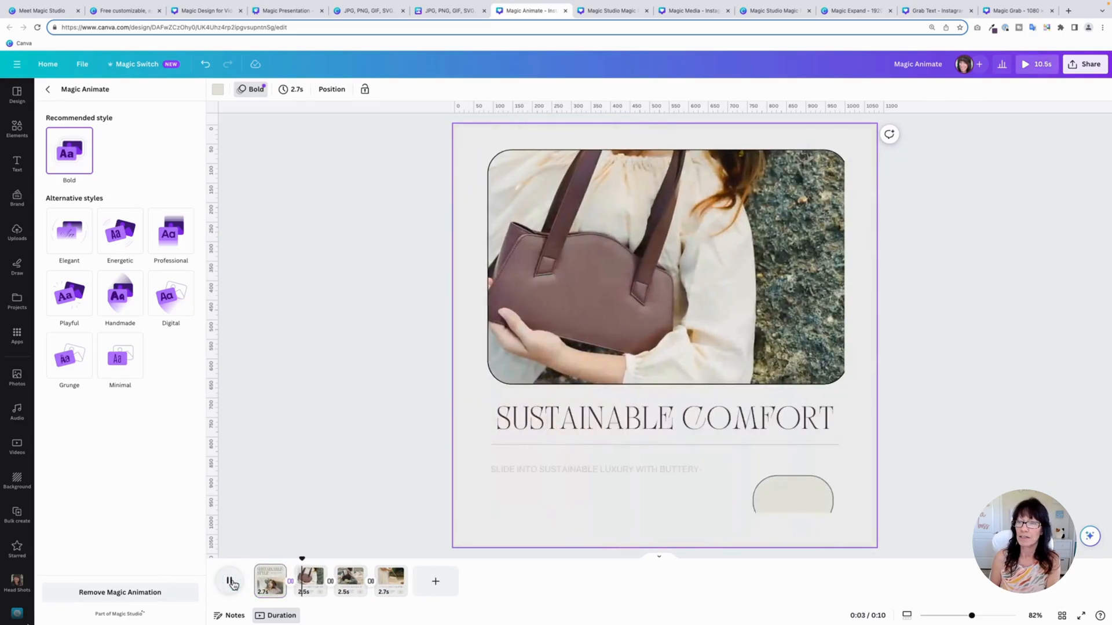
{"action": "left_click", "coordinate": [230, 580]}
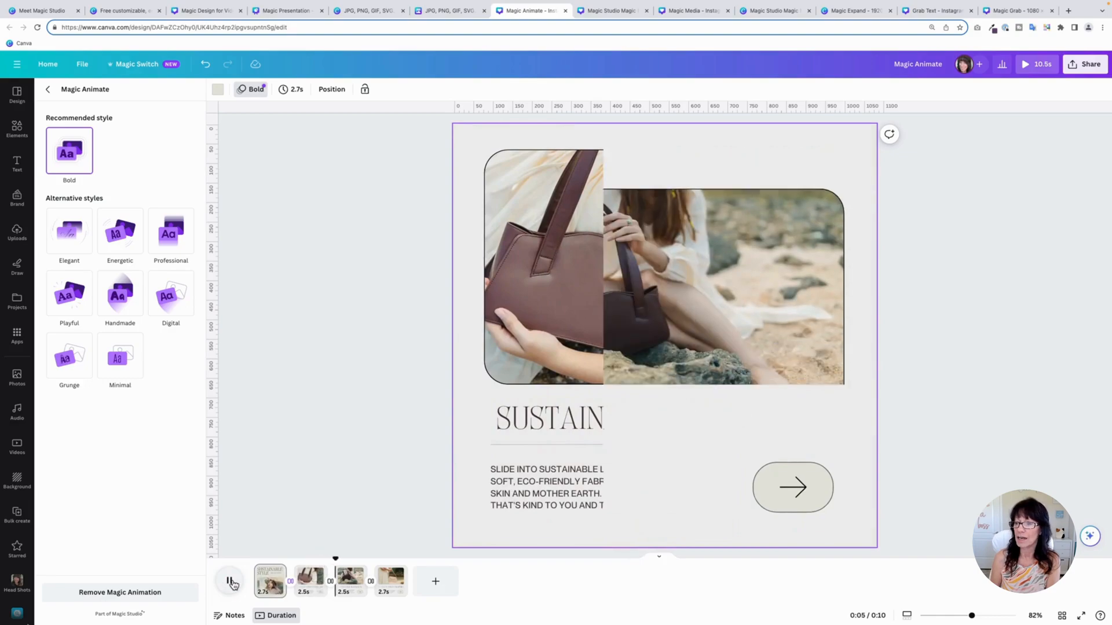
{"action": "left_click", "coordinate": [229, 581]}
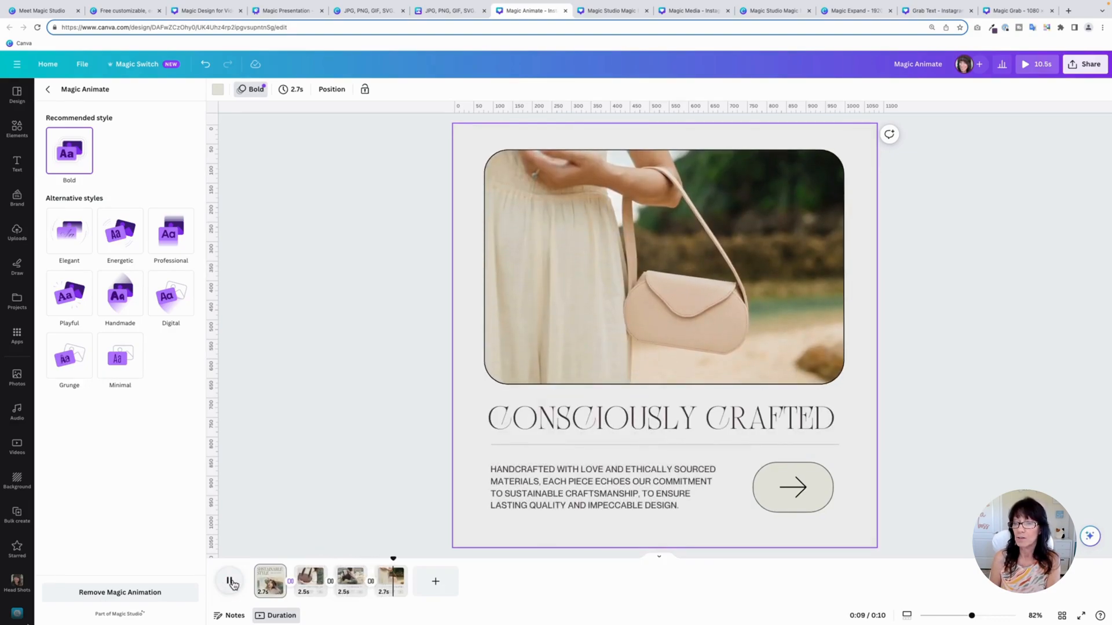
{"action": "left_click", "coordinate": [228, 581]}
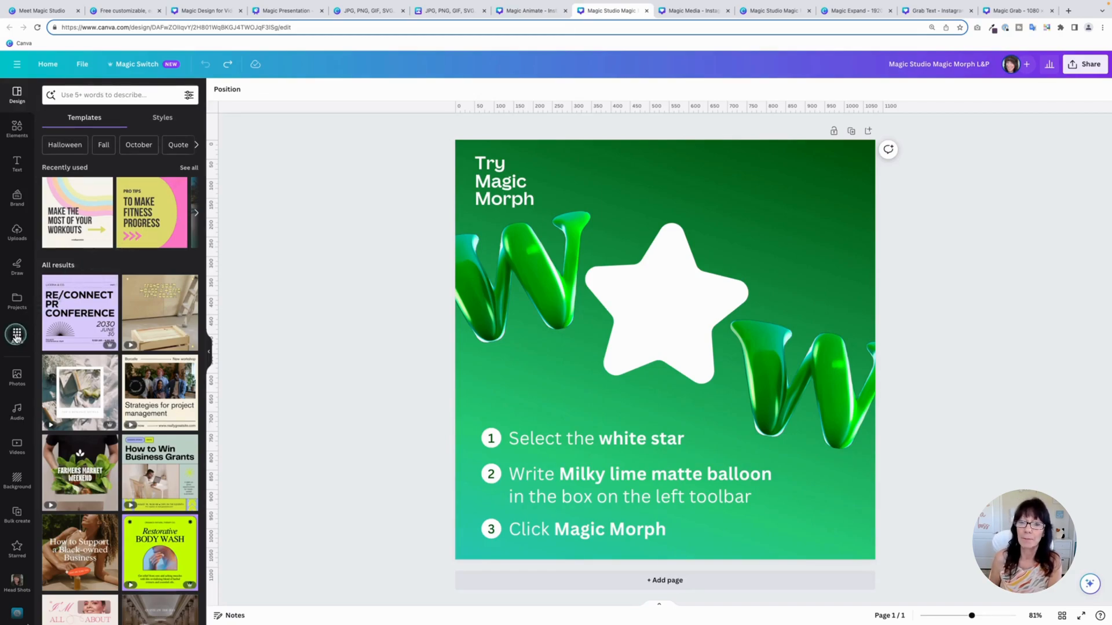
Step: In Magic Morph, describe the white star's new look as 'Gold foil balloon'
{"action": "left_click", "coordinate": [16, 334]}
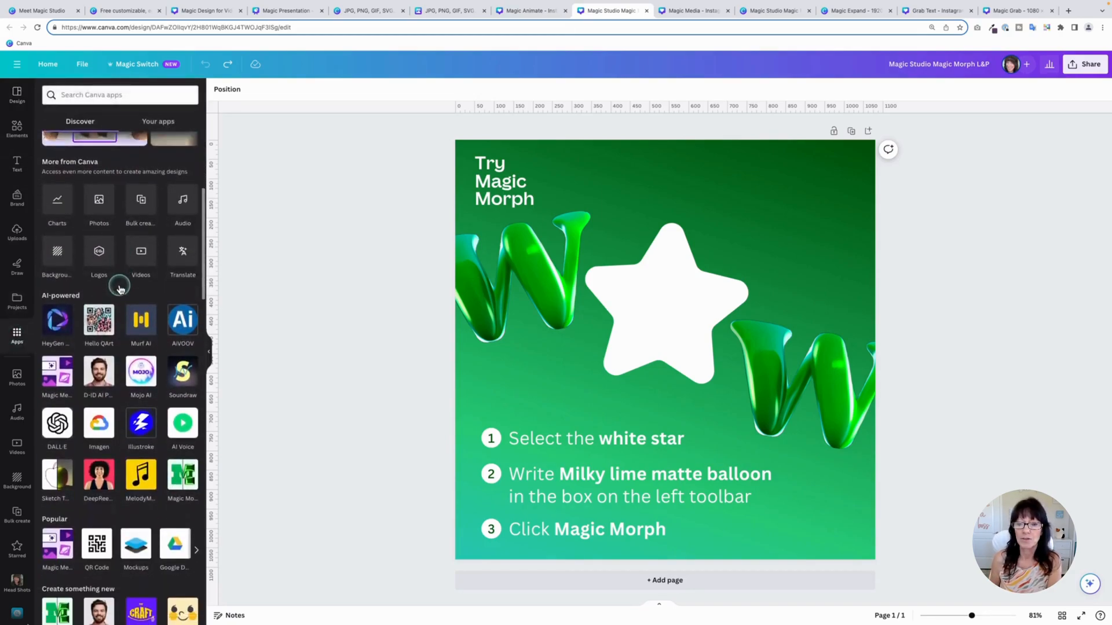
{"action": "scroll", "scroll_direction": "down", "scroll_amount": 3}
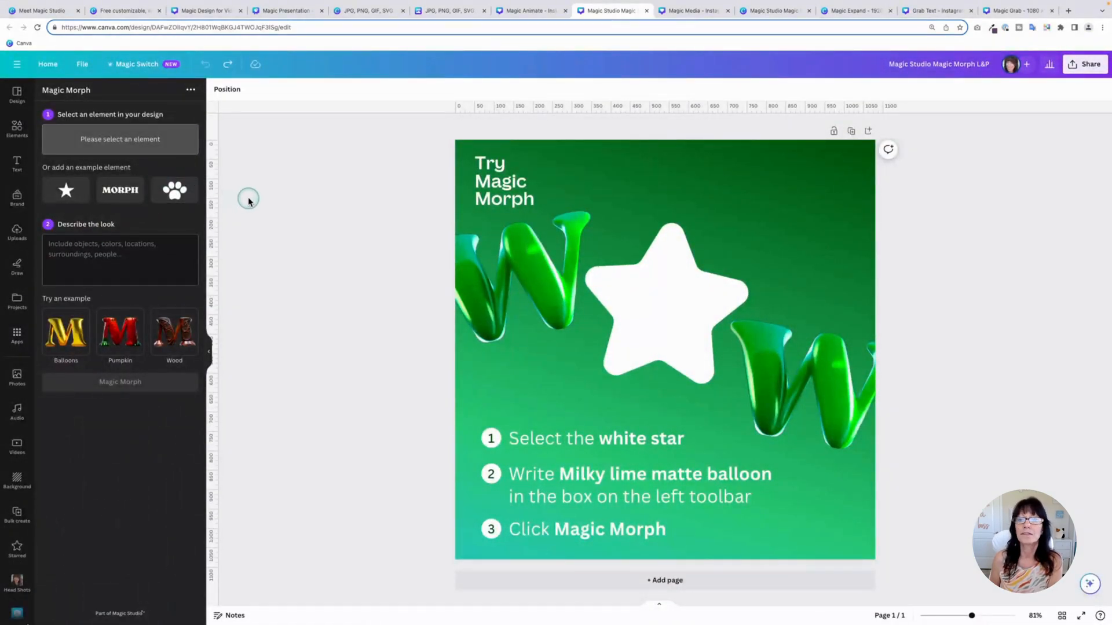
{"action": "mouse_move", "coordinate": [426, 490]}
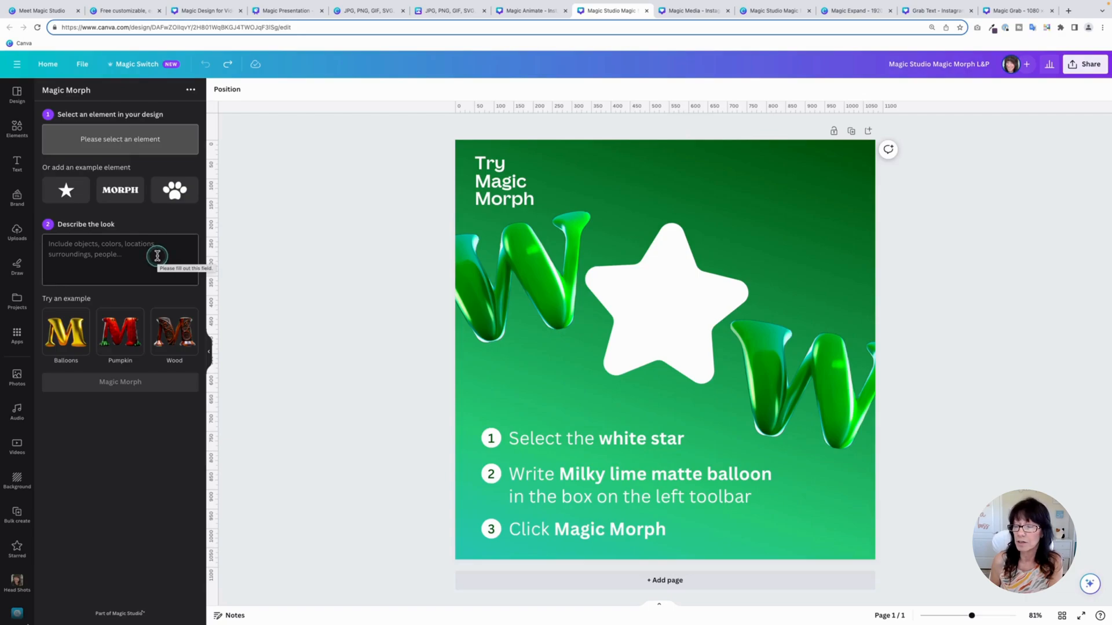
{"action": "left_click", "coordinate": [685, 294]}
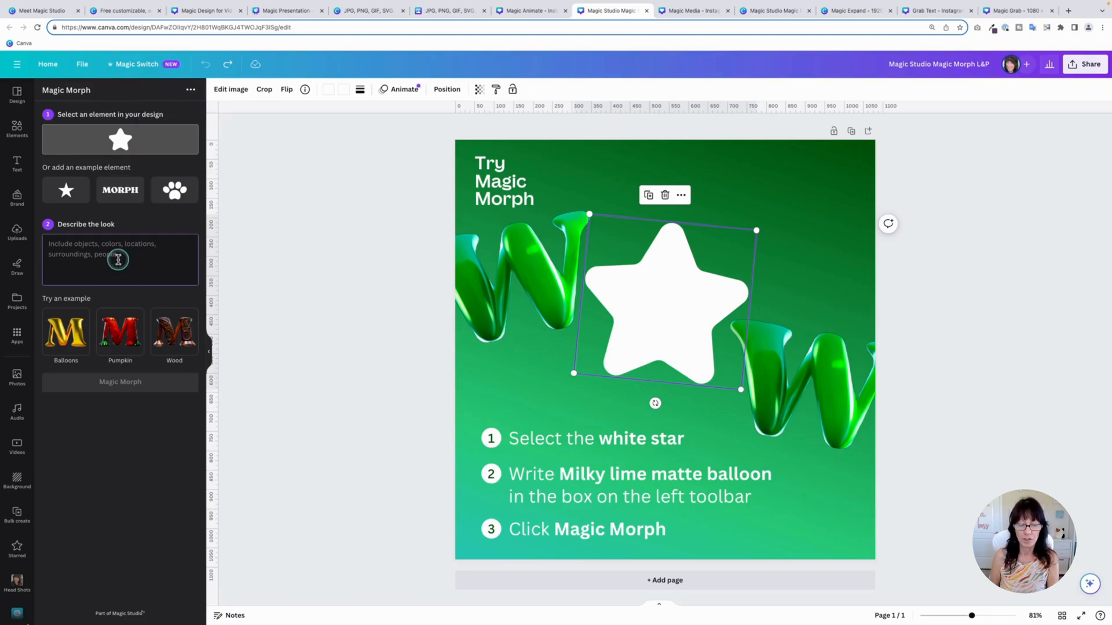
{"action": "type", "text": "Go"}
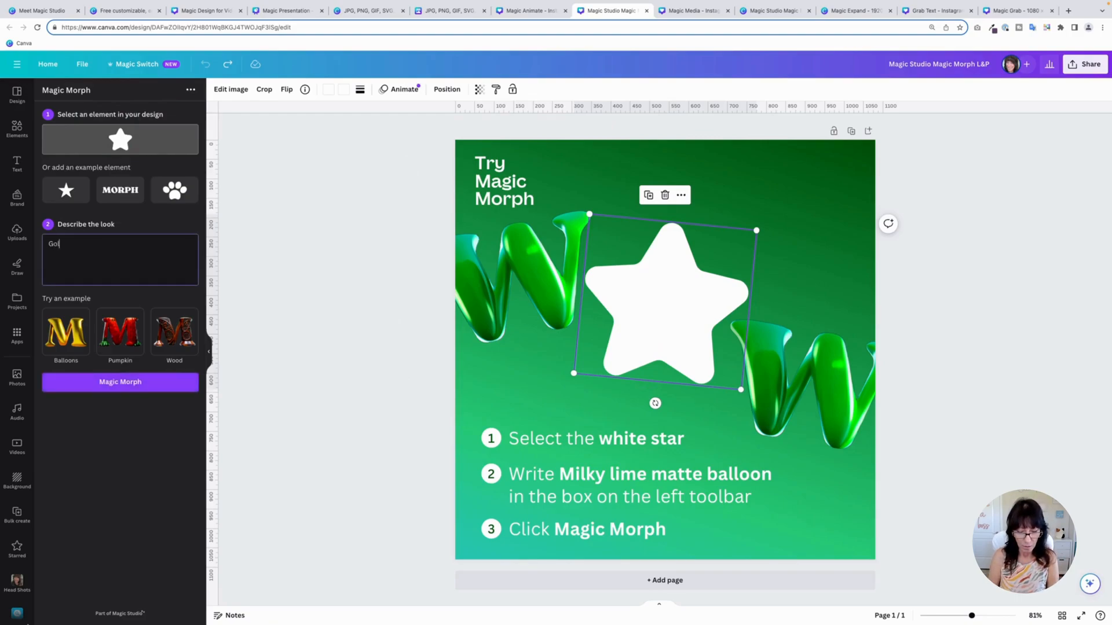
{"action": "type", "text": "ld fo"}
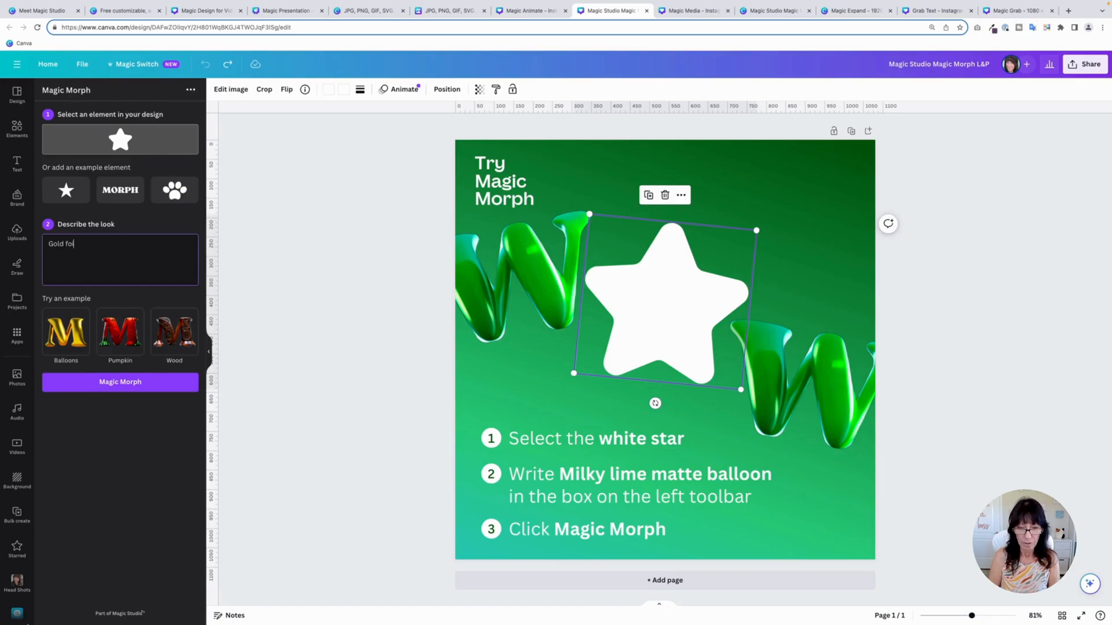
{"action": "type", "text": "il ballon"}
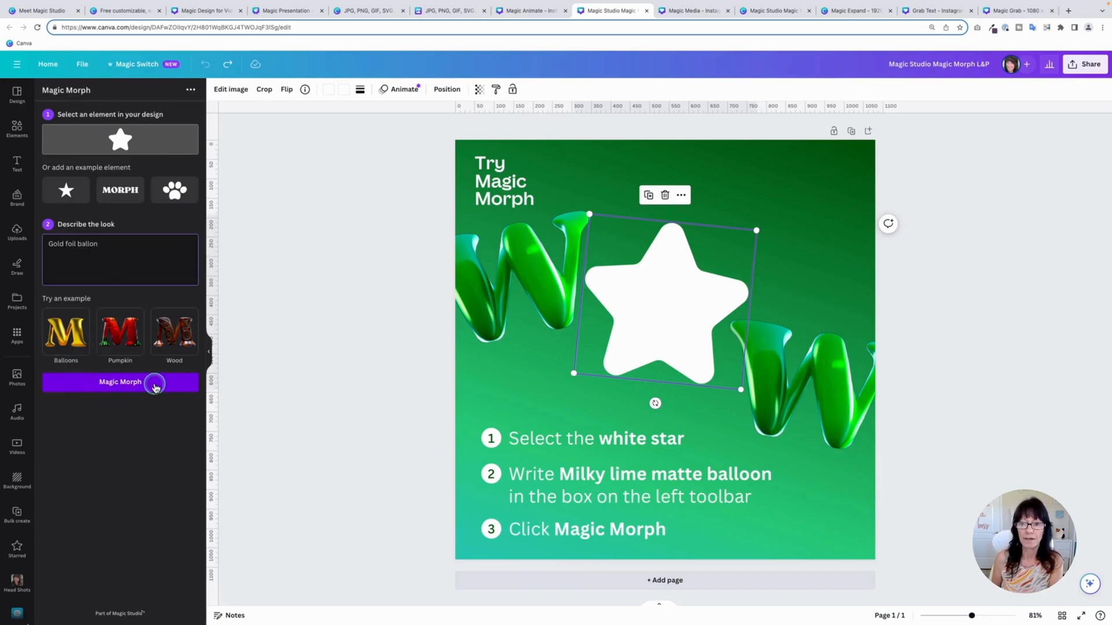
Step: Generate gold foil balloon results and replace the white star with one
{"action": "left_click", "coordinate": [120, 382]}
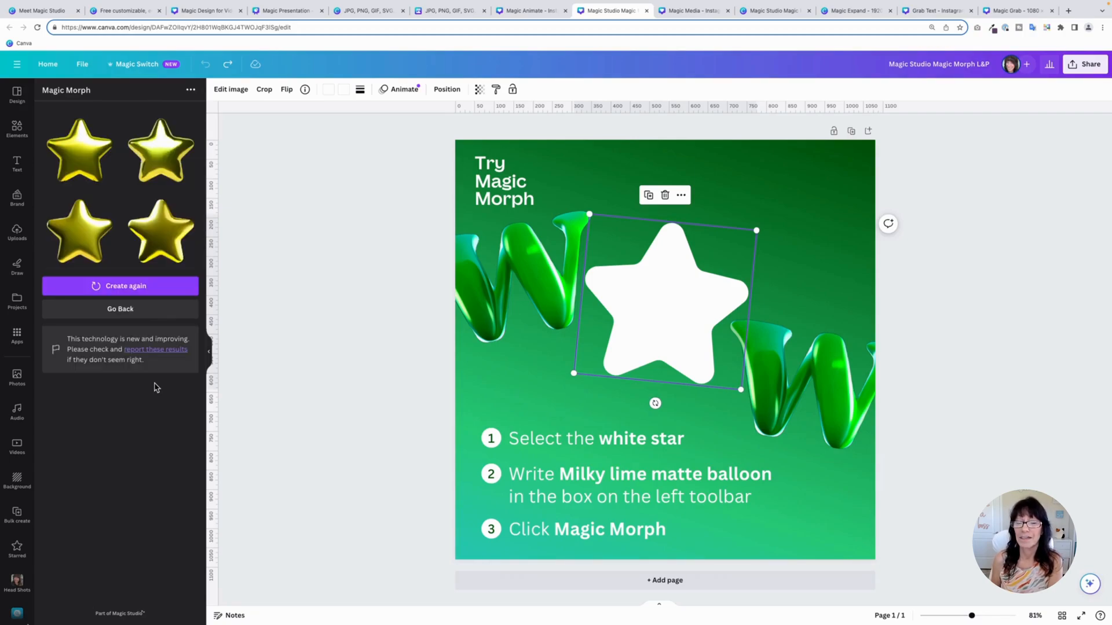
{"action": "left_click", "coordinate": [79, 149]}
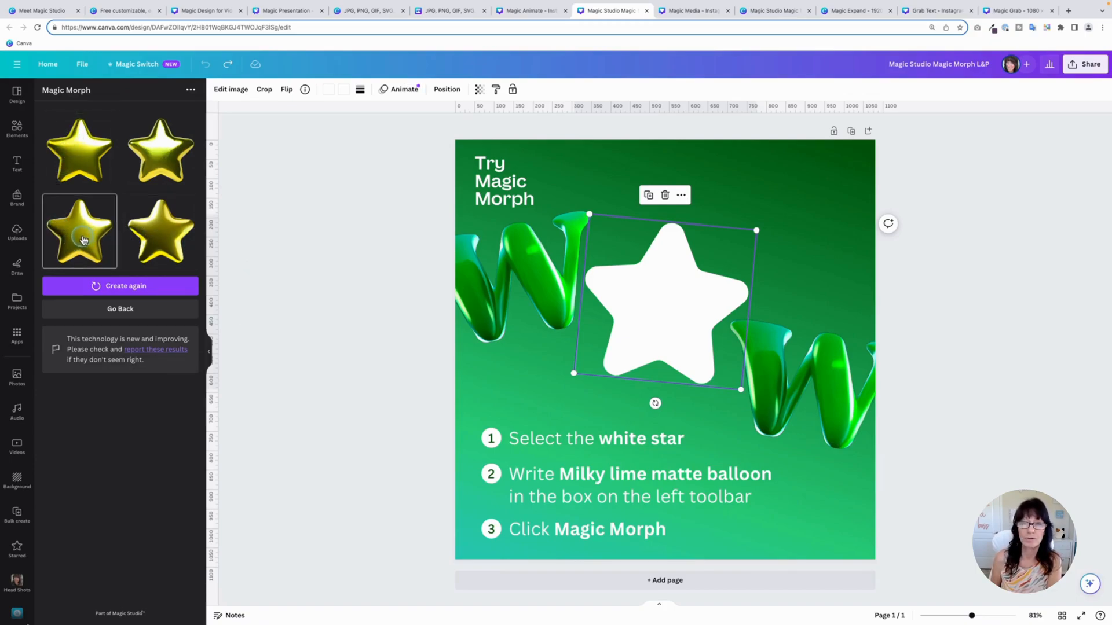
{"action": "left_click", "coordinate": [79, 233]}
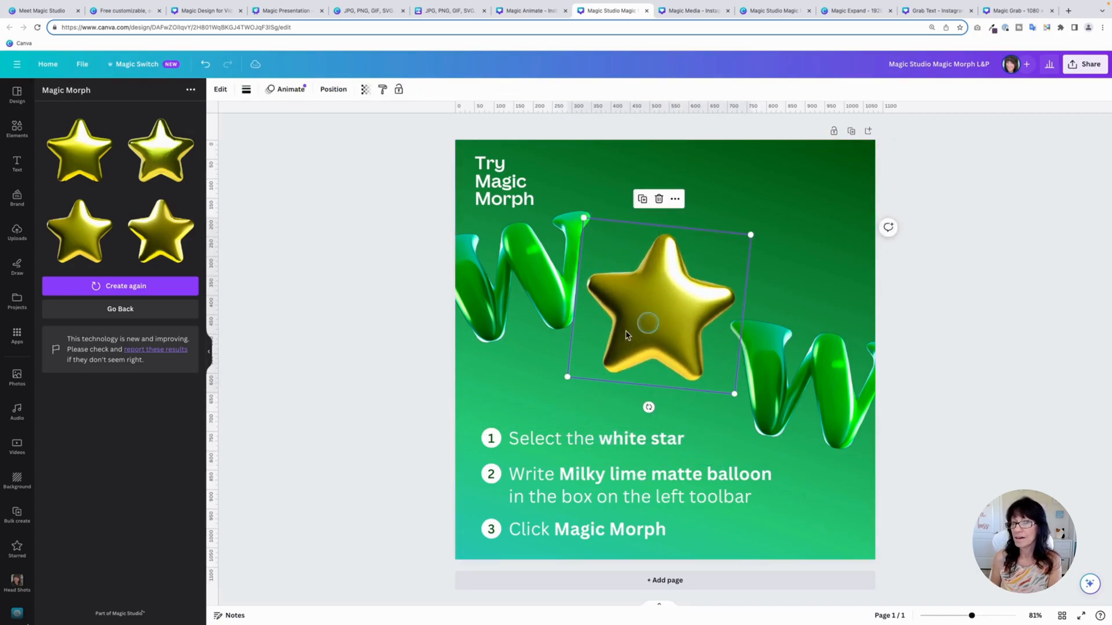
{"action": "left_click", "coordinate": [384, 388]}
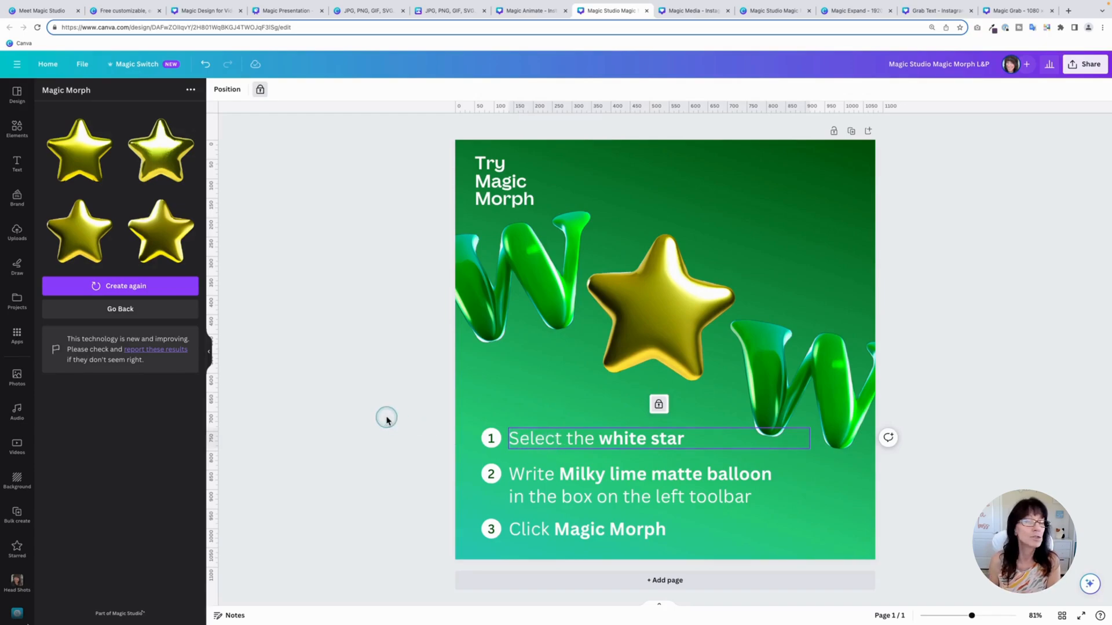
{"action": "mouse_move", "coordinate": [386, 421]}
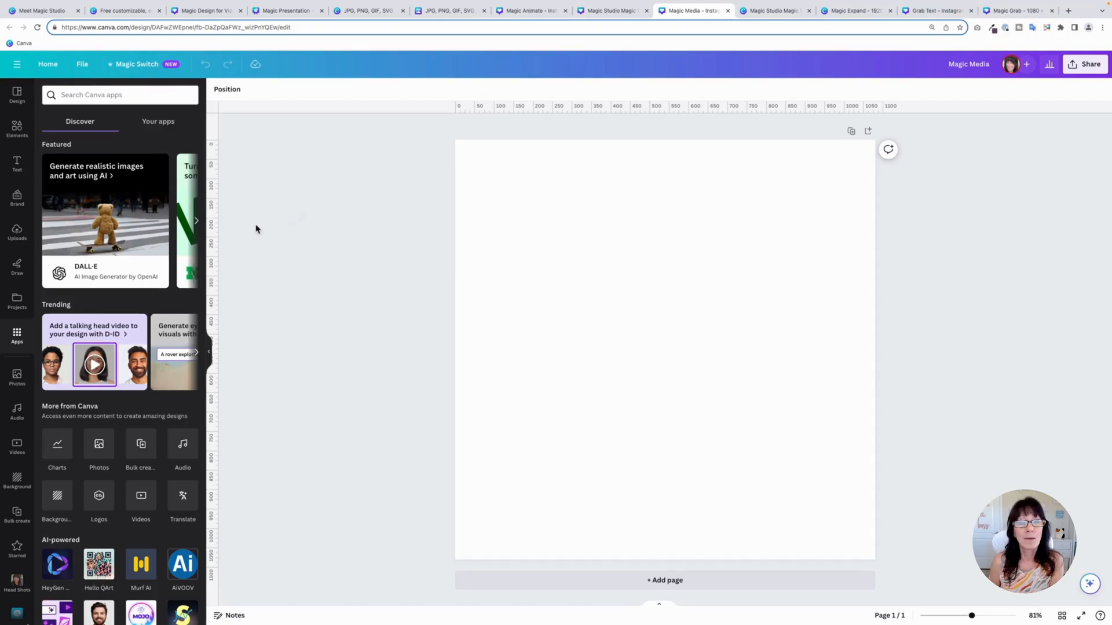
Step: Open Magic Media from Apps and view its coming-soon Videos section
{"action": "scroll", "scroll_direction": "down", "scroll_amount": 3}
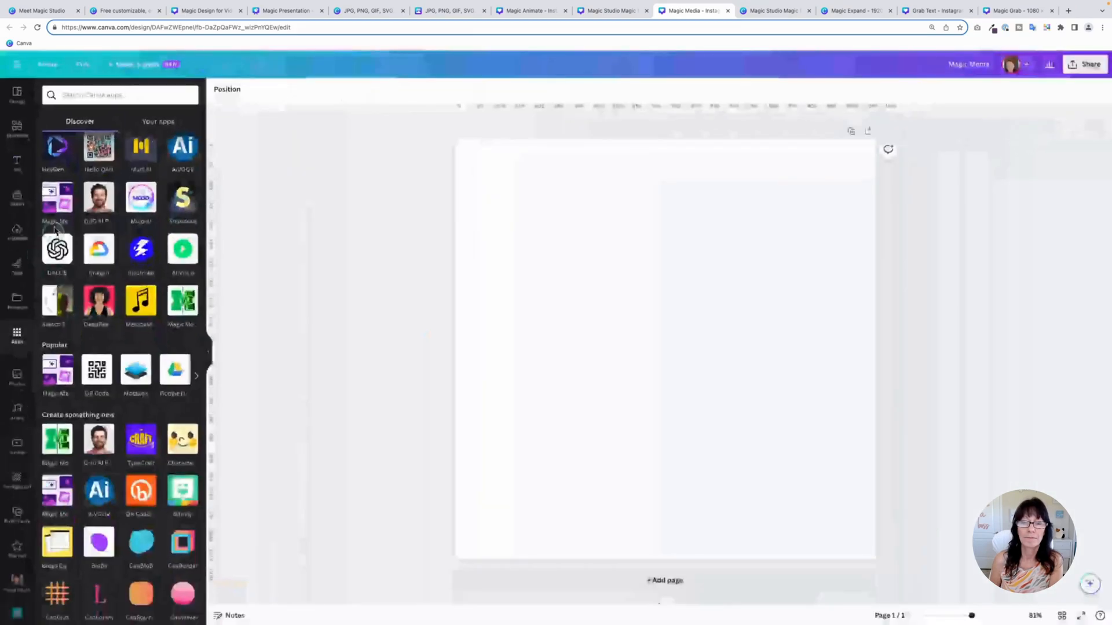
{"action": "left_click", "coordinate": [57, 198]}
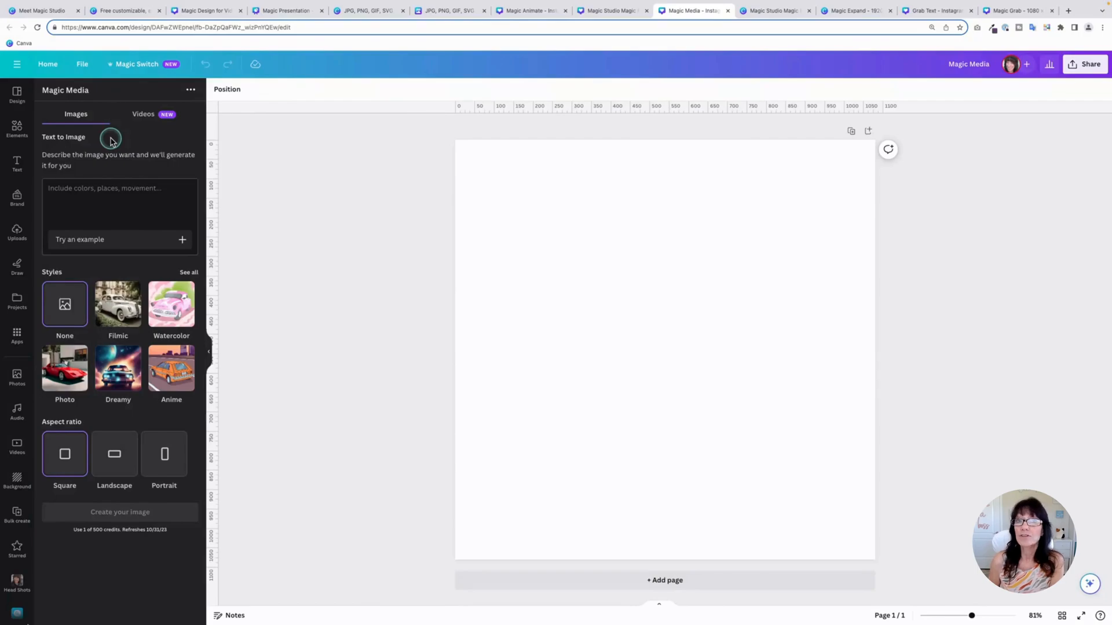
{"action": "mouse_move", "coordinate": [138, 130]}
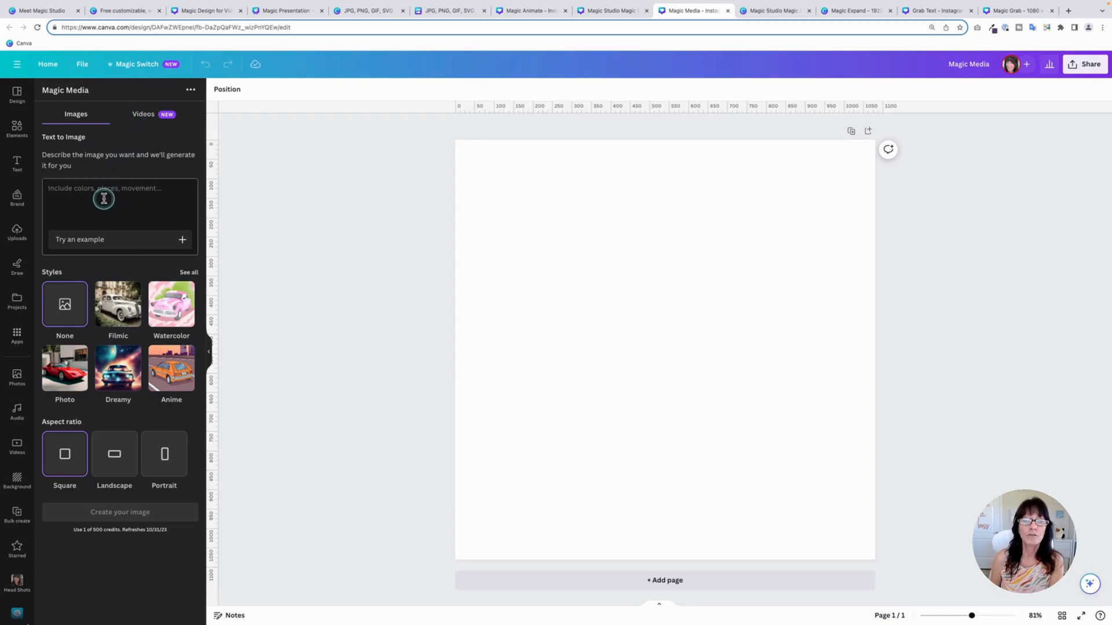
{"action": "mouse_move", "coordinate": [97, 211]}
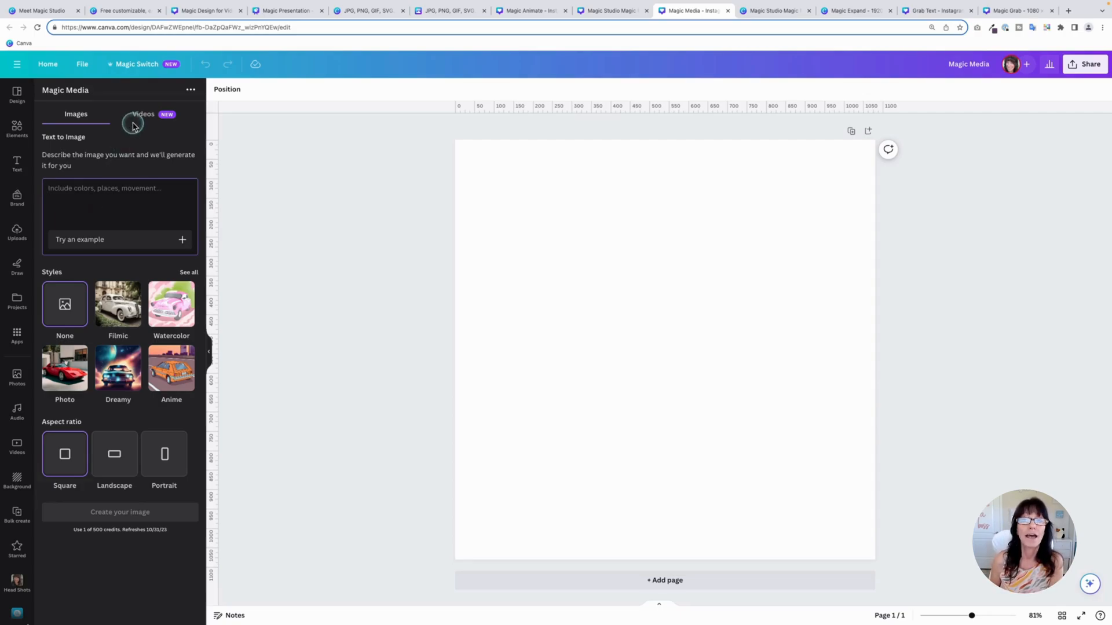
{"action": "left_click", "coordinate": [142, 114]}
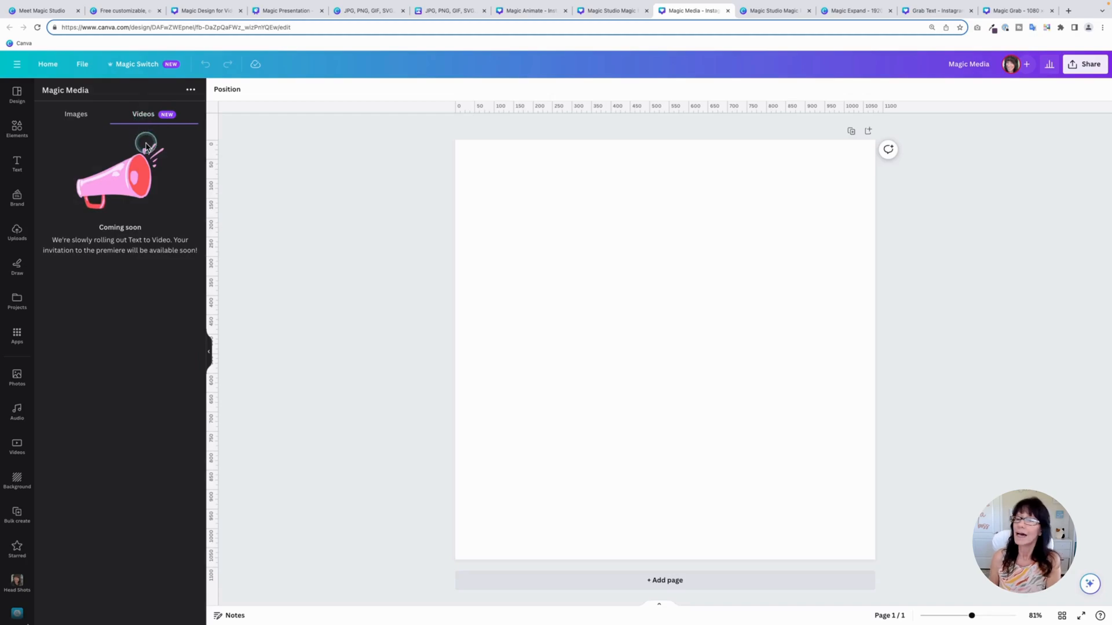
{"action": "mouse_move", "coordinate": [142, 178]}
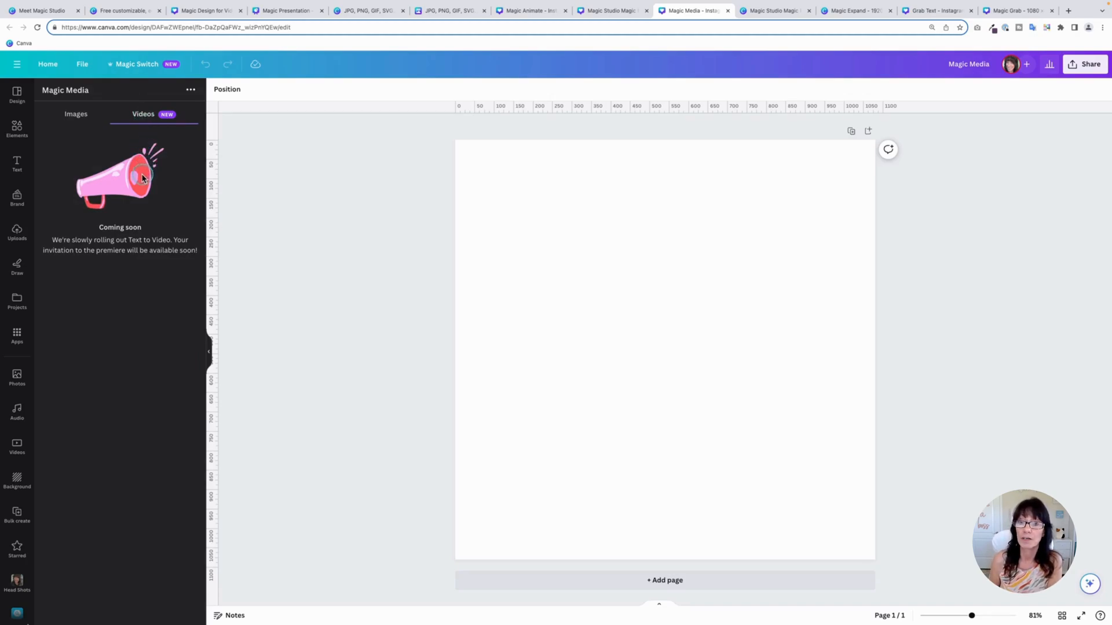
{"action": "left_click", "coordinate": [773, 10]}
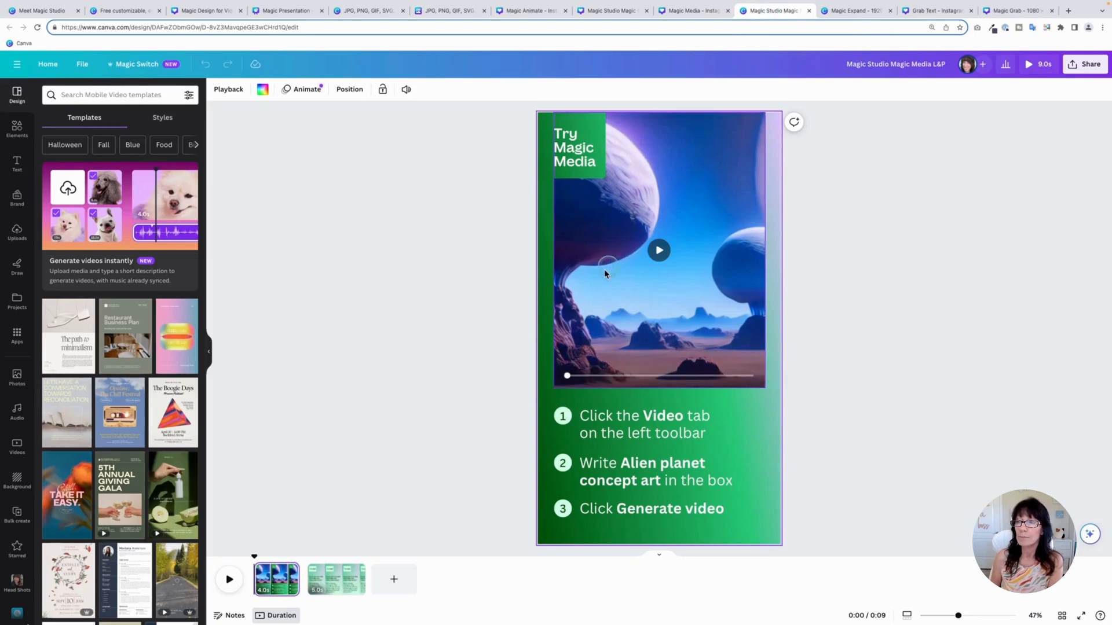
{"action": "mouse_move", "coordinate": [634, 271]}
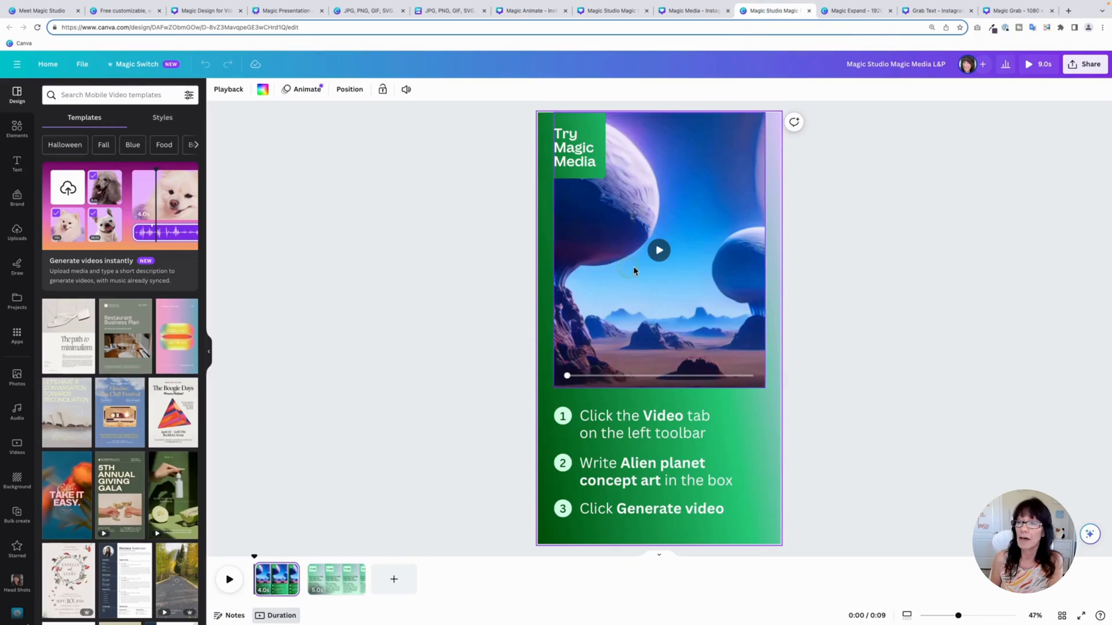
Step: Play the alien planet clip, then return to the blank Magic Media design
{"action": "left_click", "coordinate": [657, 250]}
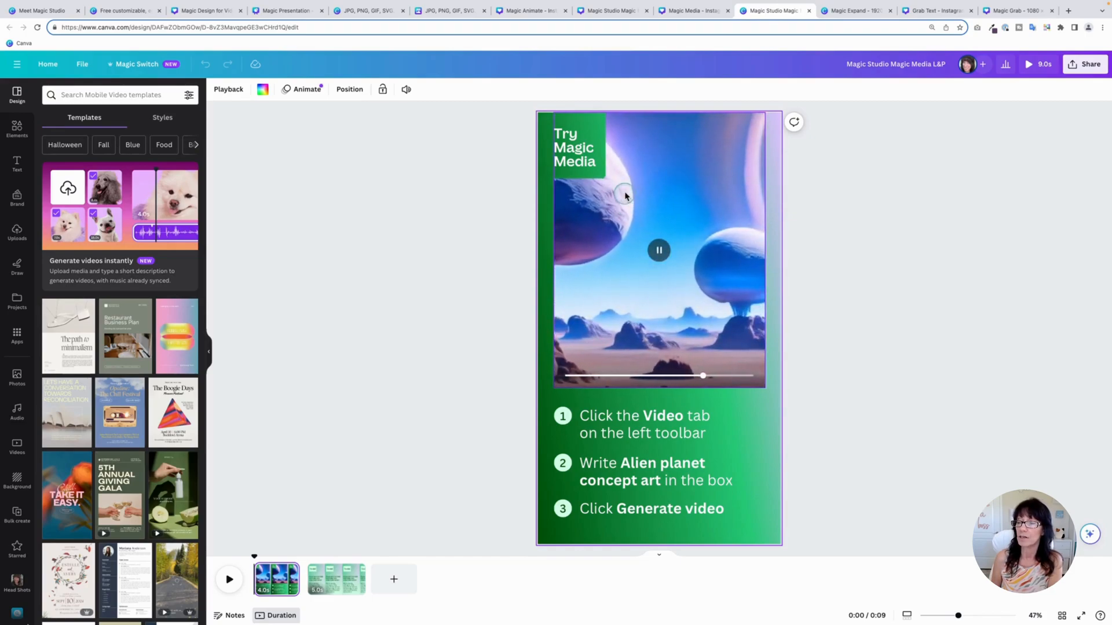
{"action": "left_click", "coordinate": [658, 250]}
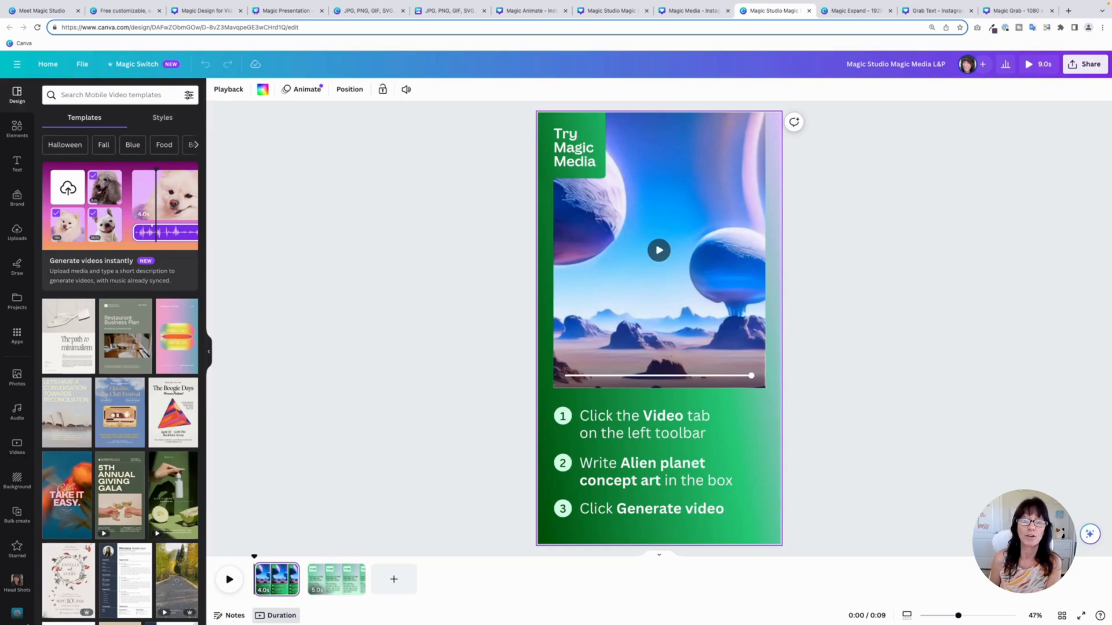
{"action": "left_click", "coordinate": [691, 10]}
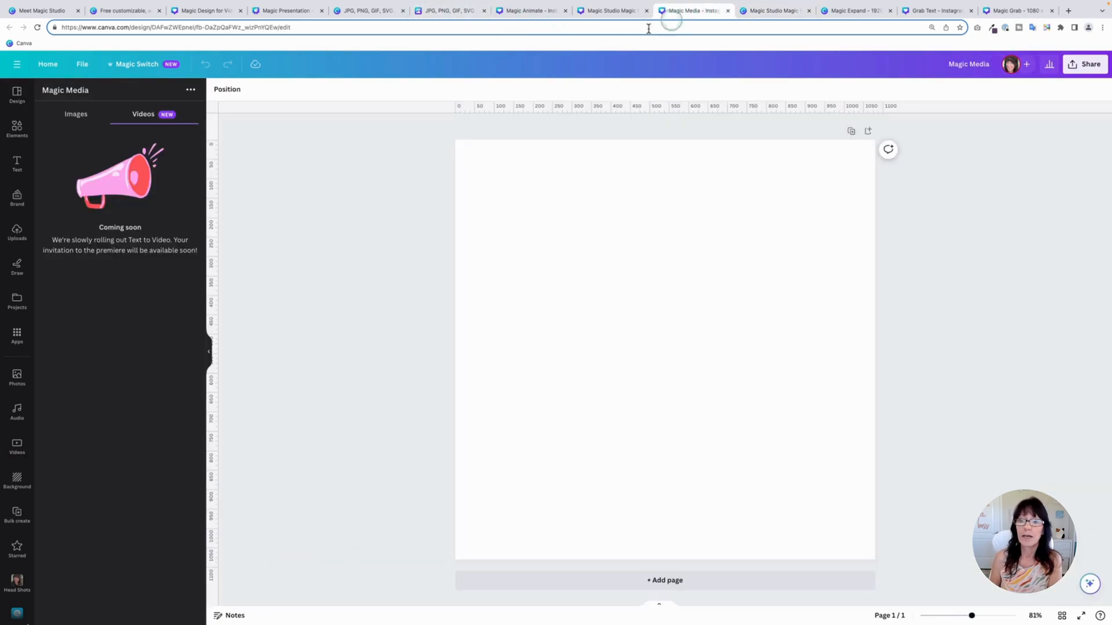
Step: Switch Magic Media back to Images and open the Magic Expand flower design
{"action": "left_click", "coordinate": [76, 114]}
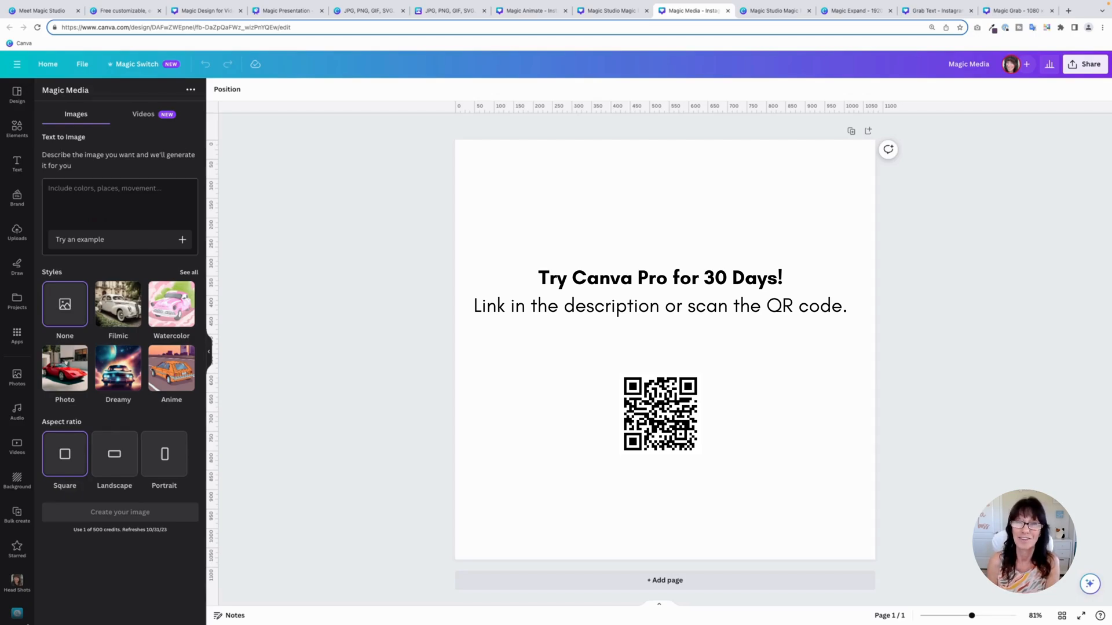
{"action": "left_click", "coordinate": [854, 10]}
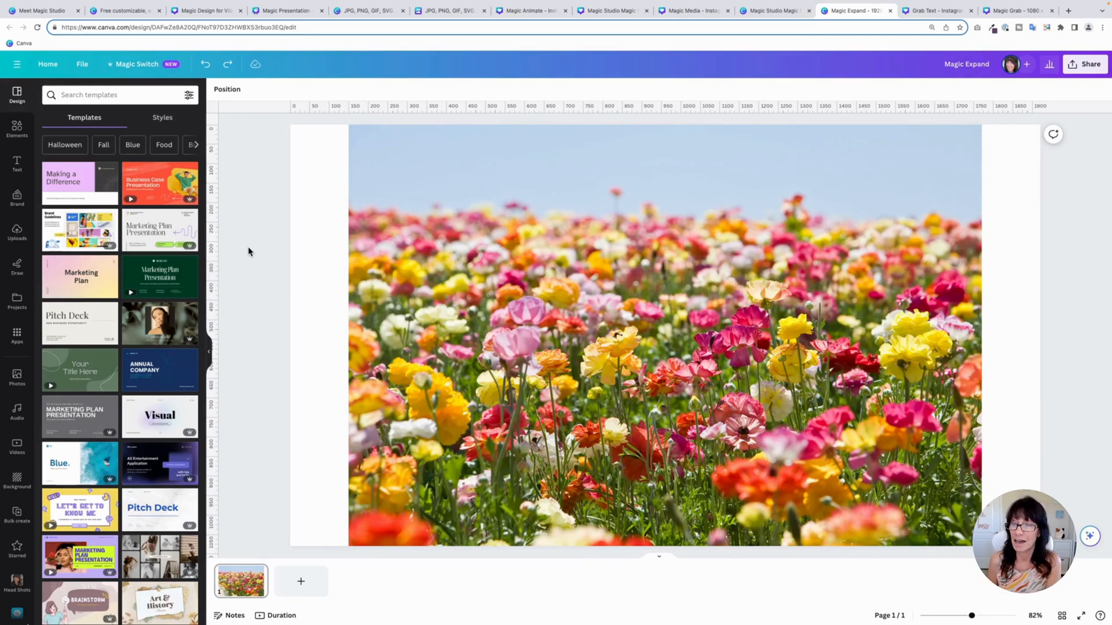
Step: Select the ranunculus flower field photo to bring up its editing tools
{"action": "left_click", "coordinate": [579, 291]}
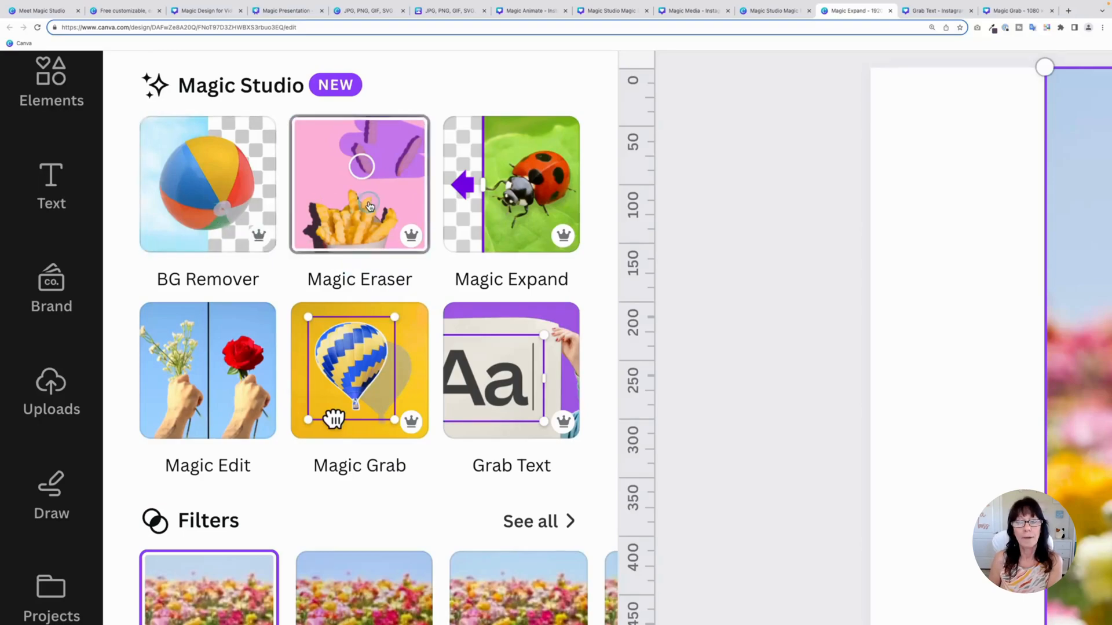
{"action": "mouse_move", "coordinate": [440, 227]}
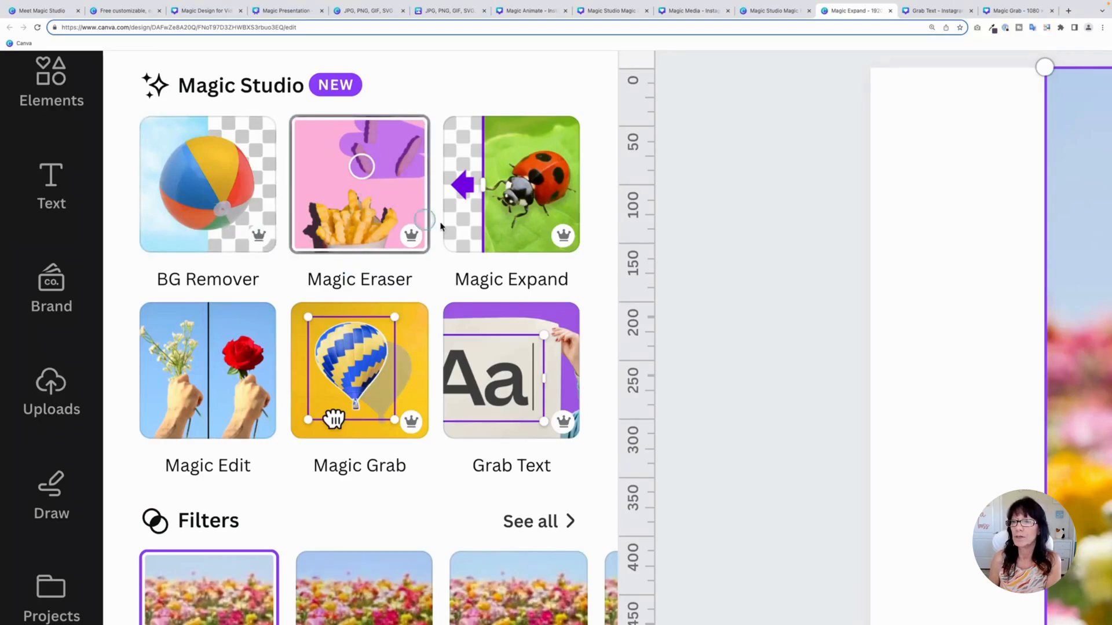
{"action": "mouse_move", "coordinate": [208, 370]}
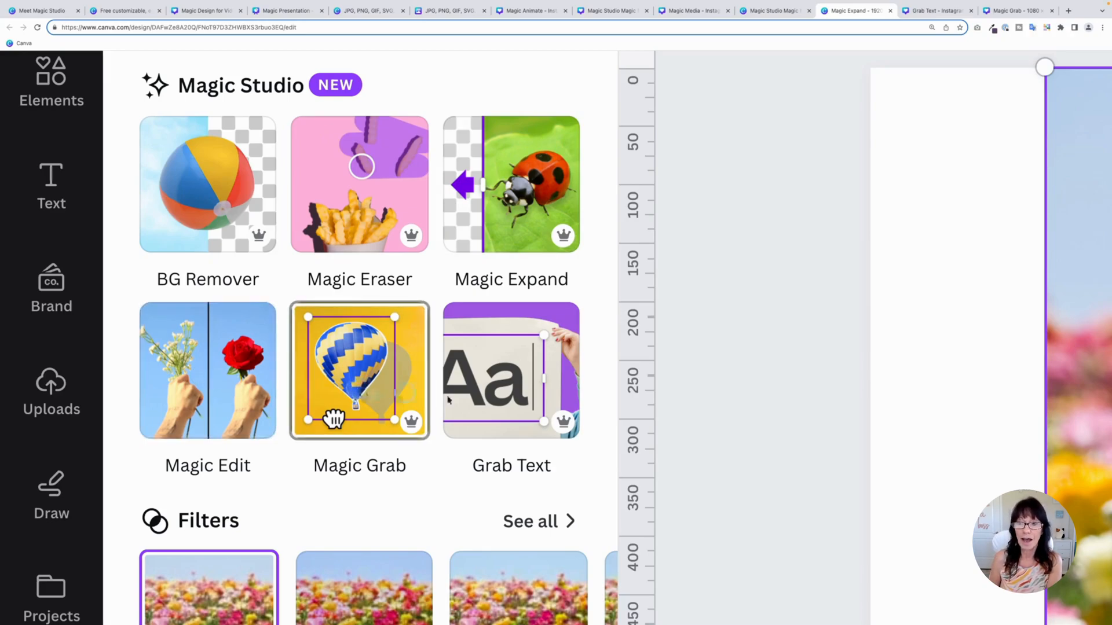
{"action": "mouse_move", "coordinate": [430, 382]}
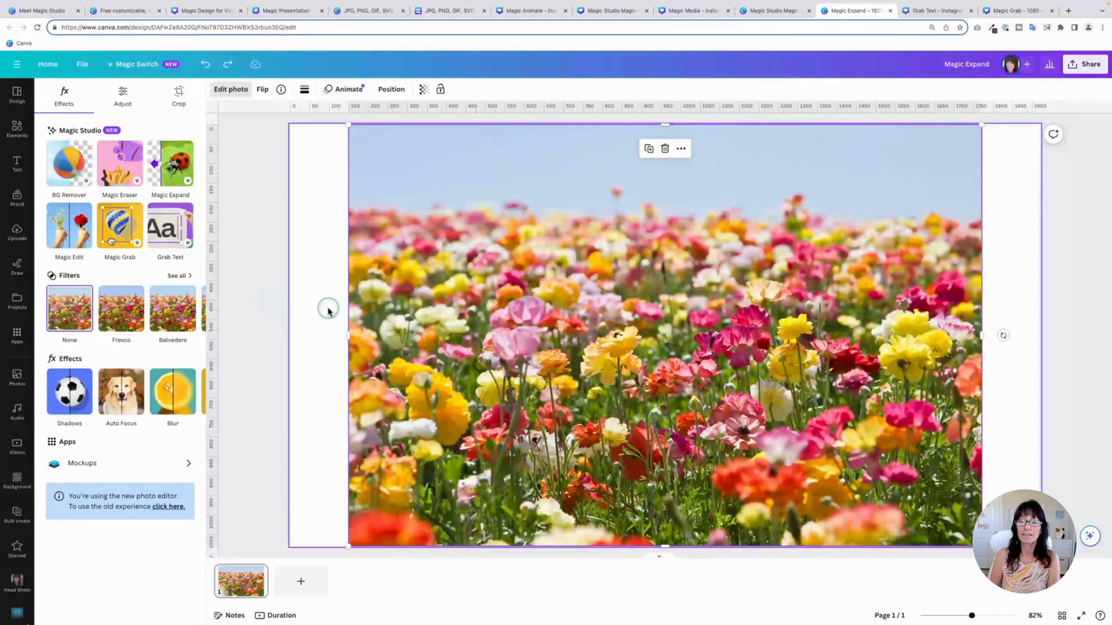
{"action": "mouse_move", "coordinate": [1006, 386]}
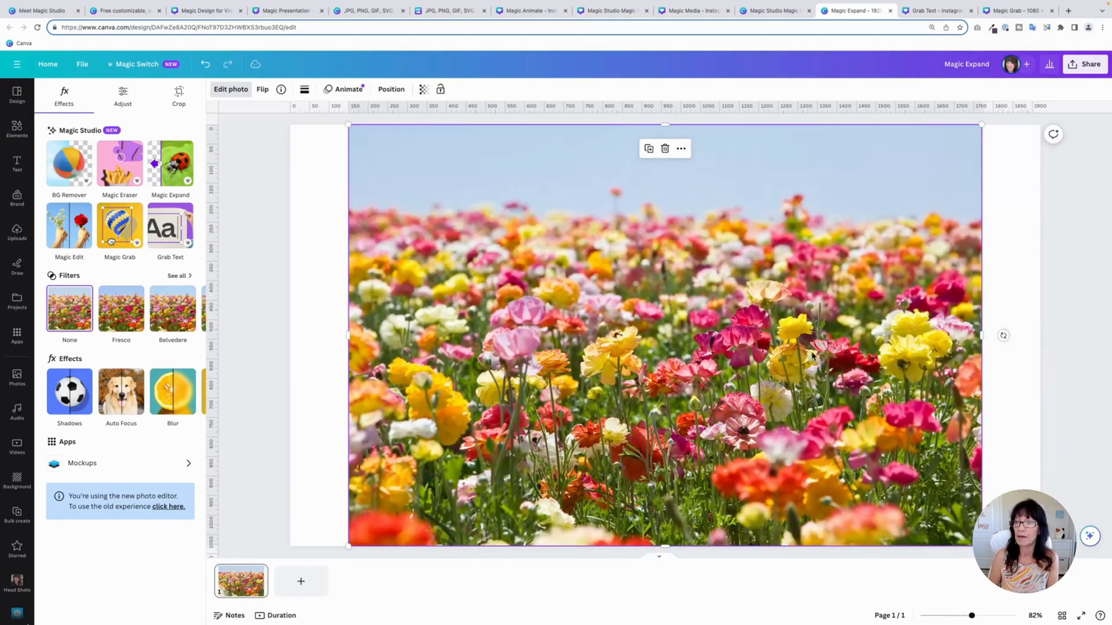
{"action": "mouse_move", "coordinate": [745, 351]}
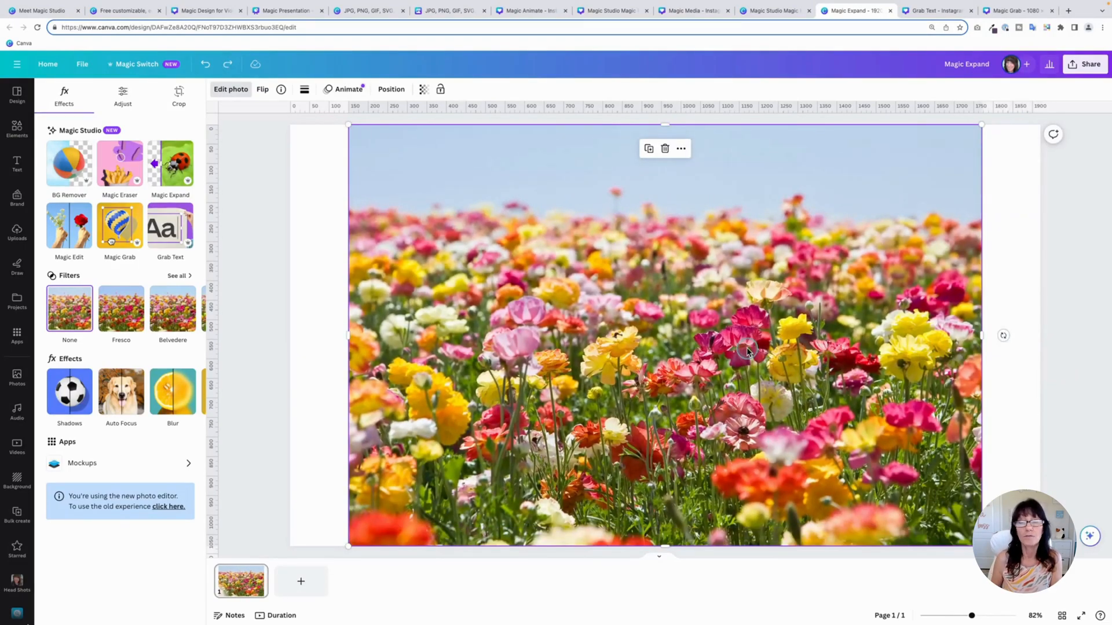
{"action": "mouse_move", "coordinate": [382, 187]}
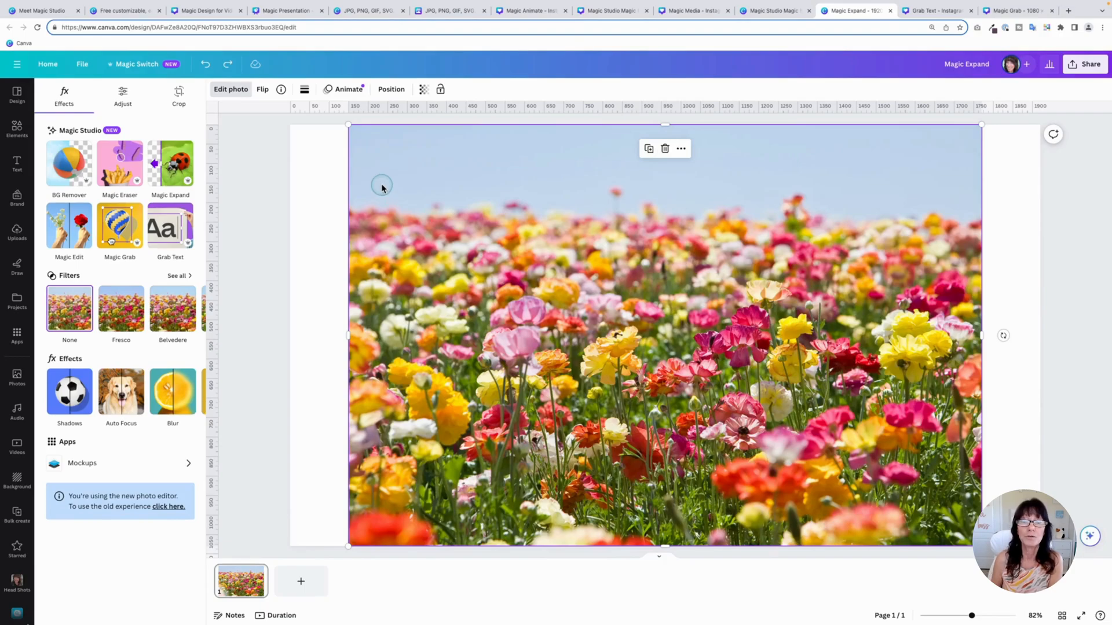
{"action": "mouse_move", "coordinate": [170, 165]}
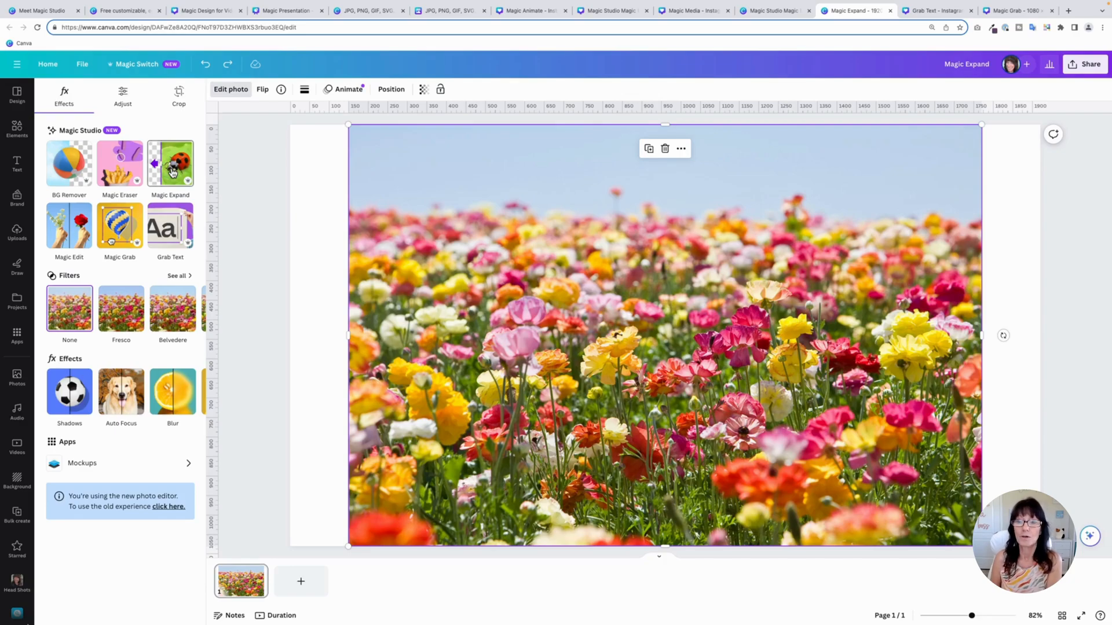
Step: Magic Expand the flower photo to fill the whole page
{"action": "left_click", "coordinate": [179, 95]}
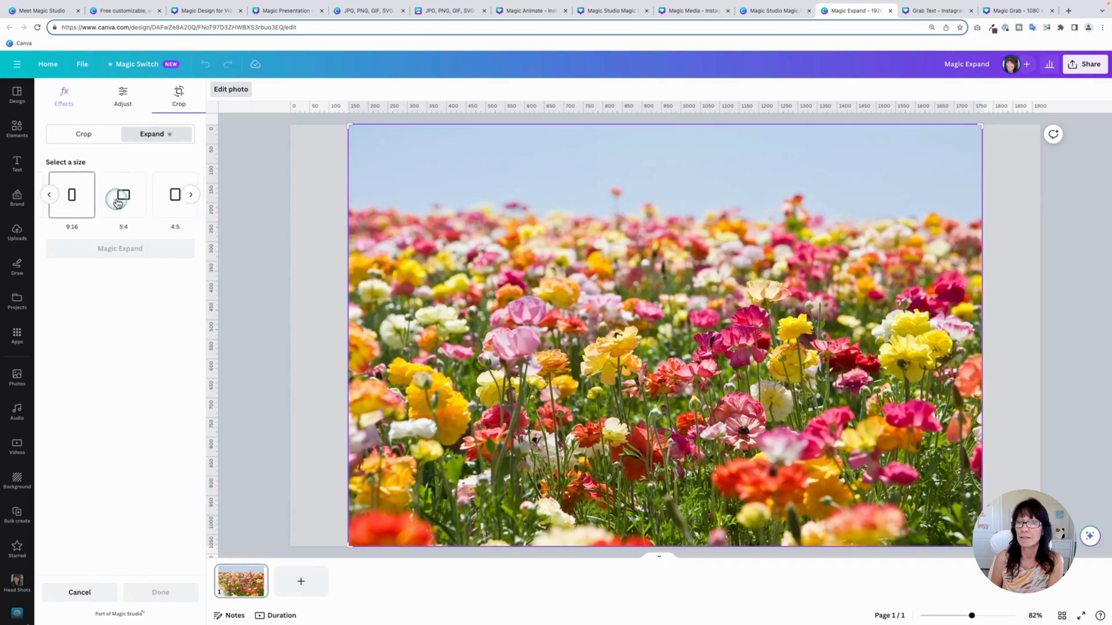
{"action": "left_click", "coordinate": [49, 195]}
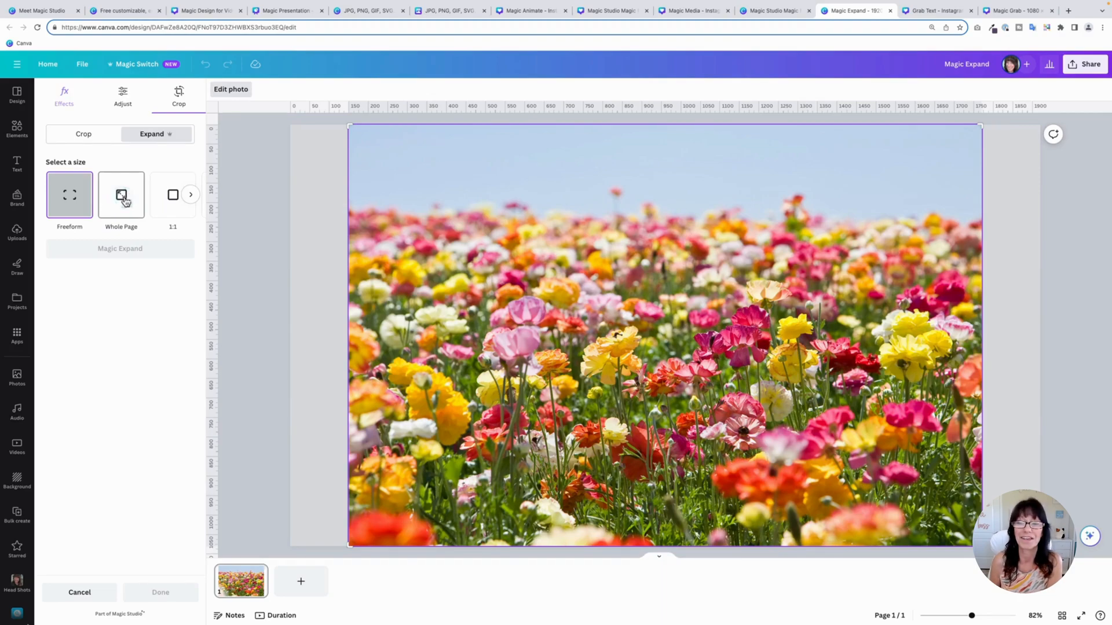
{"action": "left_click", "coordinate": [120, 195]}
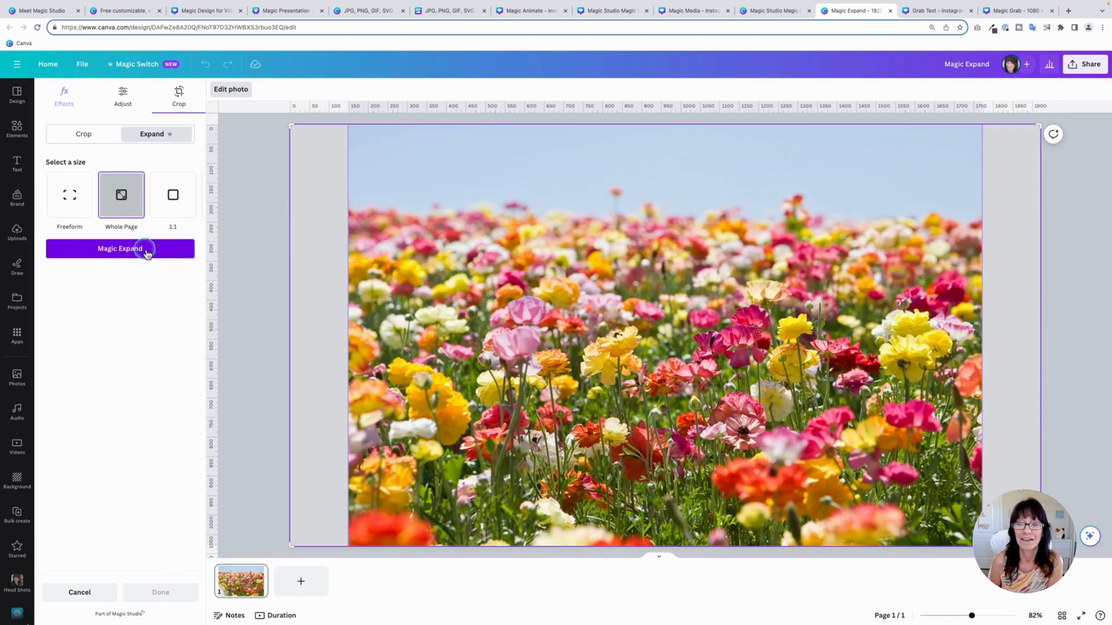
{"action": "left_click", "coordinate": [120, 249]}
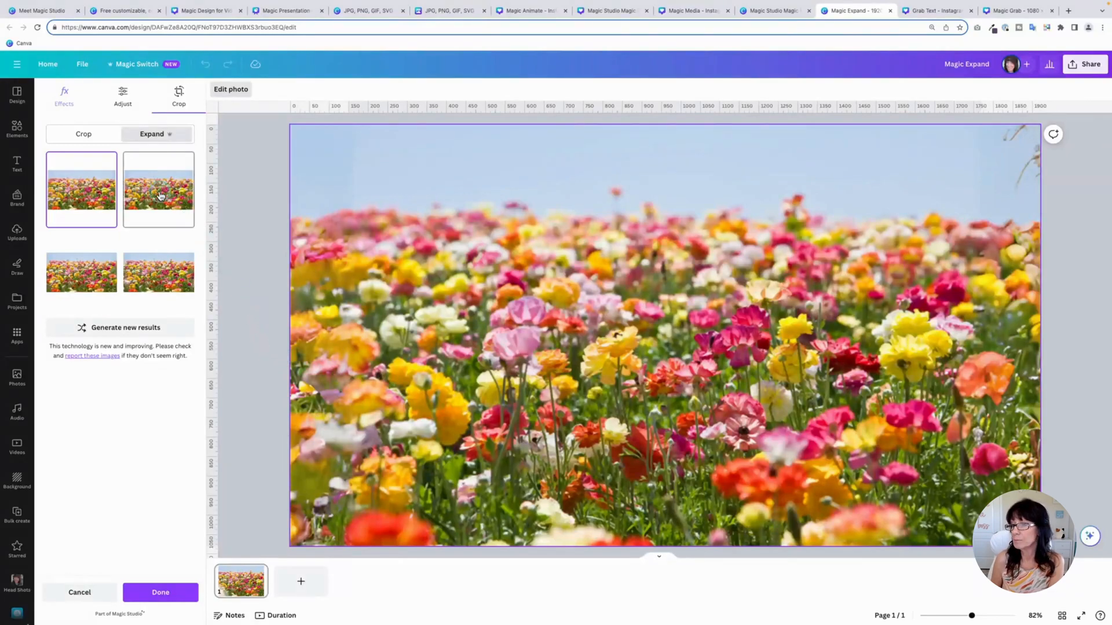
Step: Compare the four expanded results and keep the first one
{"action": "left_click", "coordinate": [158, 189]}
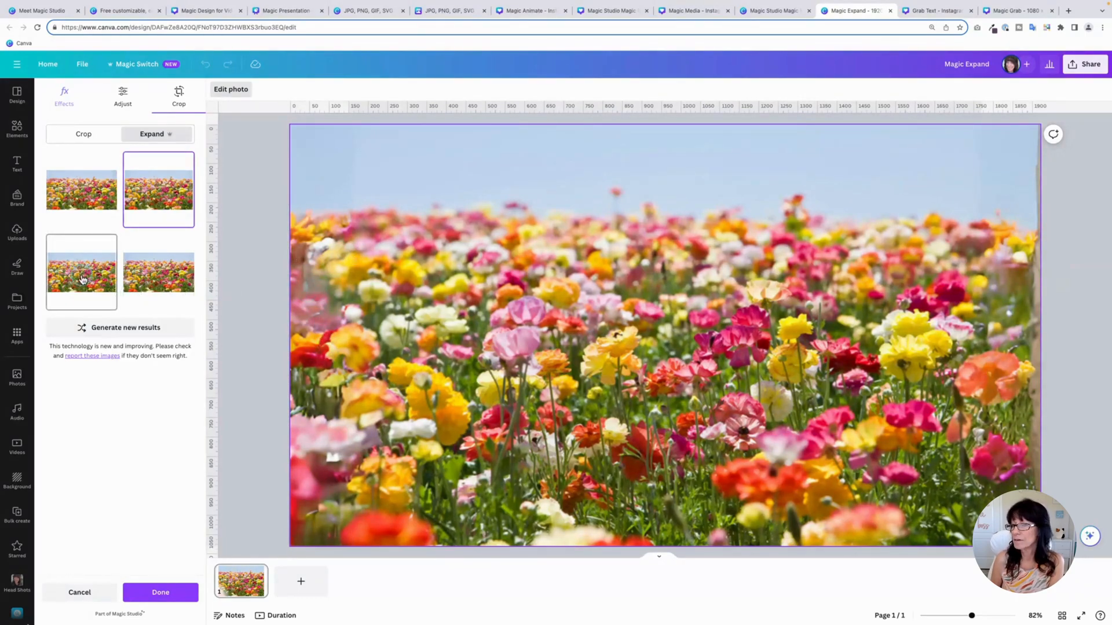
{"action": "left_click", "coordinate": [82, 273]}
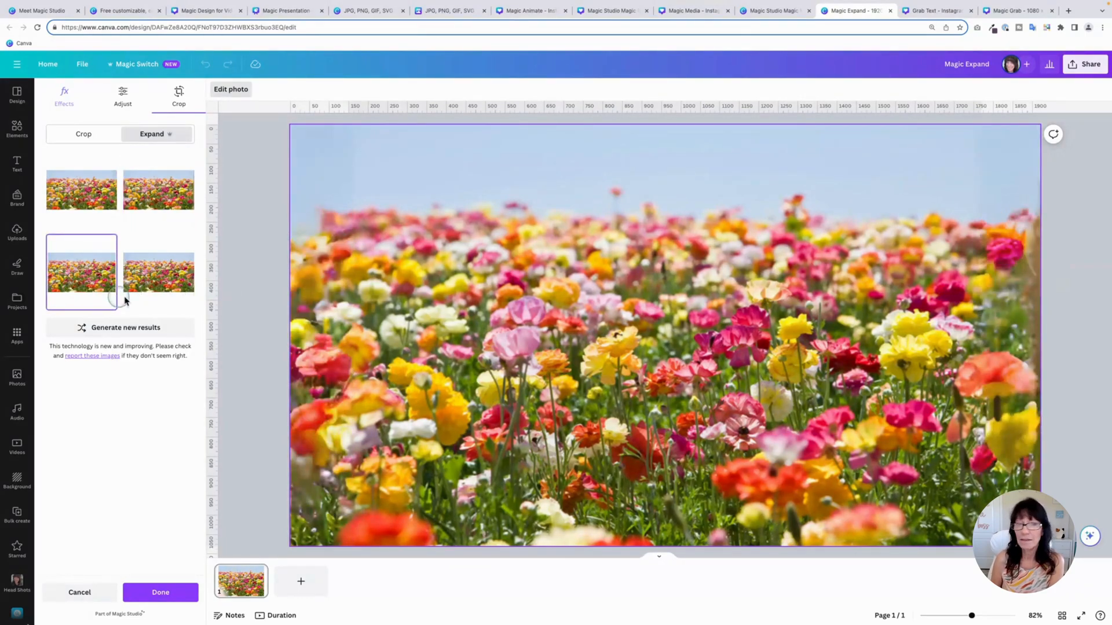
{"action": "left_click", "coordinate": [158, 271]}
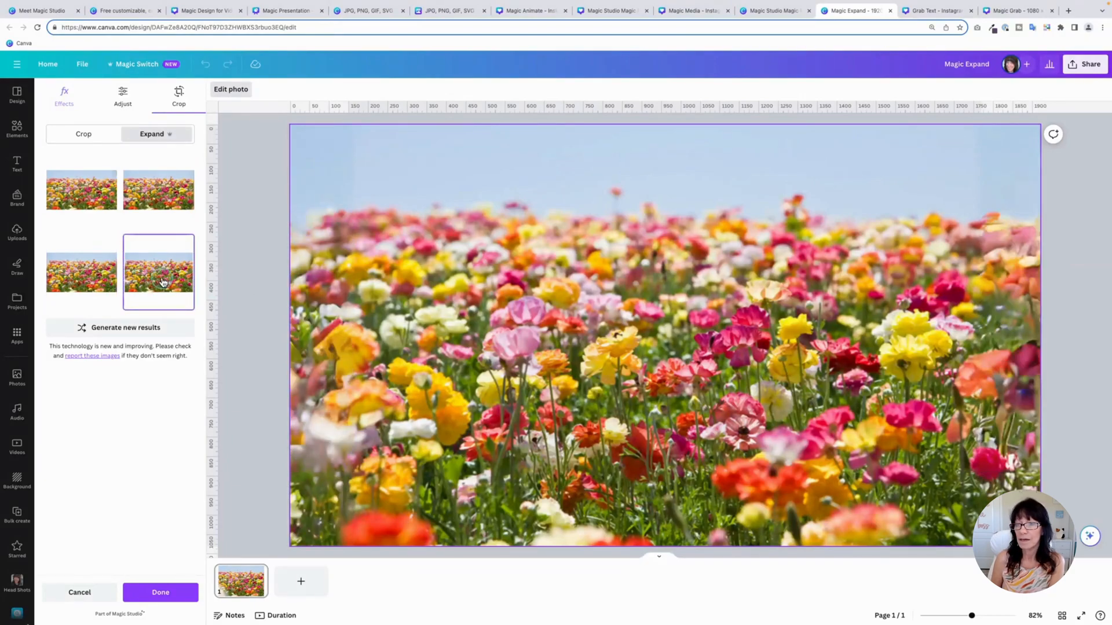
{"action": "left_click", "coordinate": [81, 189]}
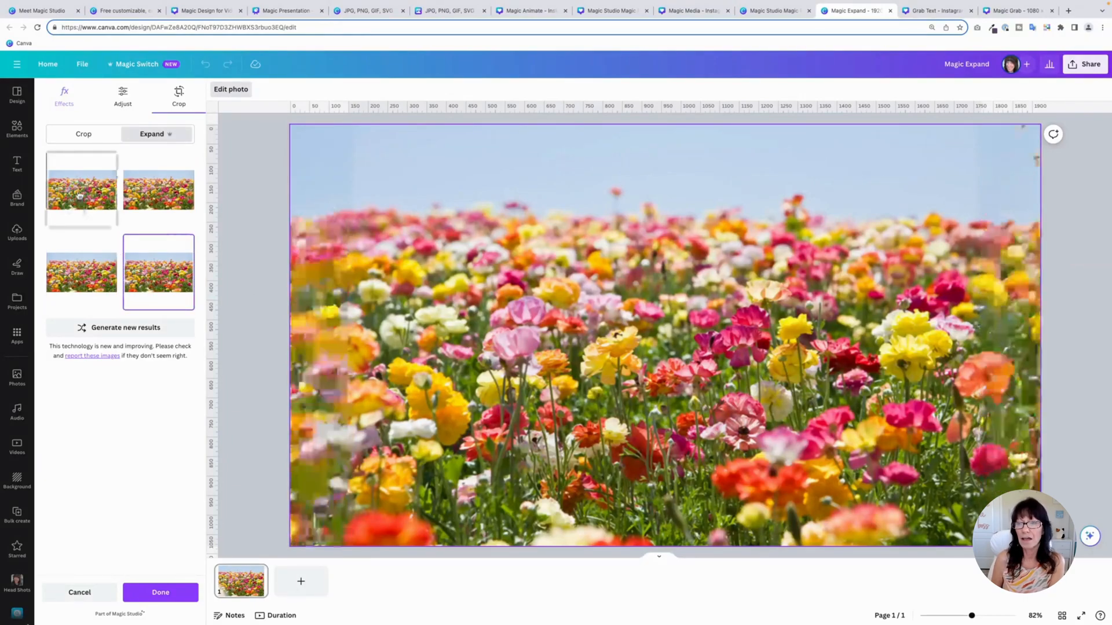
{"action": "left_click", "coordinate": [81, 188]}
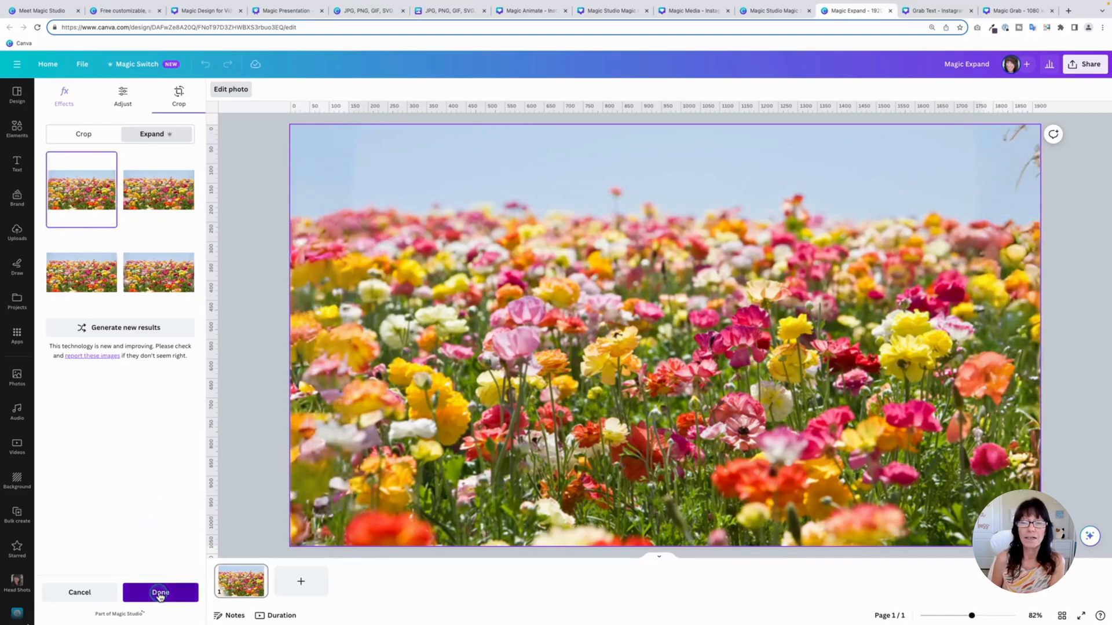
{"action": "left_click", "coordinate": [160, 593]}
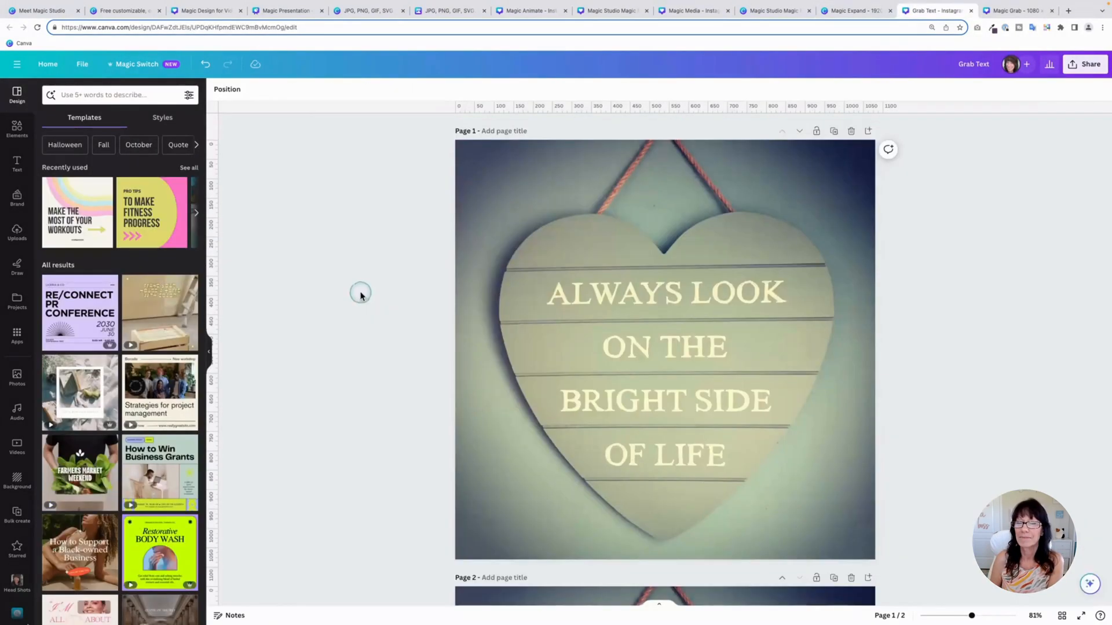
Step: Grab the heart sign's 'Always look on the bright side of life' as editable text
{"action": "left_click", "coordinate": [664, 348]}
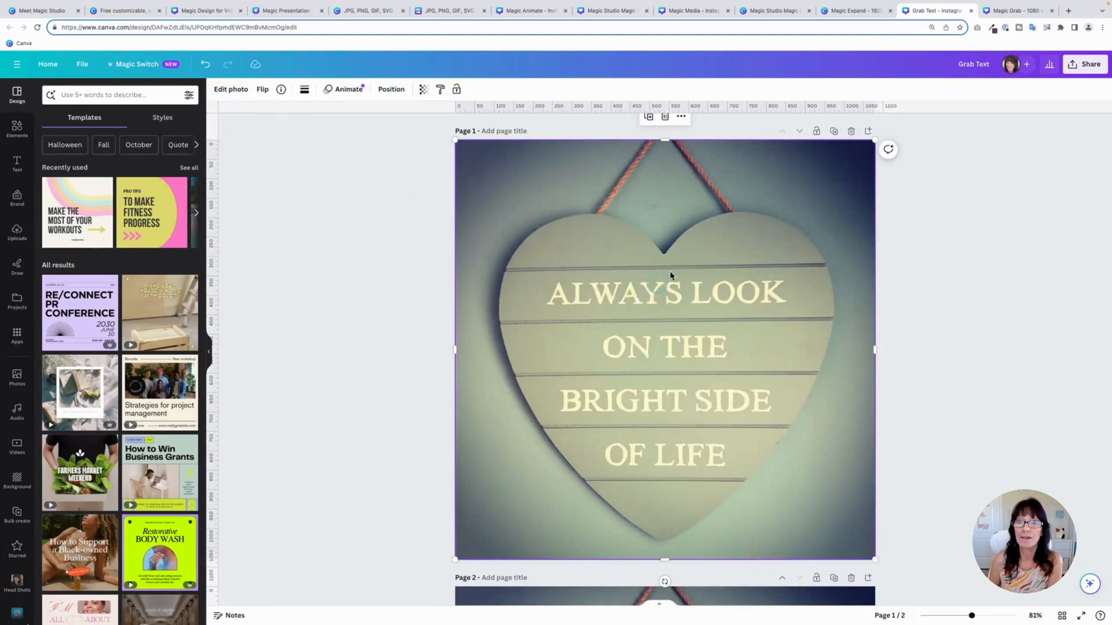
{"action": "mouse_move", "coordinate": [595, 413]}
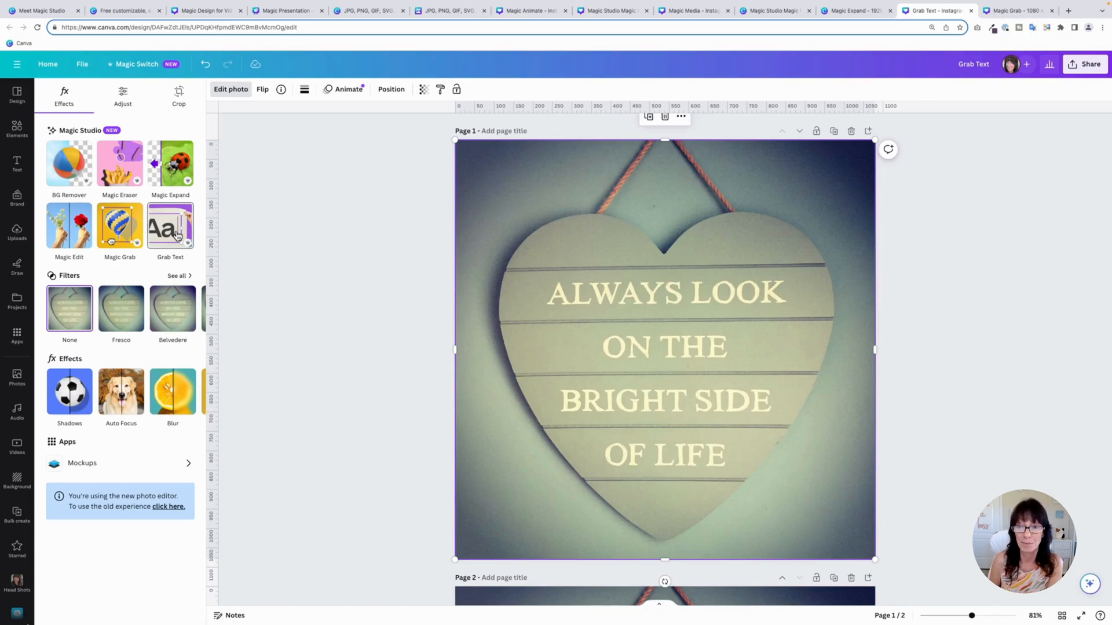
{"action": "left_click", "coordinate": [170, 225]}
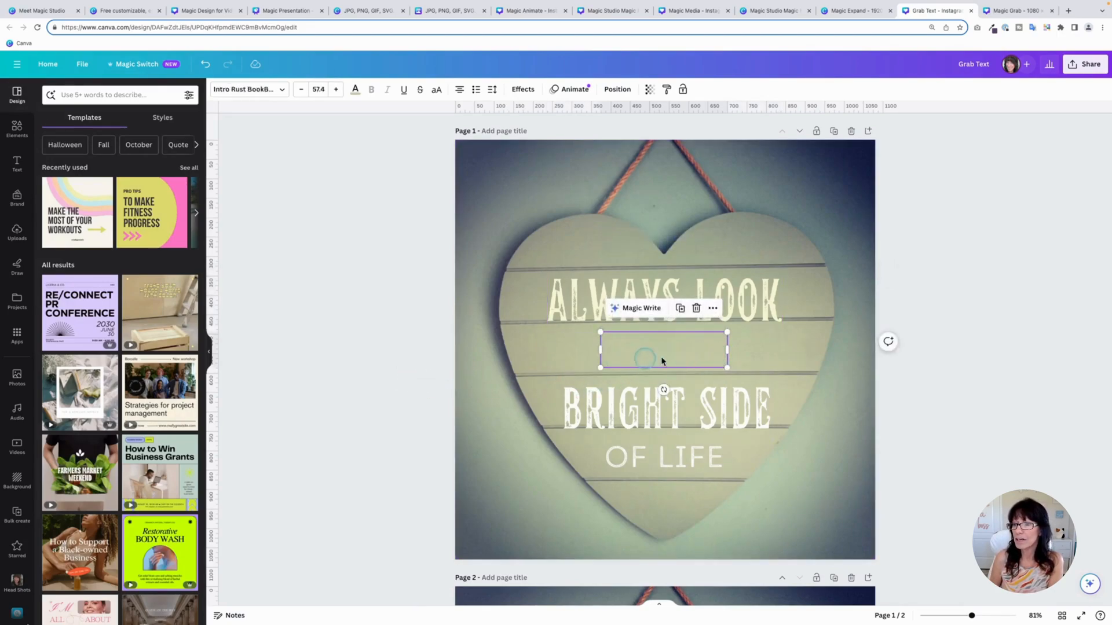
{"action": "mouse_move", "coordinate": [376, 319]}
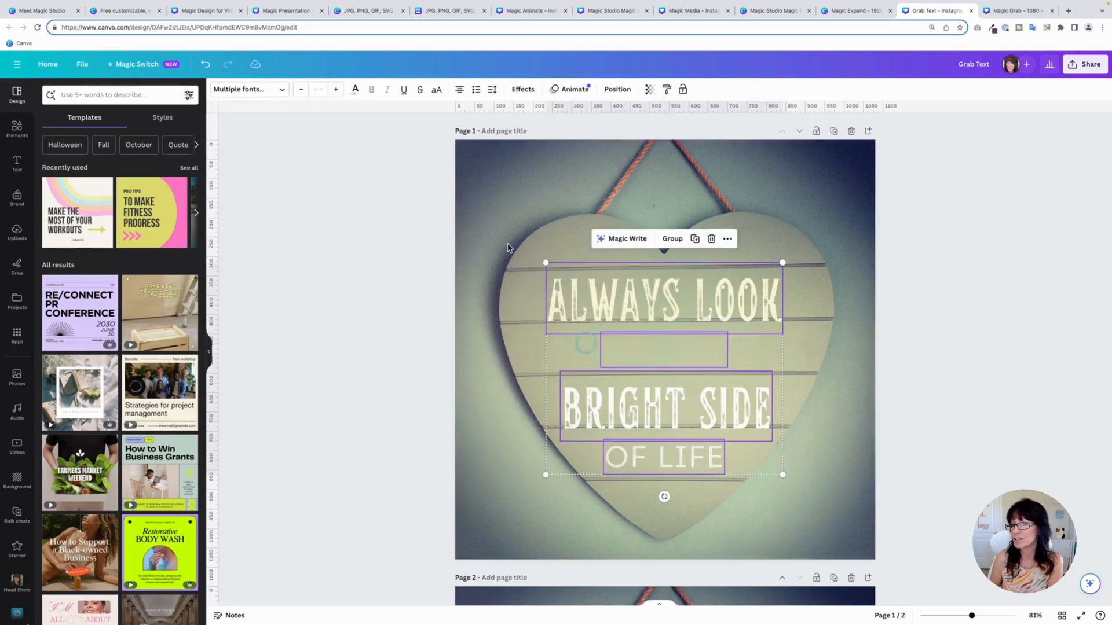
{"action": "left_click", "coordinate": [354, 89]}
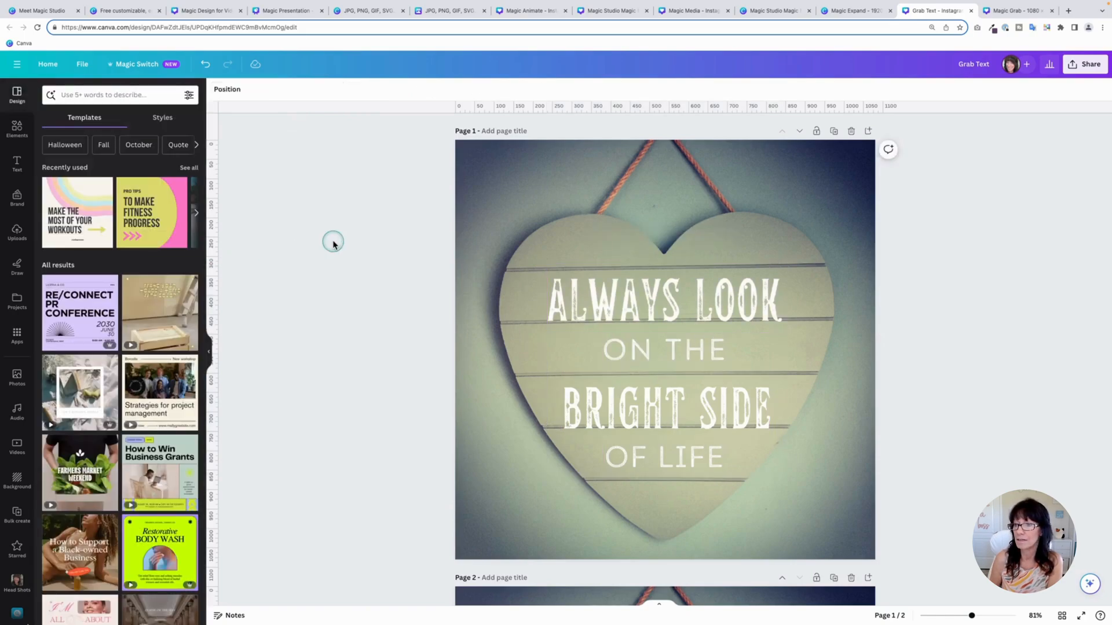
Step: Select the grabbed ALWAYS LOOK, BRIGHT SIDE and ON THE text boxes
{"action": "left_click", "coordinate": [664, 300]}
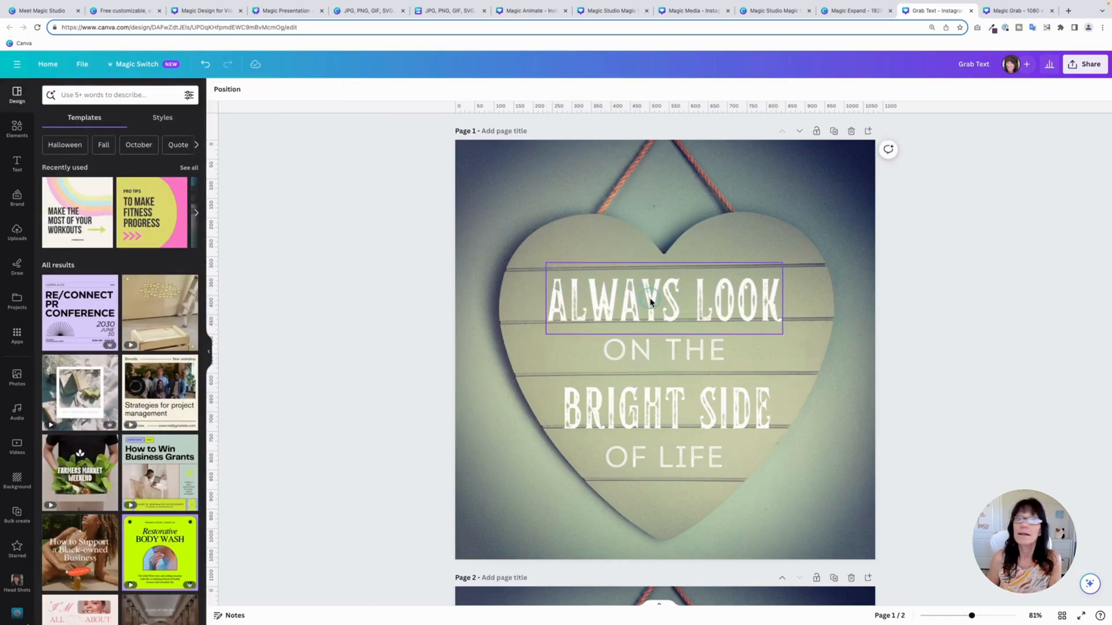
{"action": "left_click", "coordinate": [650, 301]}
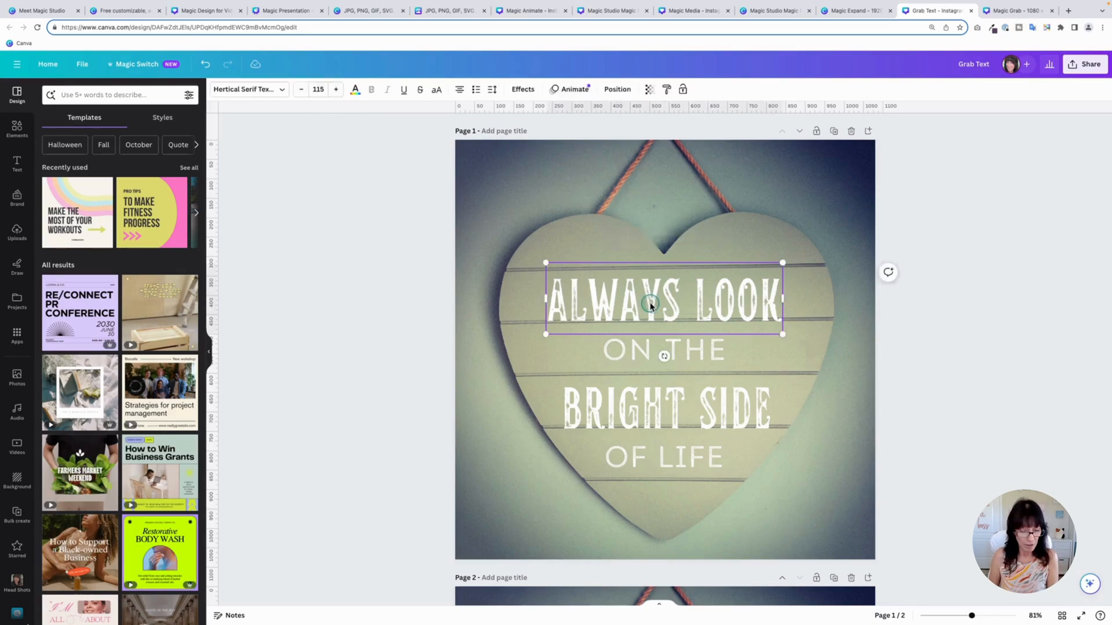
{"action": "left_click", "coordinate": [664, 408]}
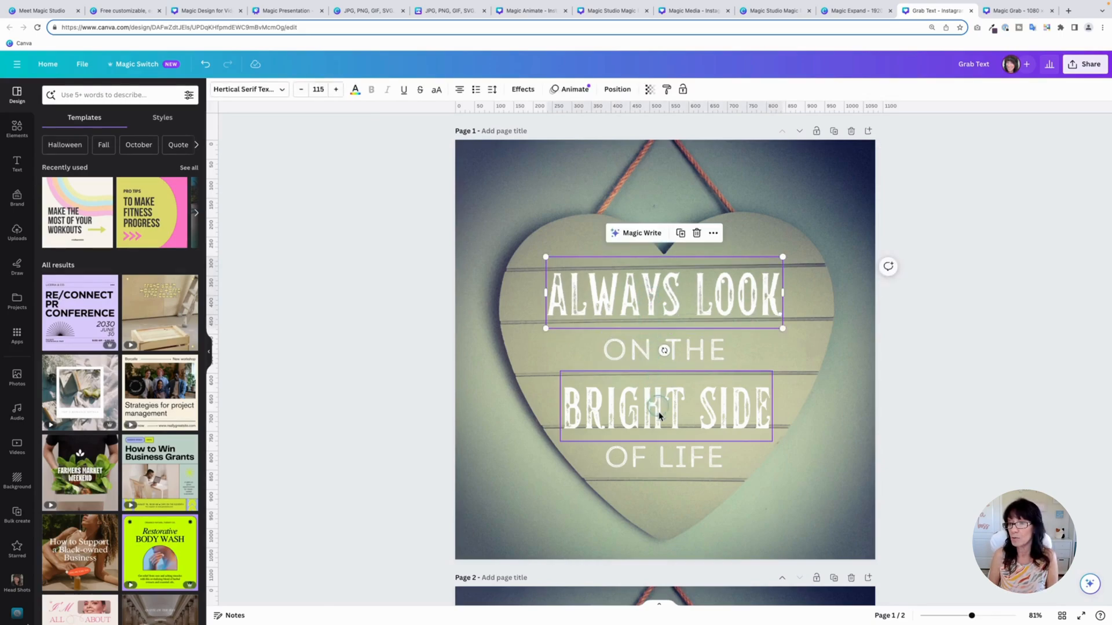
{"action": "left_click", "coordinate": [657, 406]}
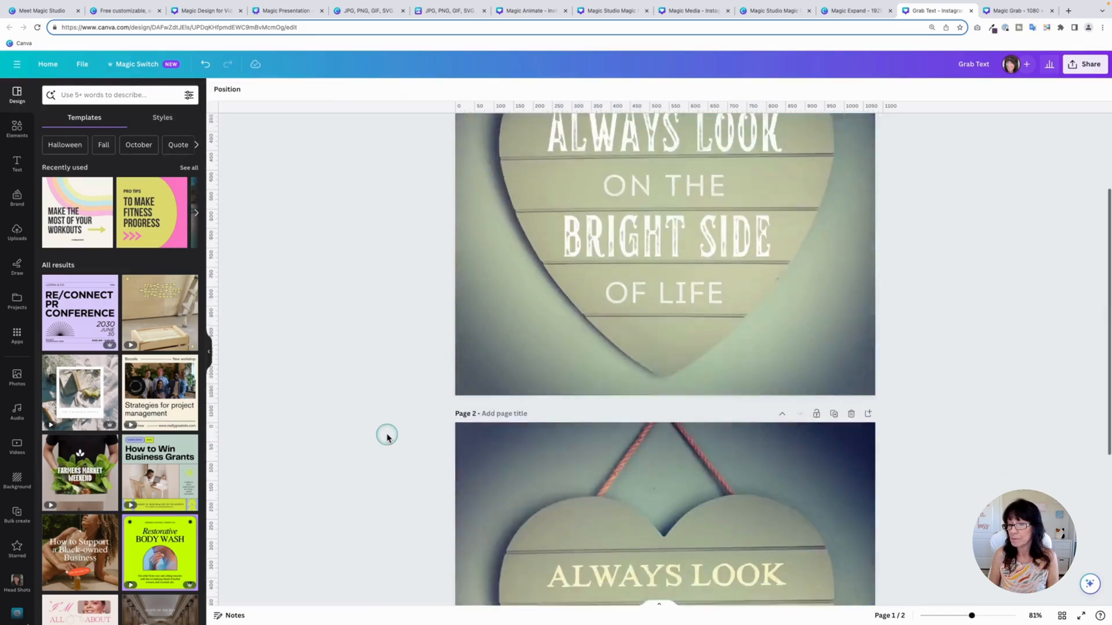
{"action": "scroll", "scroll_direction": "down", "scroll_amount": 3}
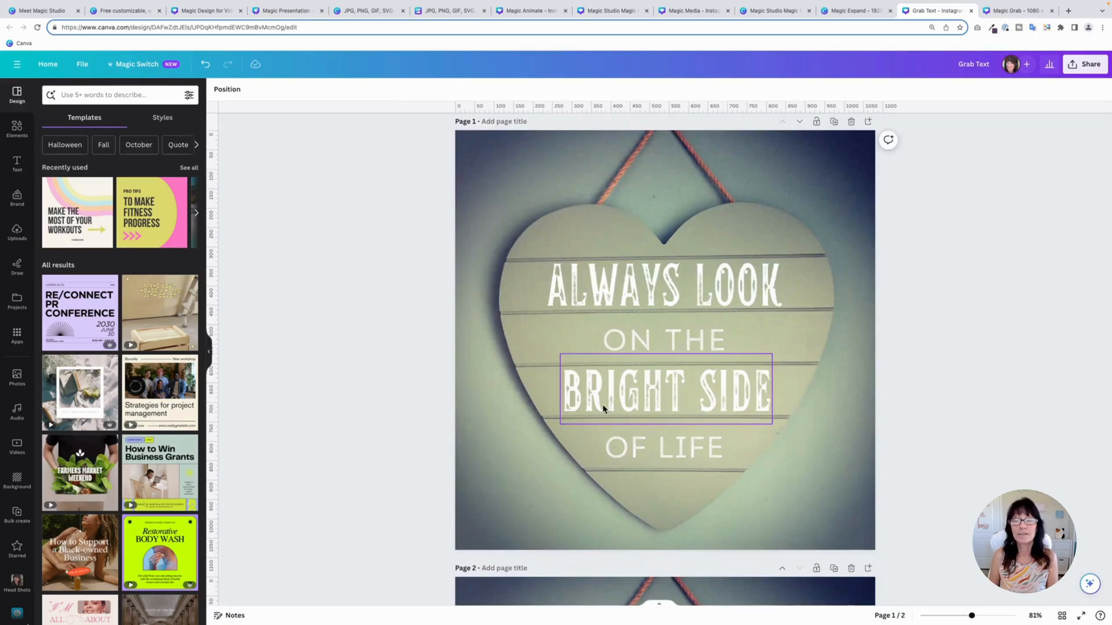
{"action": "left_click", "coordinate": [665, 389]}
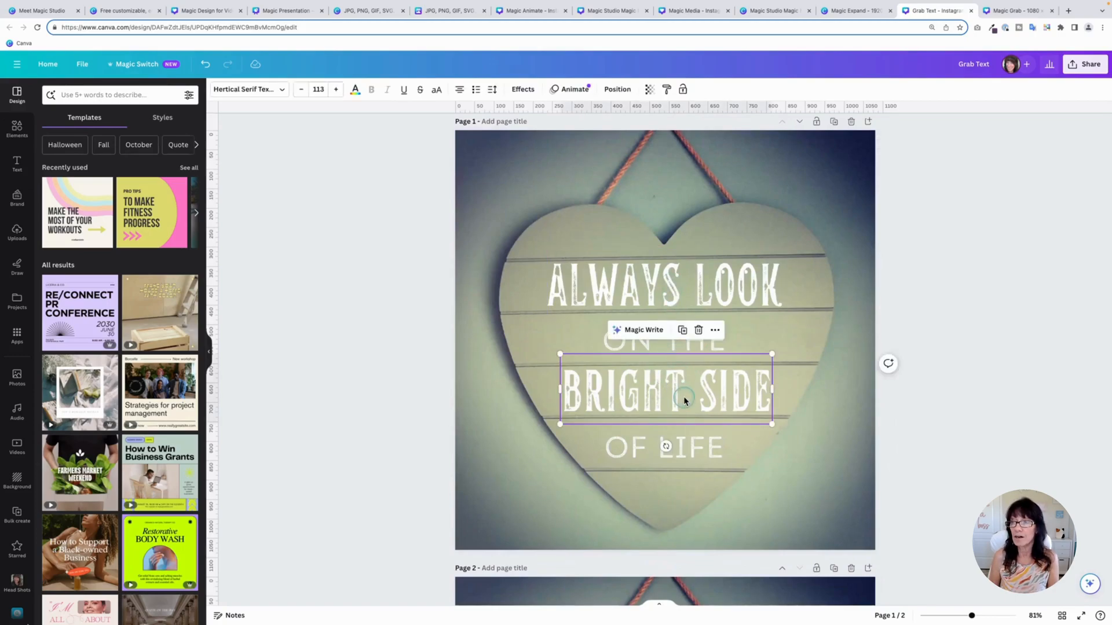
{"action": "left_click", "coordinate": [663, 341]}
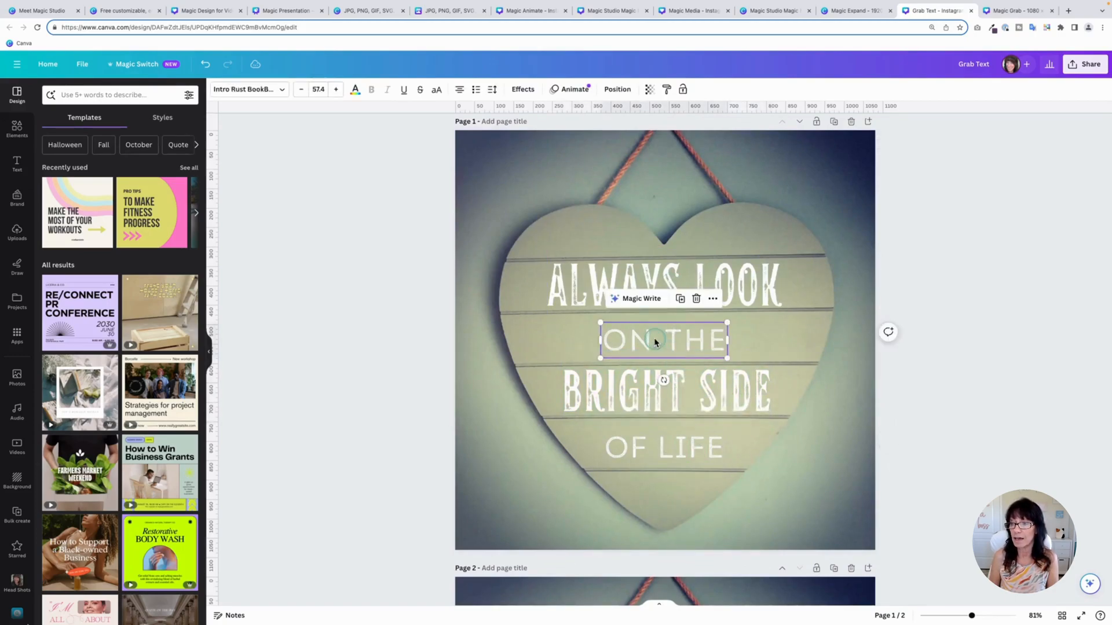
Step: Highlight the ON THE and ALWAYS LOOK words and inspect their fonts
{"action": "left_click", "coordinate": [620, 283]}
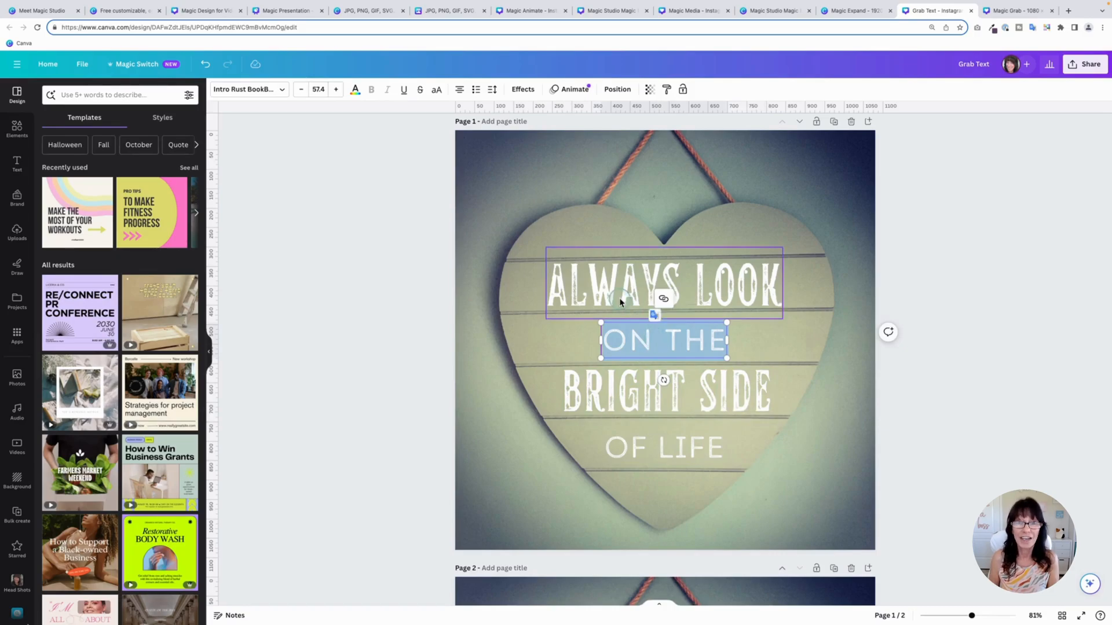
{"action": "left_click", "coordinate": [663, 284]}
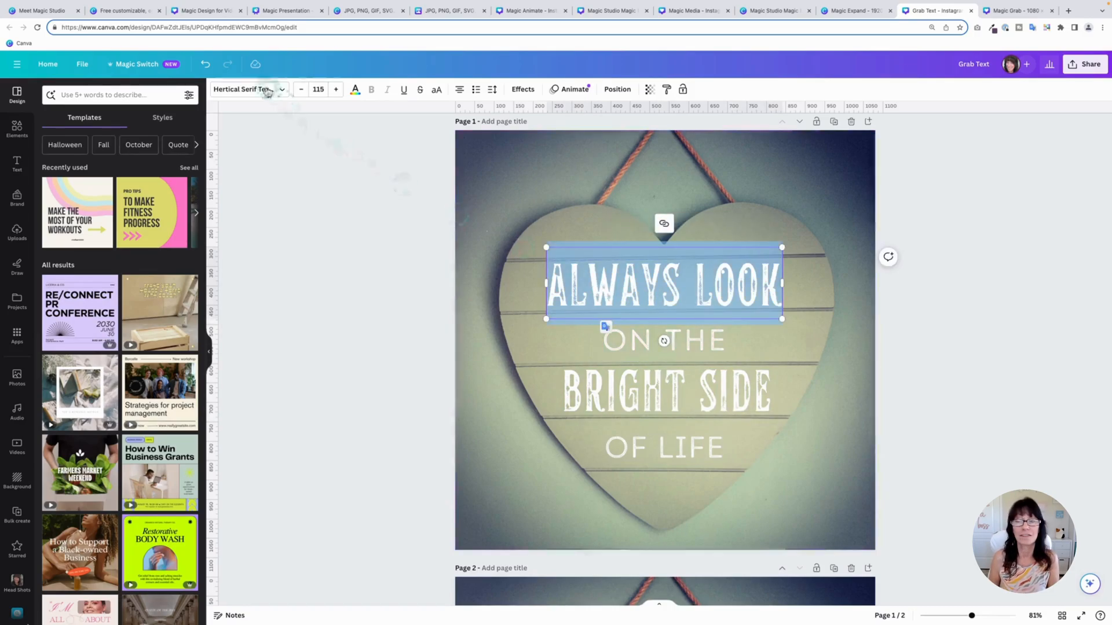
{"action": "left_click", "coordinate": [244, 89]}
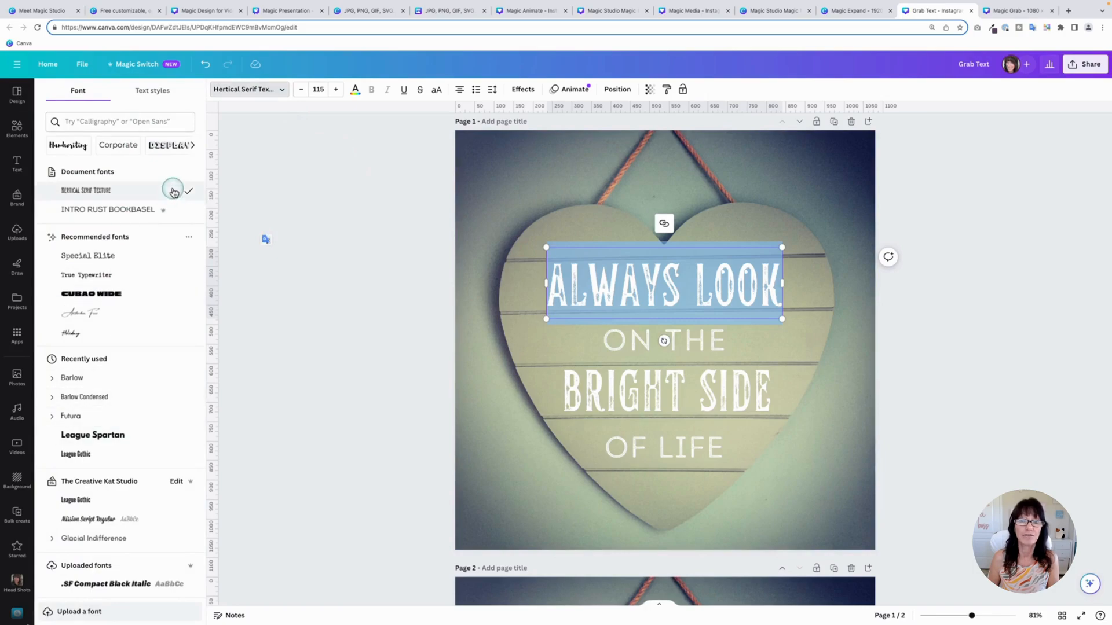
{"action": "mouse_move", "coordinate": [345, 204]}
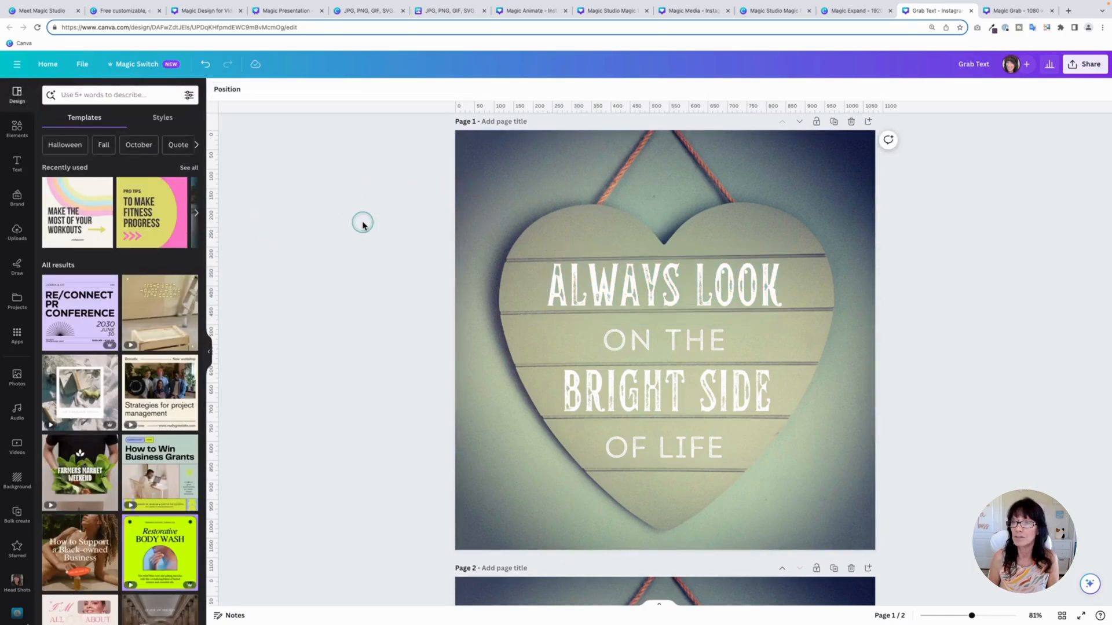
{"action": "scroll", "scroll_direction": "down", "scroll_amount": 3}
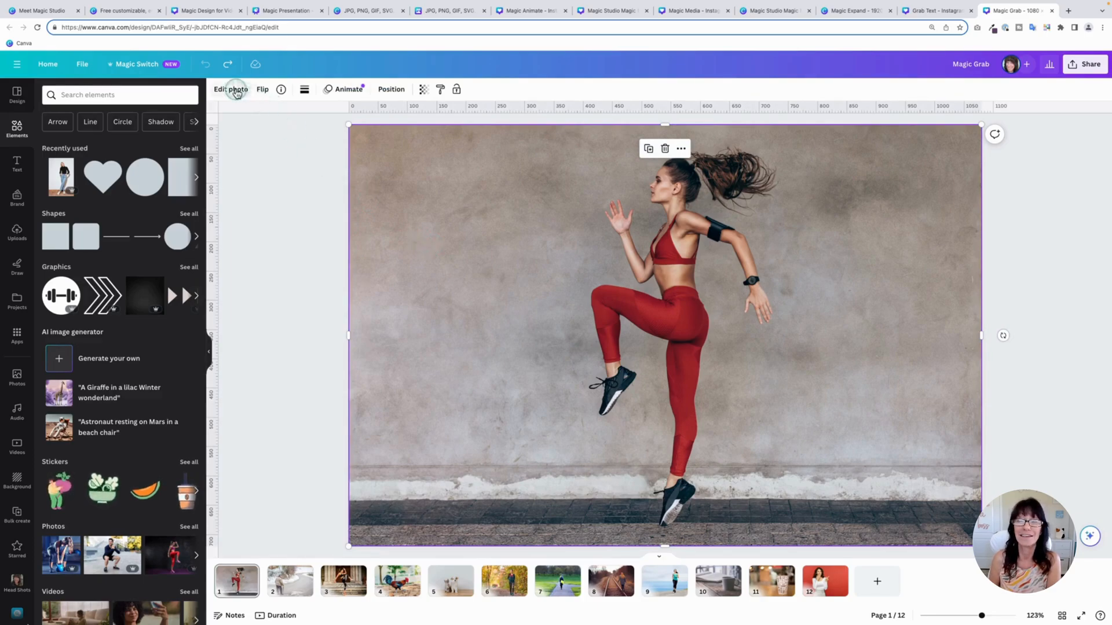
Step: Magic Grab the jumping athlete and move her to the picture's right side
{"action": "left_click", "coordinate": [230, 88]}
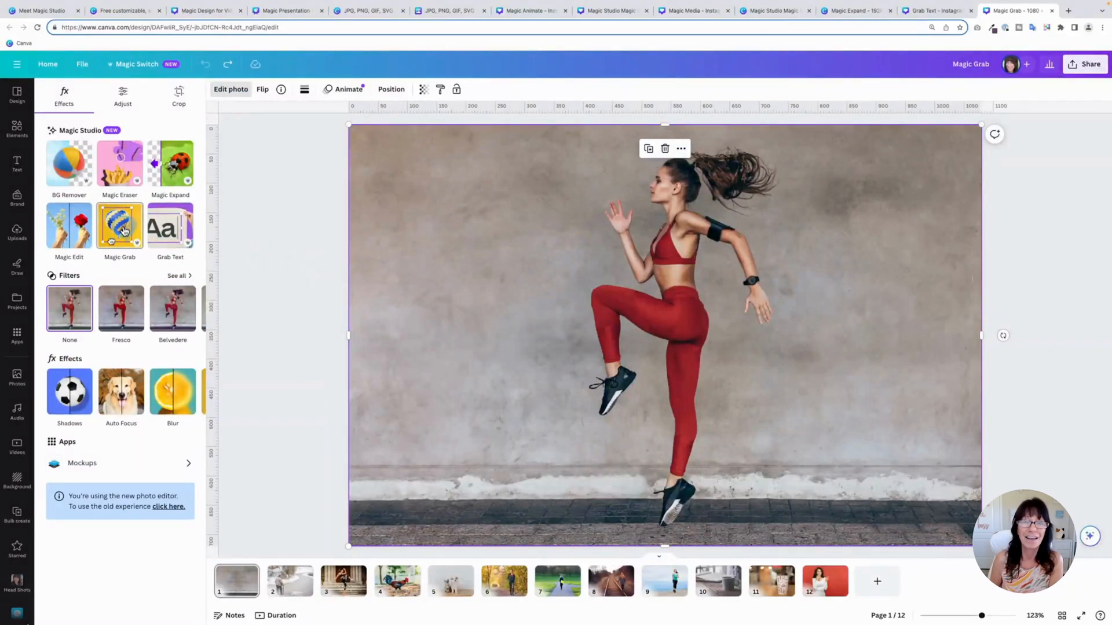
{"action": "left_click", "coordinate": [119, 225]}
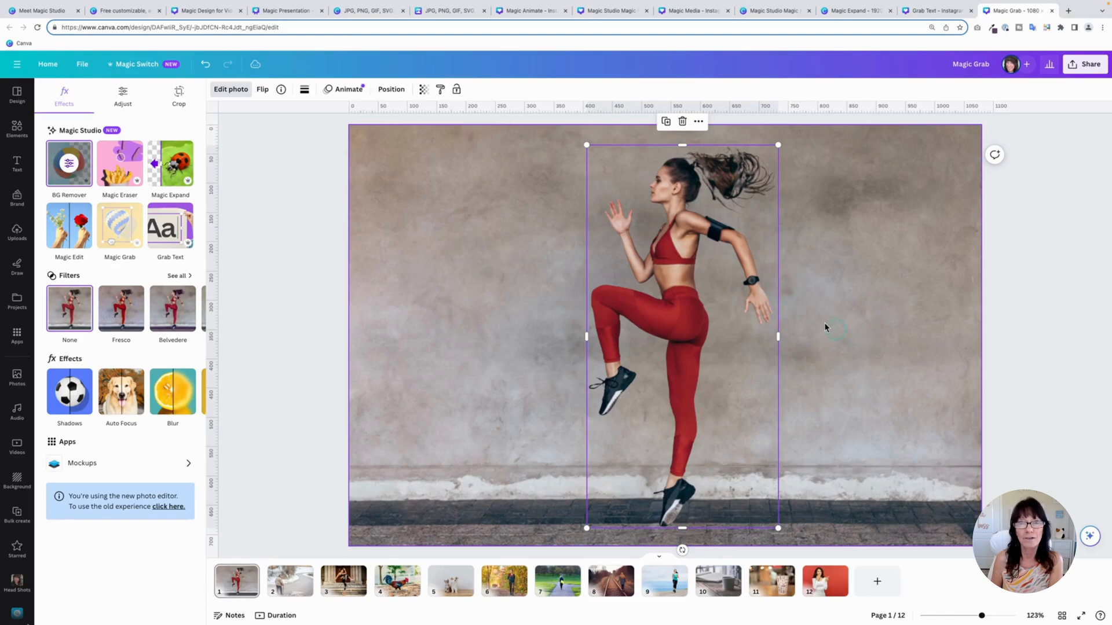
{"action": "left_click", "coordinate": [679, 307]}
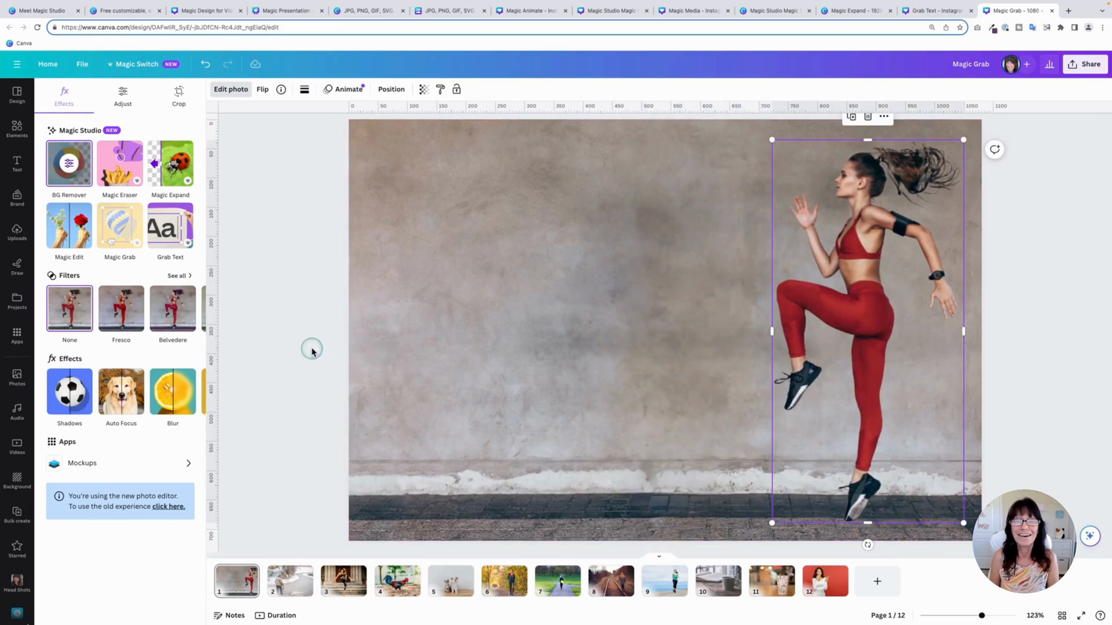
{"action": "left_click", "coordinate": [16, 127]}
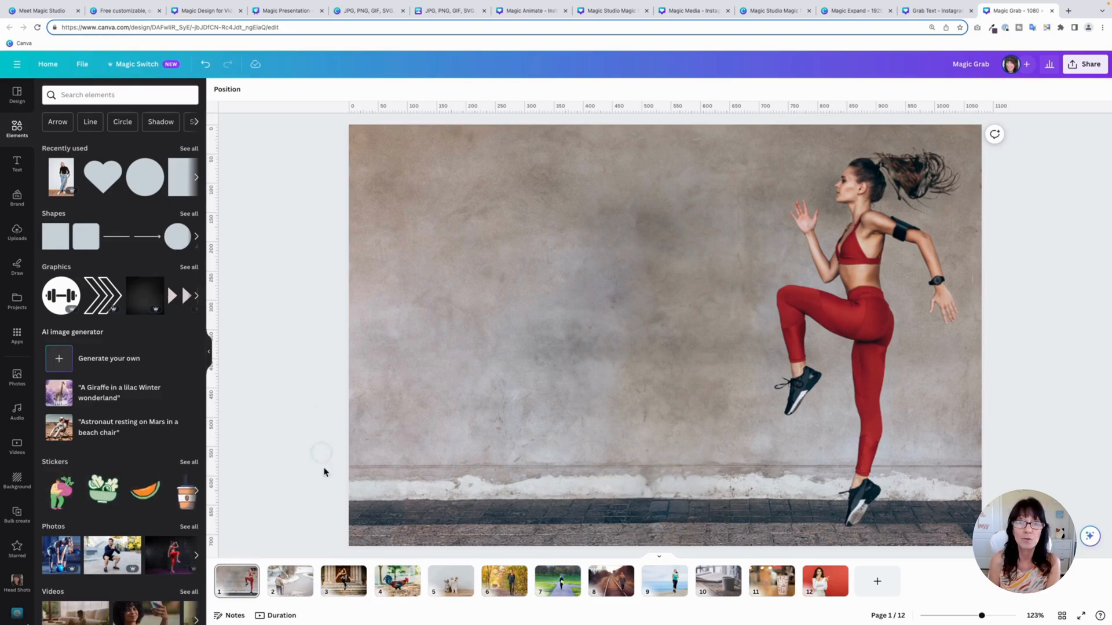
Step: On page 3, add a horizontally flipped copy of the kicking woman, then open page 6
{"action": "left_click", "coordinate": [343, 581]}
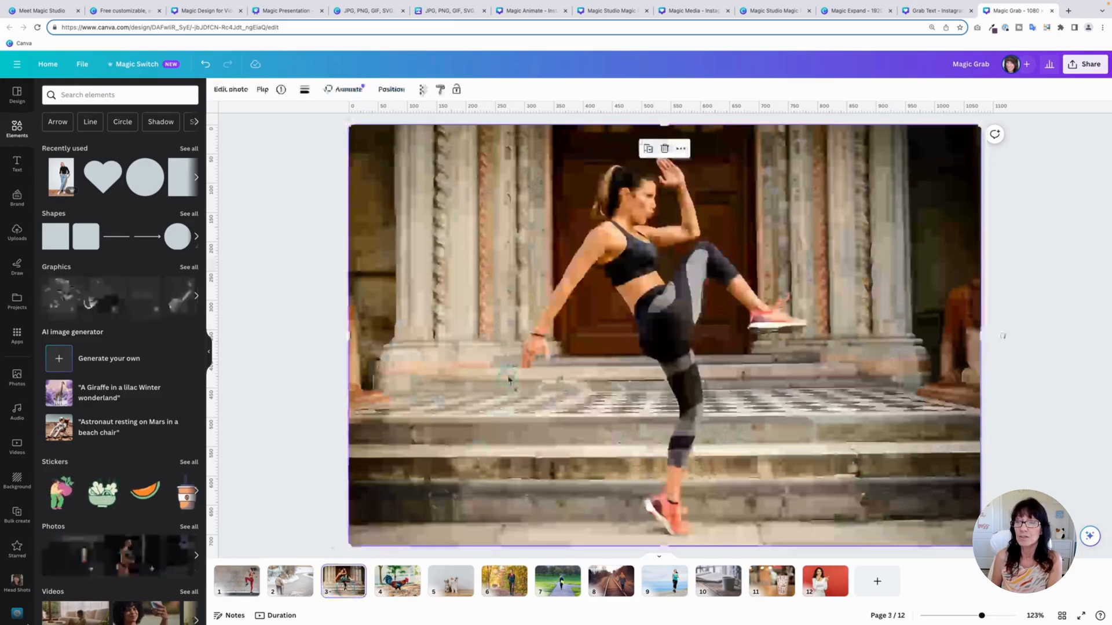
{"action": "left_click", "coordinate": [231, 88]}
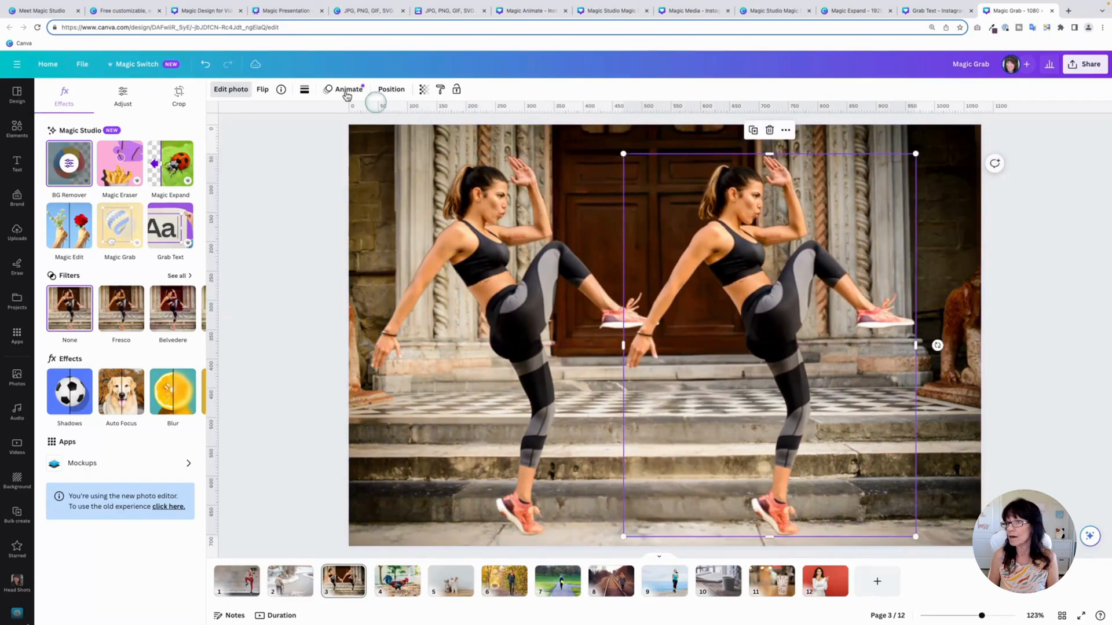
{"action": "left_click", "coordinate": [263, 89]}
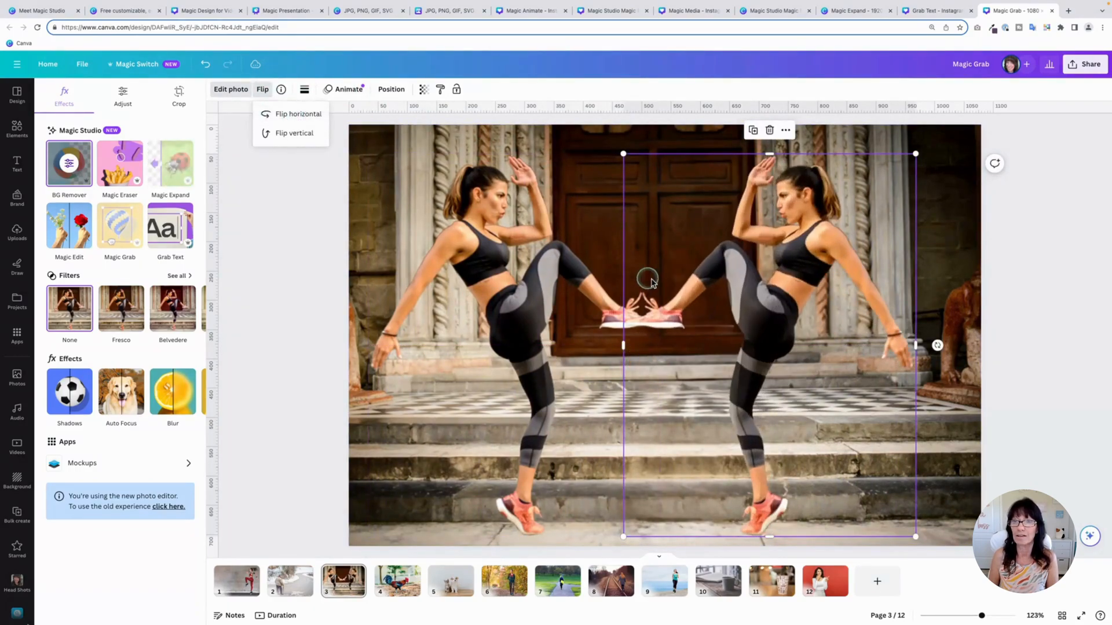
{"action": "left_click", "coordinate": [298, 114]}
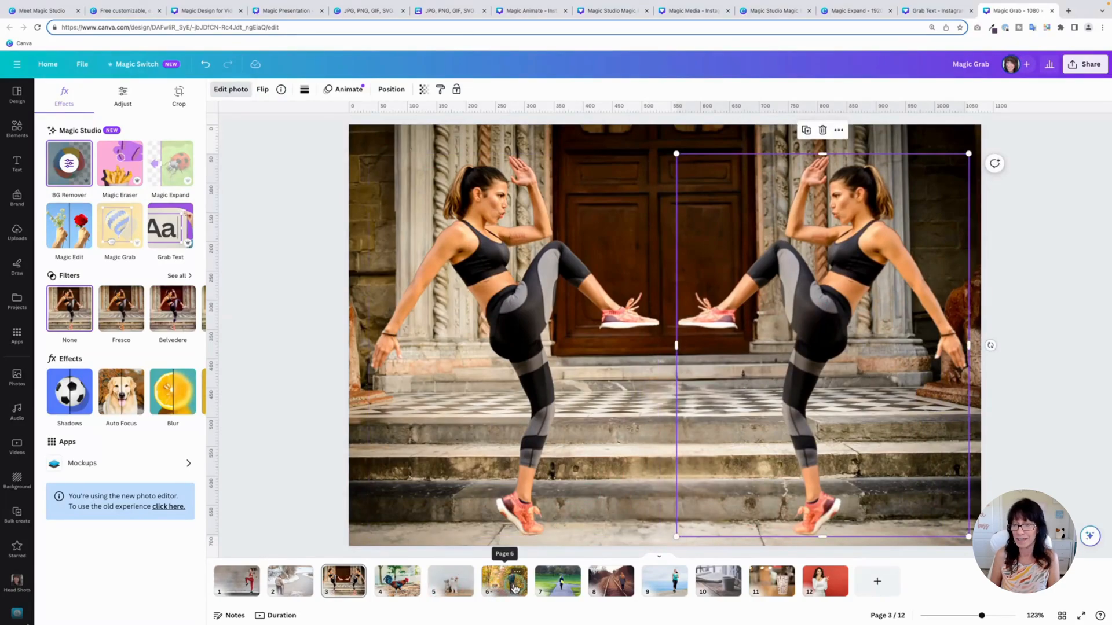
{"action": "left_click", "coordinate": [504, 581]}
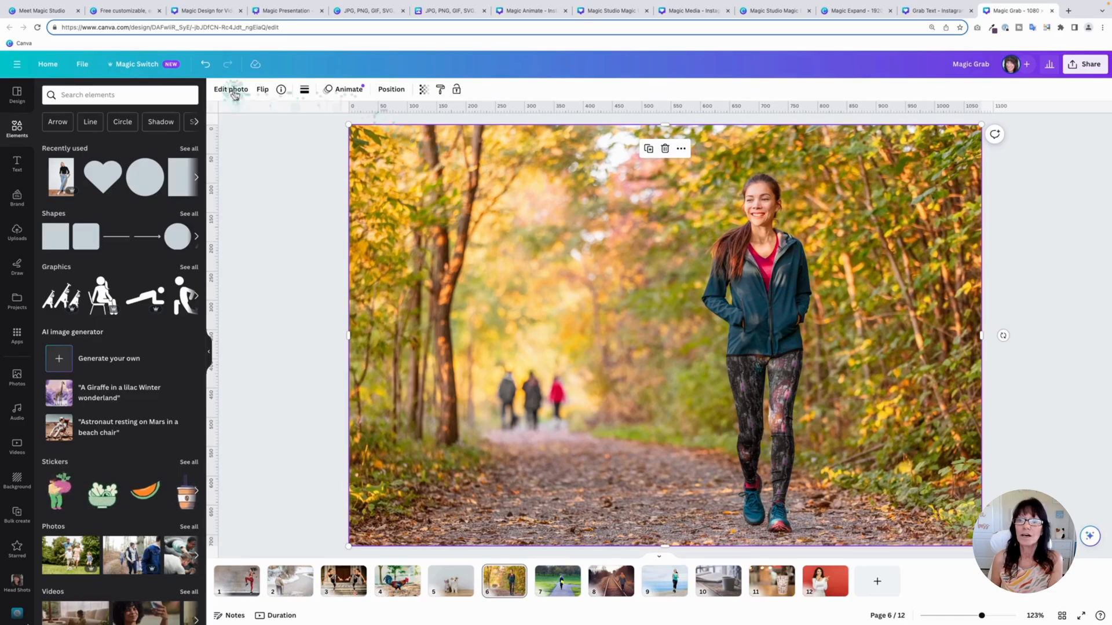
Step: Magic Grab the smiling hiker on page 6 and delete him from the forest photo
{"action": "left_click", "coordinate": [230, 89]}
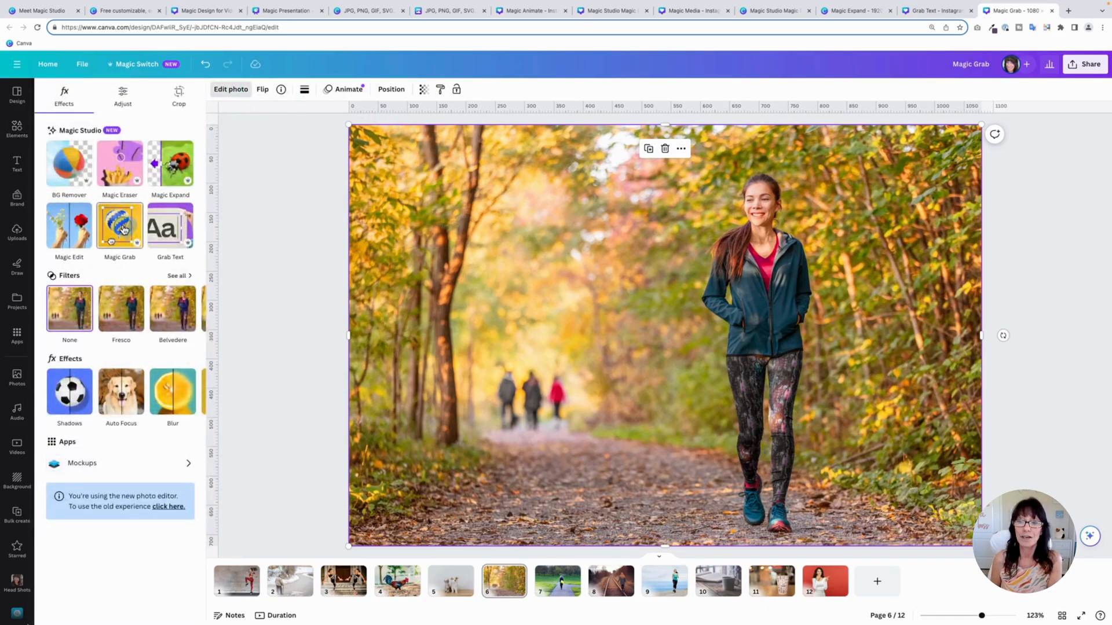
{"action": "left_click", "coordinate": [120, 225]}
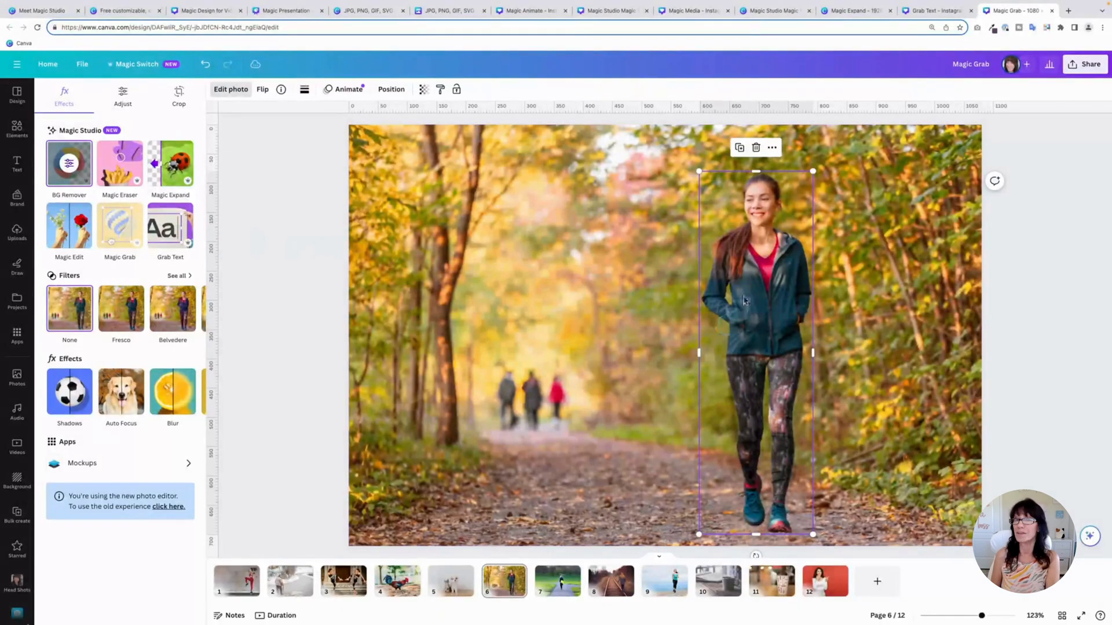
{"action": "left_click", "coordinate": [770, 331]}
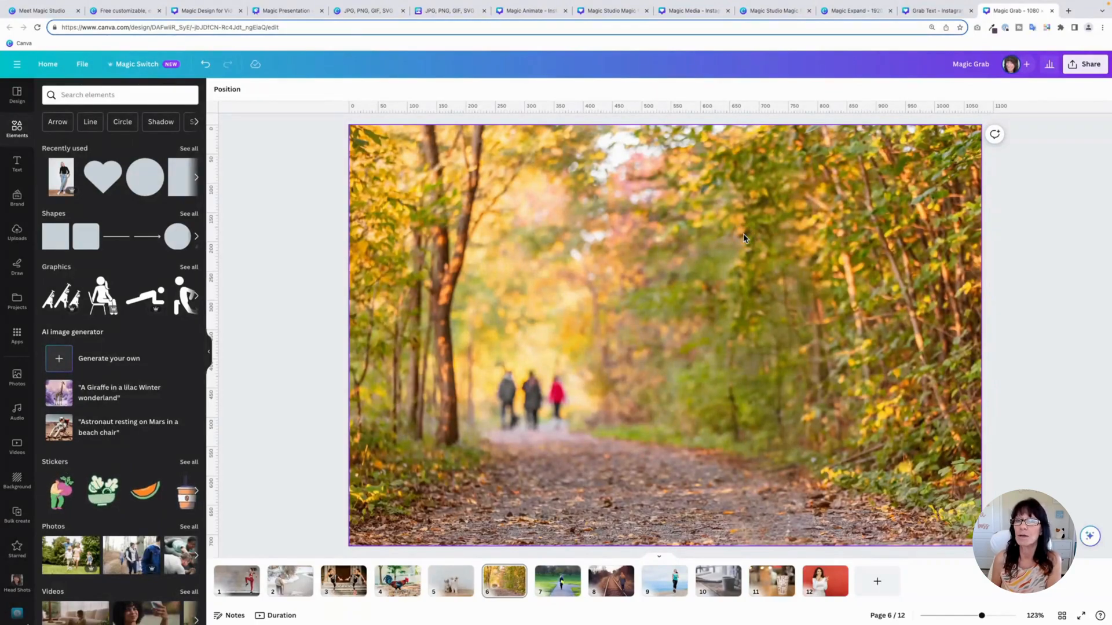
Step: On page 7, delete the woman with the yellow bag, then open page 9
{"action": "left_click", "coordinate": [557, 581]}
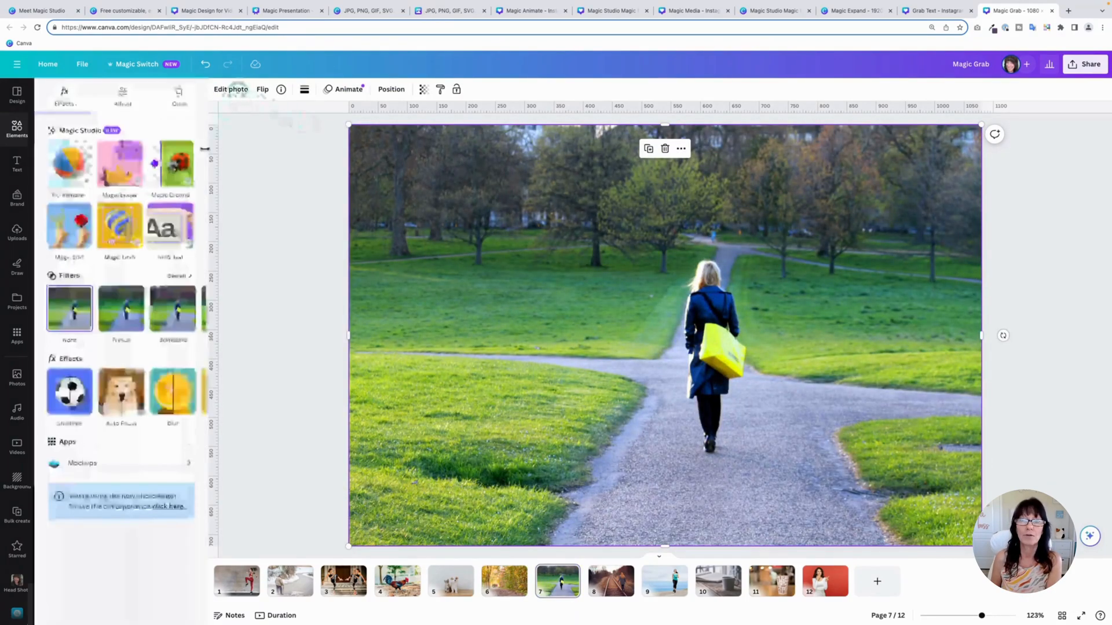
{"action": "left_click", "coordinate": [709, 354]}
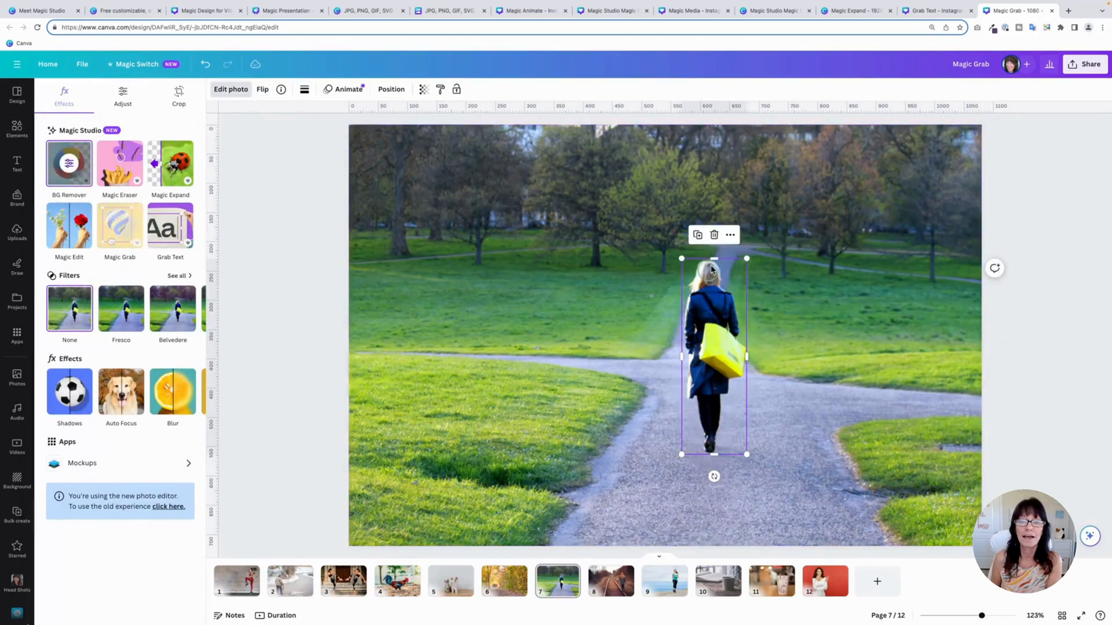
{"action": "left_click", "coordinate": [714, 235]}
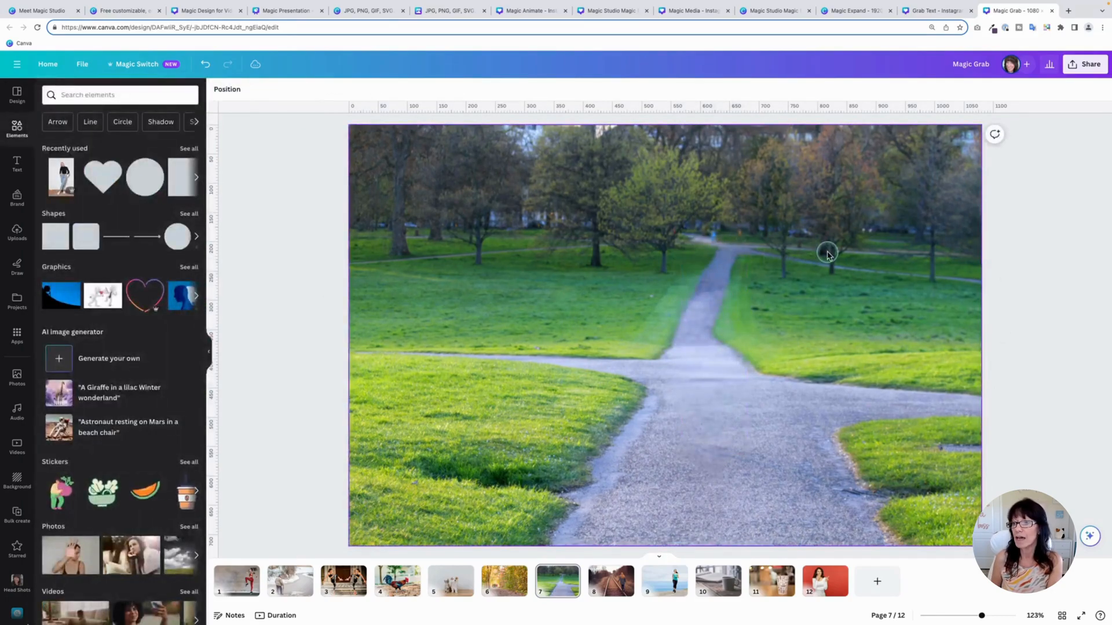
{"action": "mouse_move", "coordinate": [711, 601]}
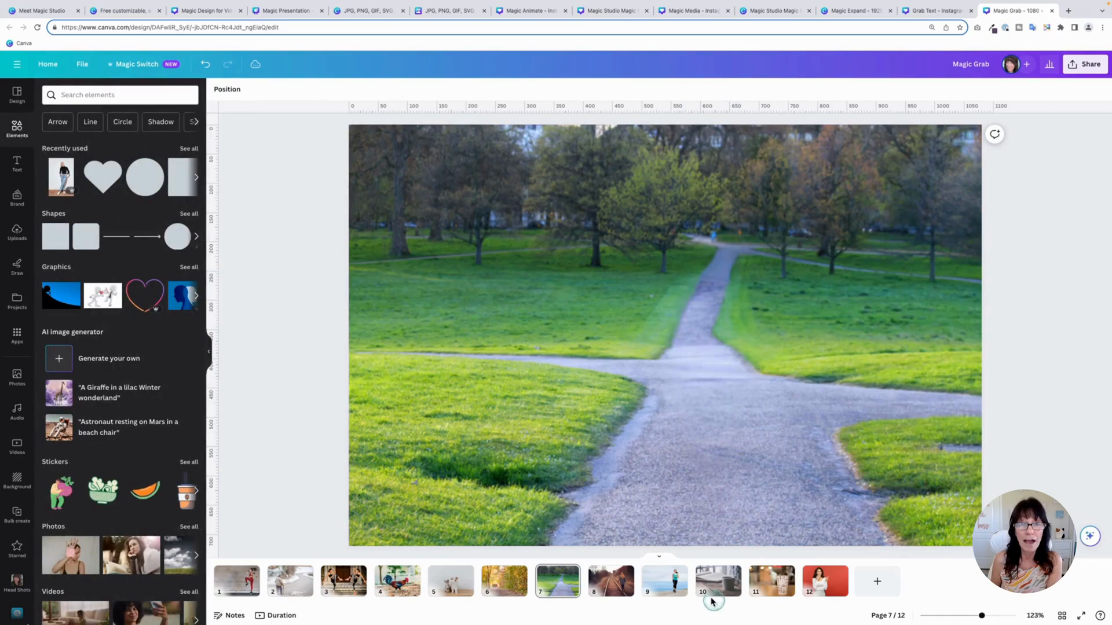
{"action": "left_click", "coordinate": [663, 581]}
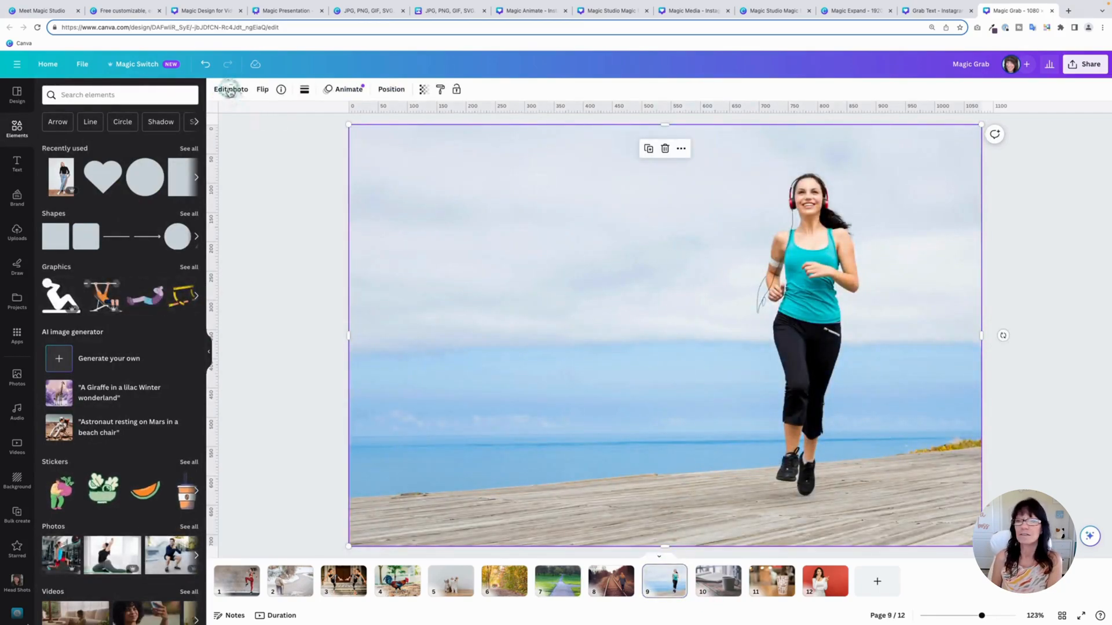
Step: Magic Grab and delete the page 9 runner and the page 11 takeaway coffee cup
{"action": "left_click", "coordinate": [230, 89]}
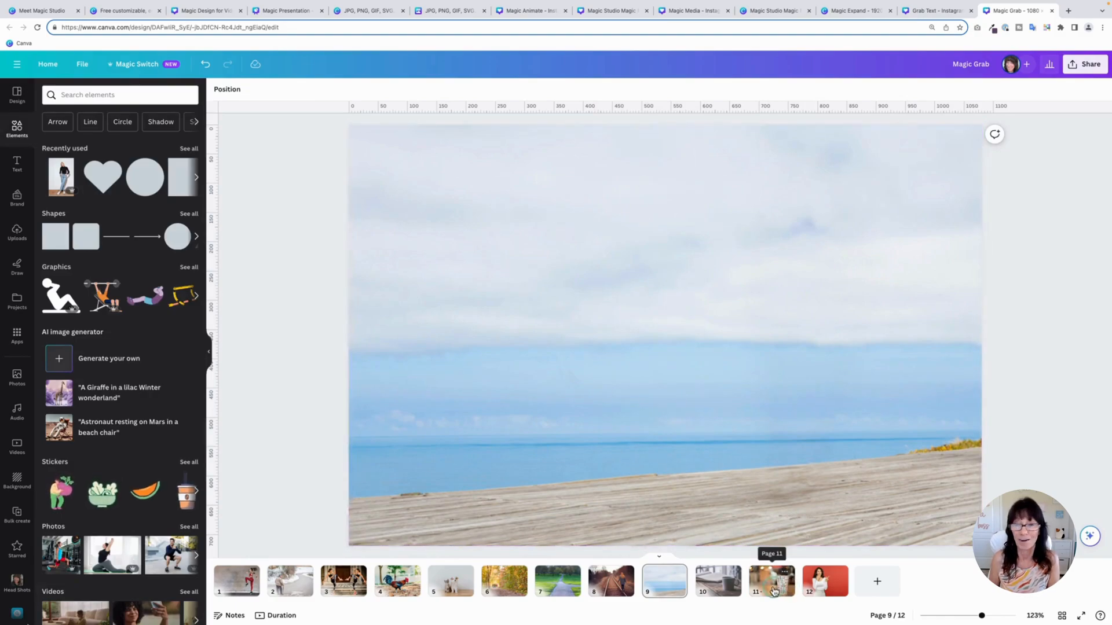
{"action": "left_click", "coordinate": [771, 581]}
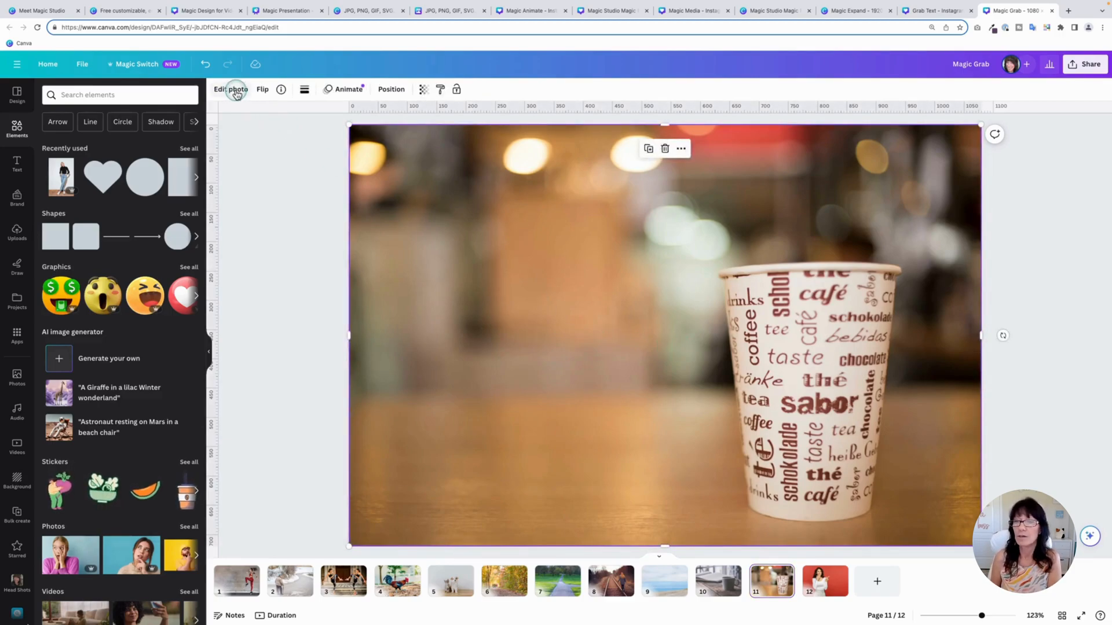
{"action": "left_click", "coordinate": [229, 88]}
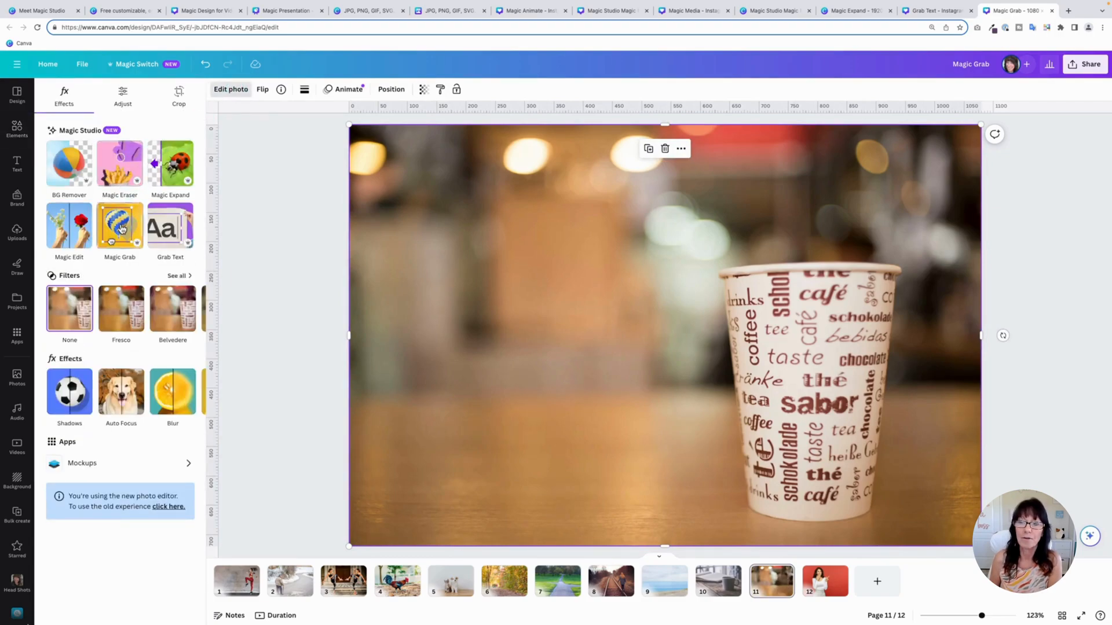
{"action": "left_click", "coordinate": [808, 389]}
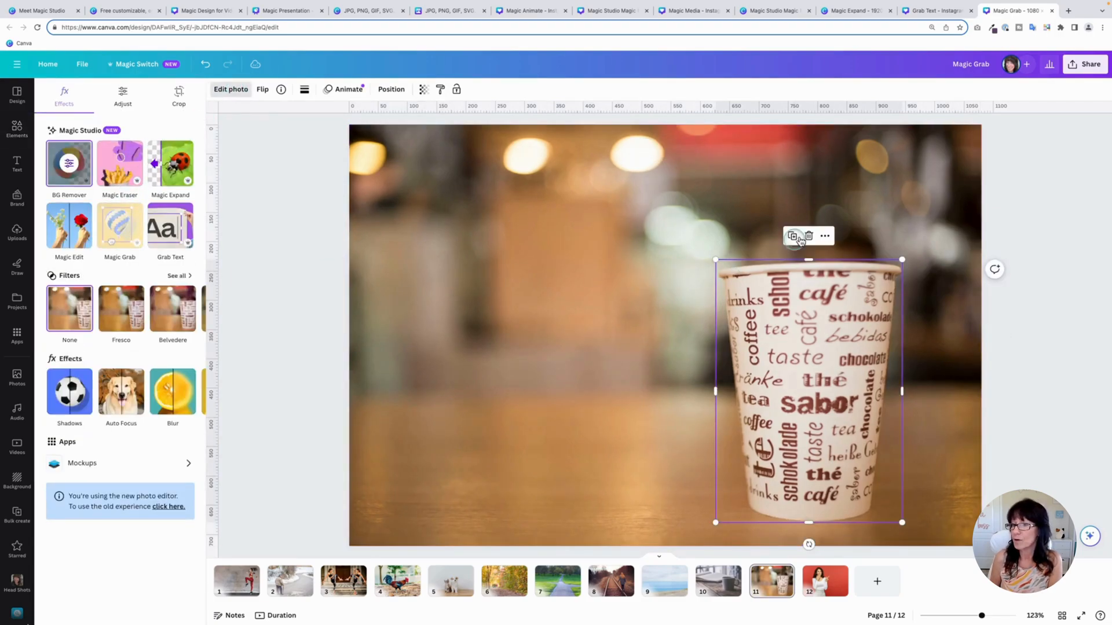
{"action": "left_click", "coordinate": [16, 130]}
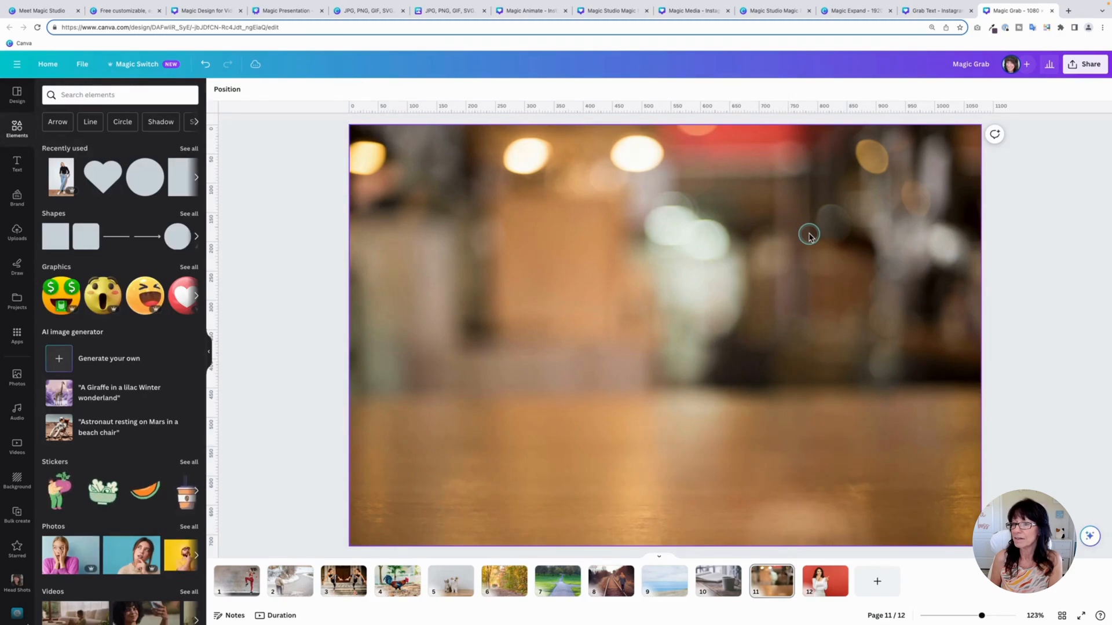